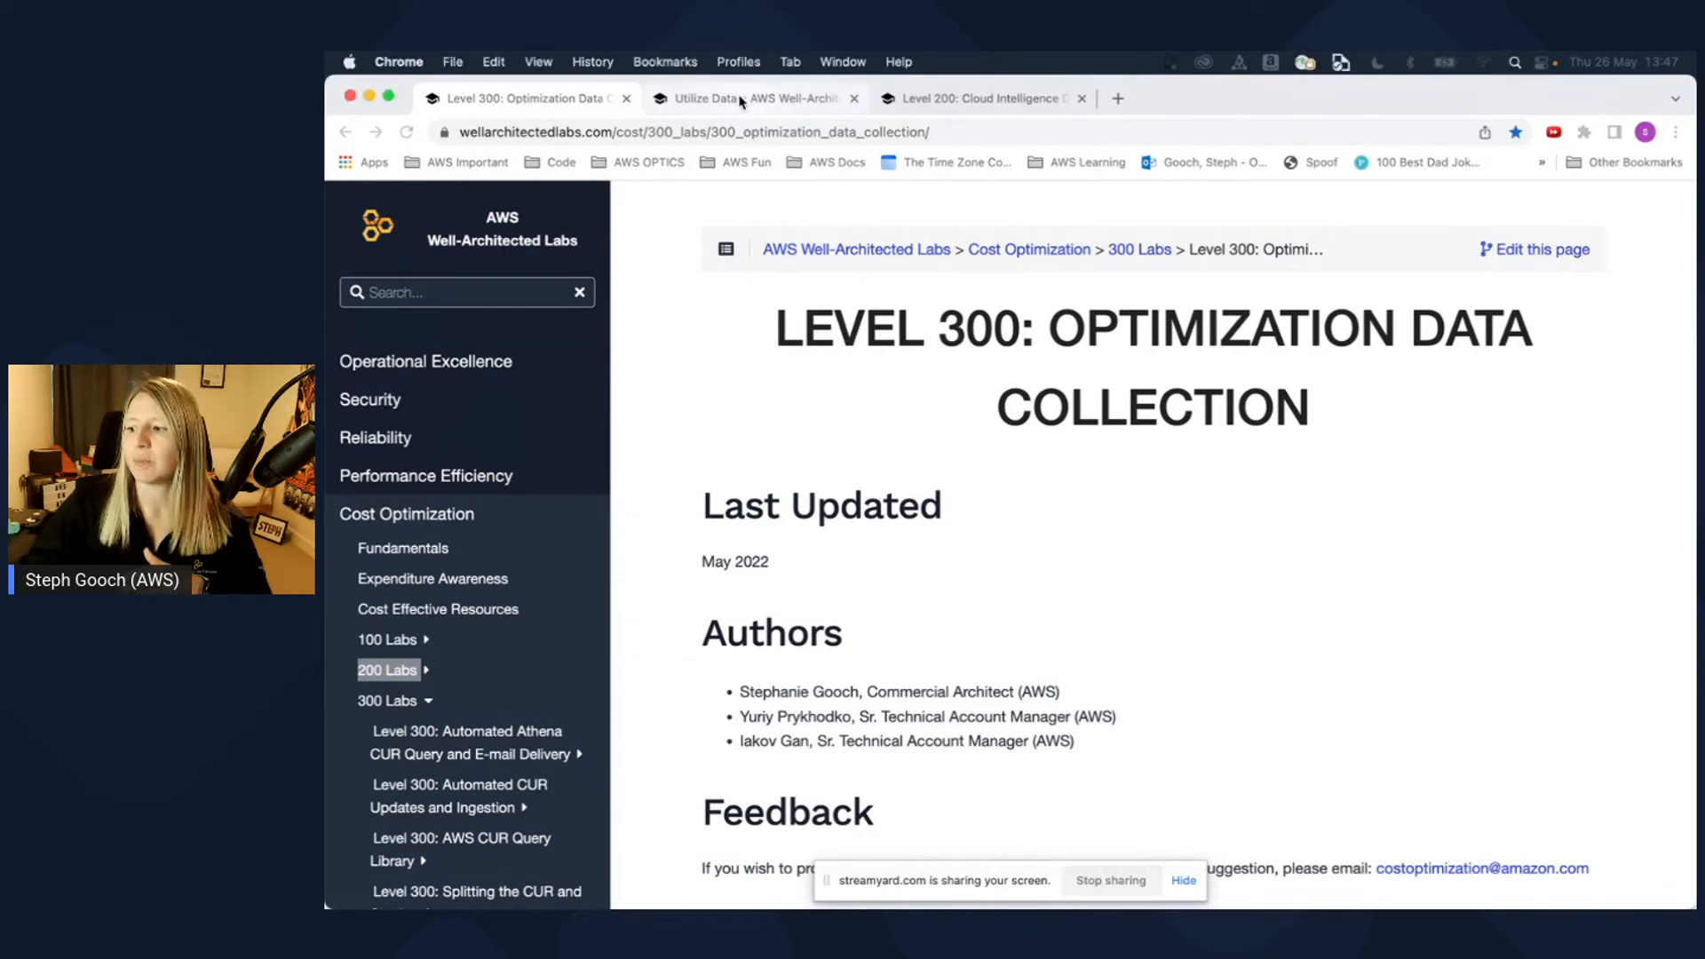
Scroll the Utilize Data lab to the 'AWS Budgets into Cost Dashboard' guide section
click(750, 97)
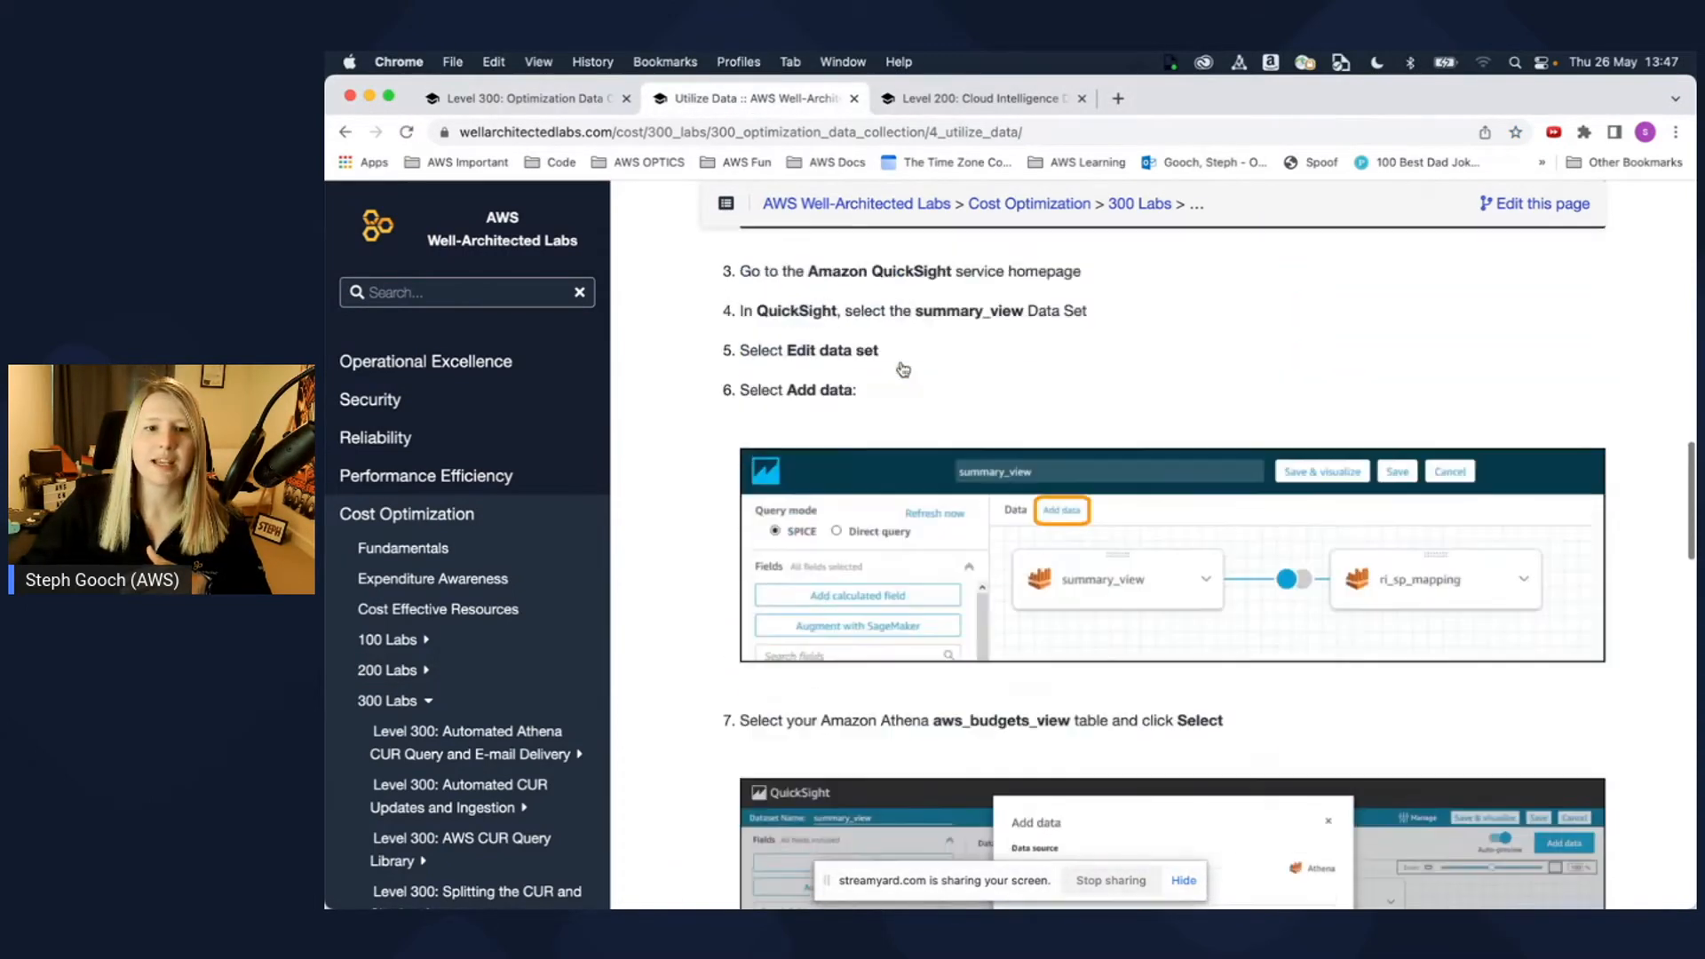
scroll(down, 3)
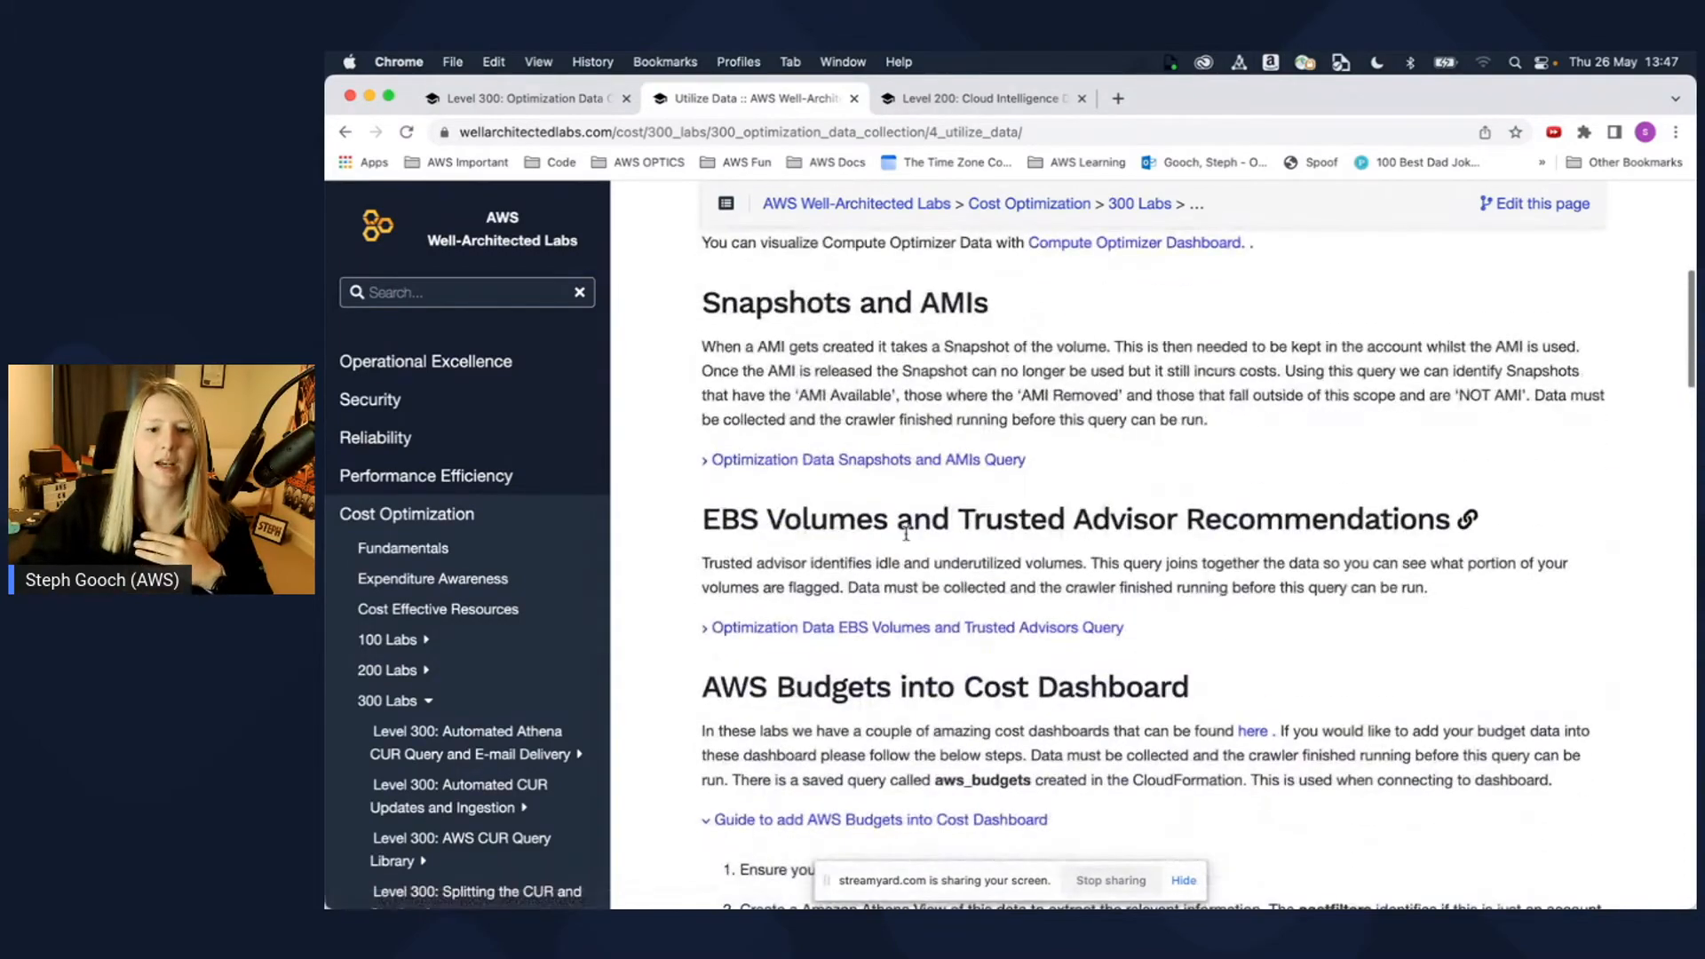
scroll(down, 3)
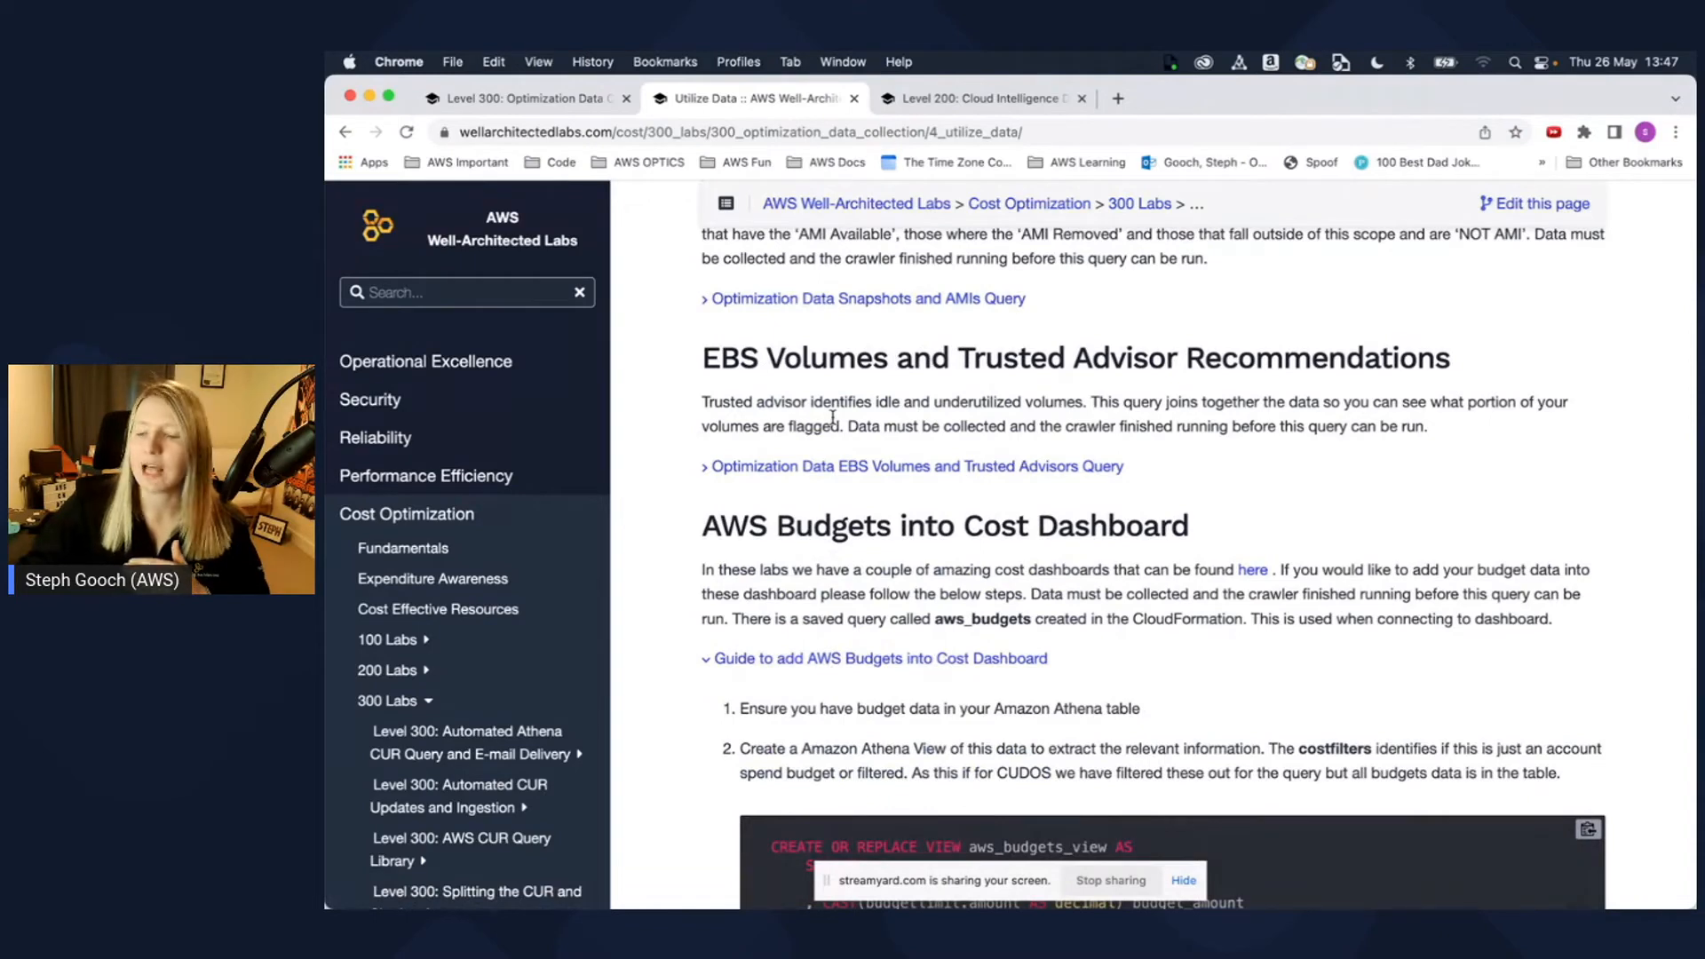
click(979, 98)
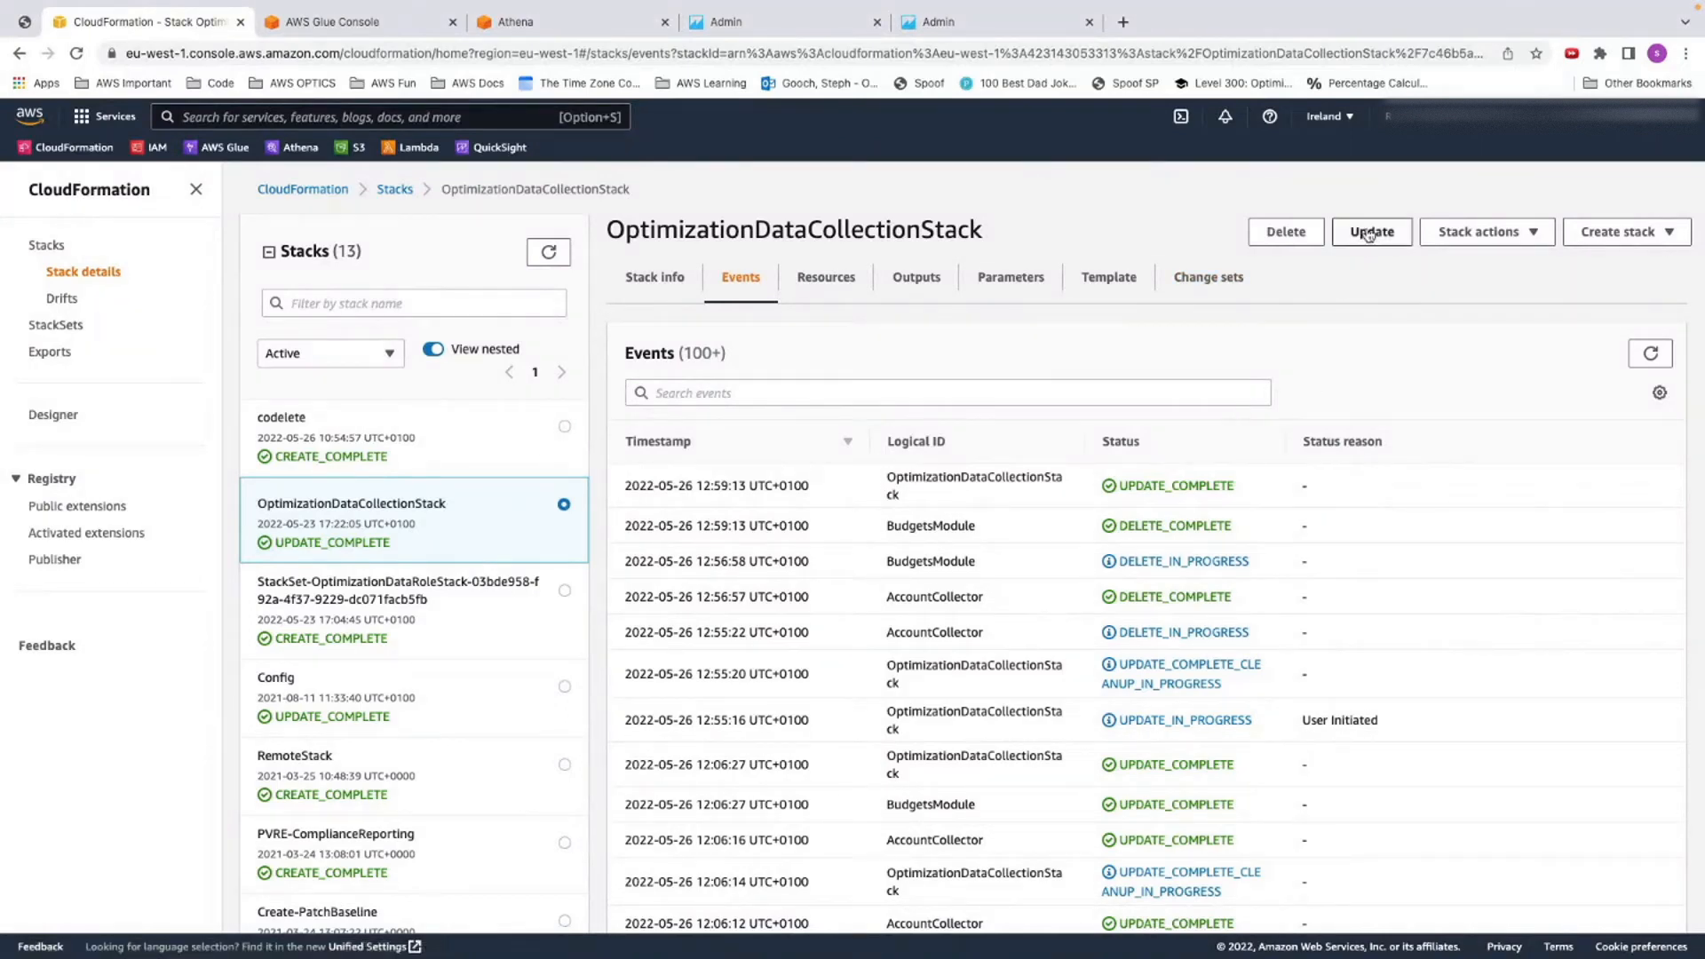
Begin an update of OptimizationDataCollectionStack keeping the current template
click(1369, 231)
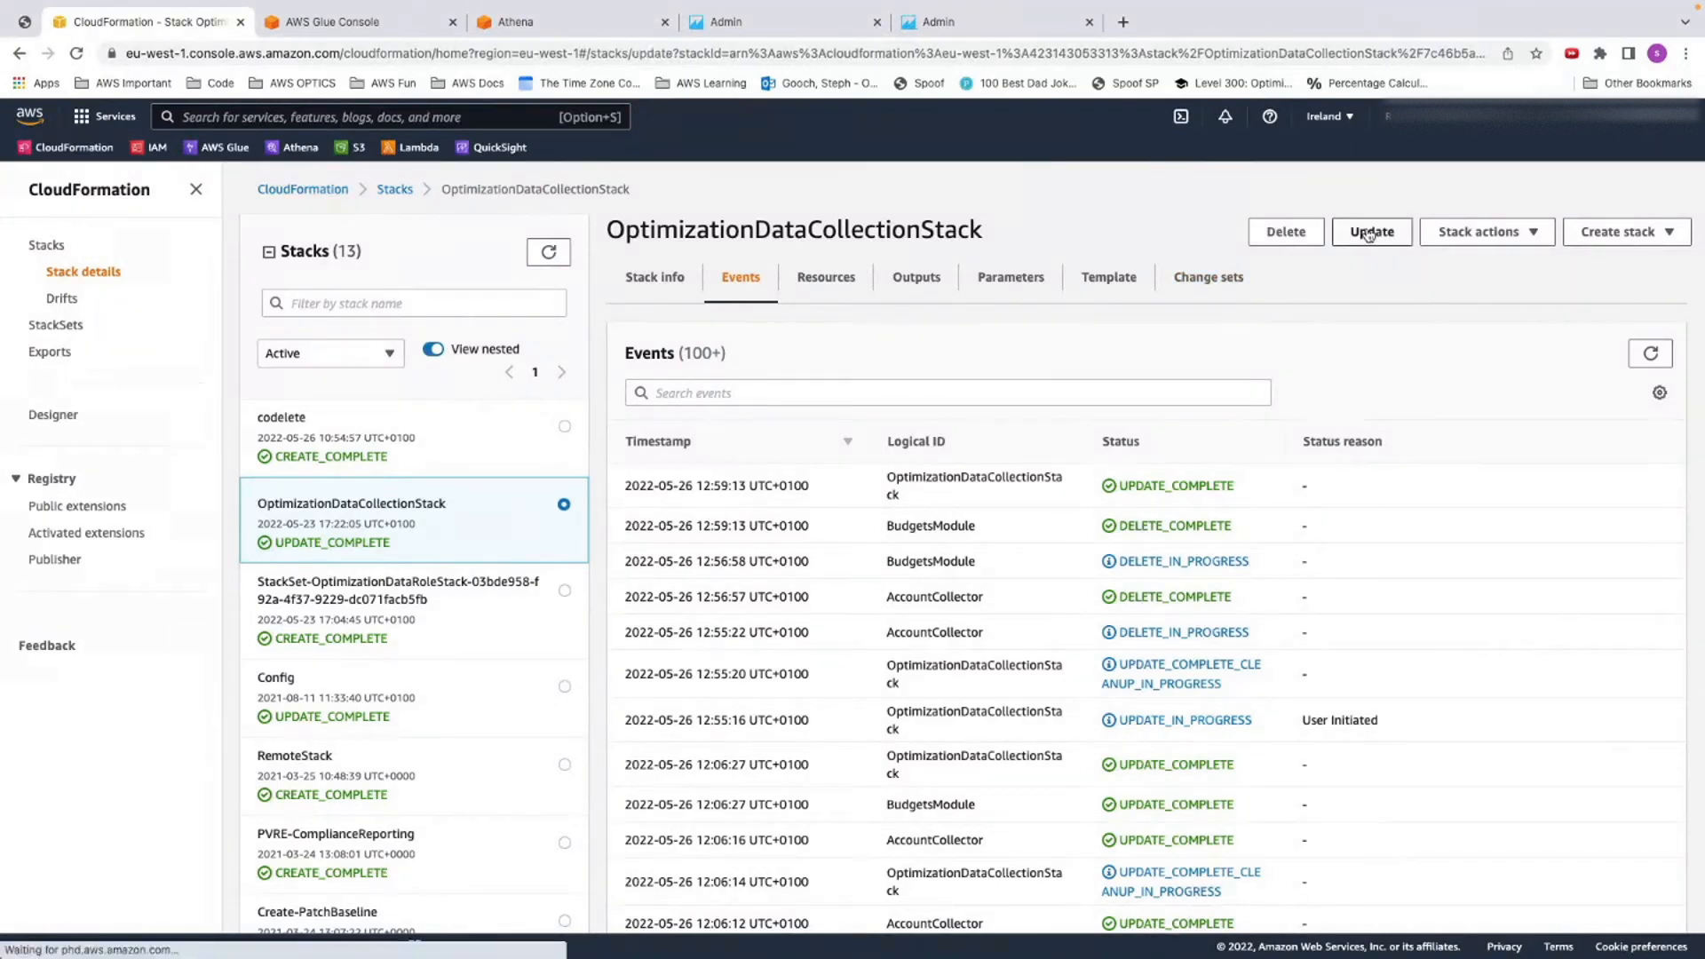
click(1370, 231)
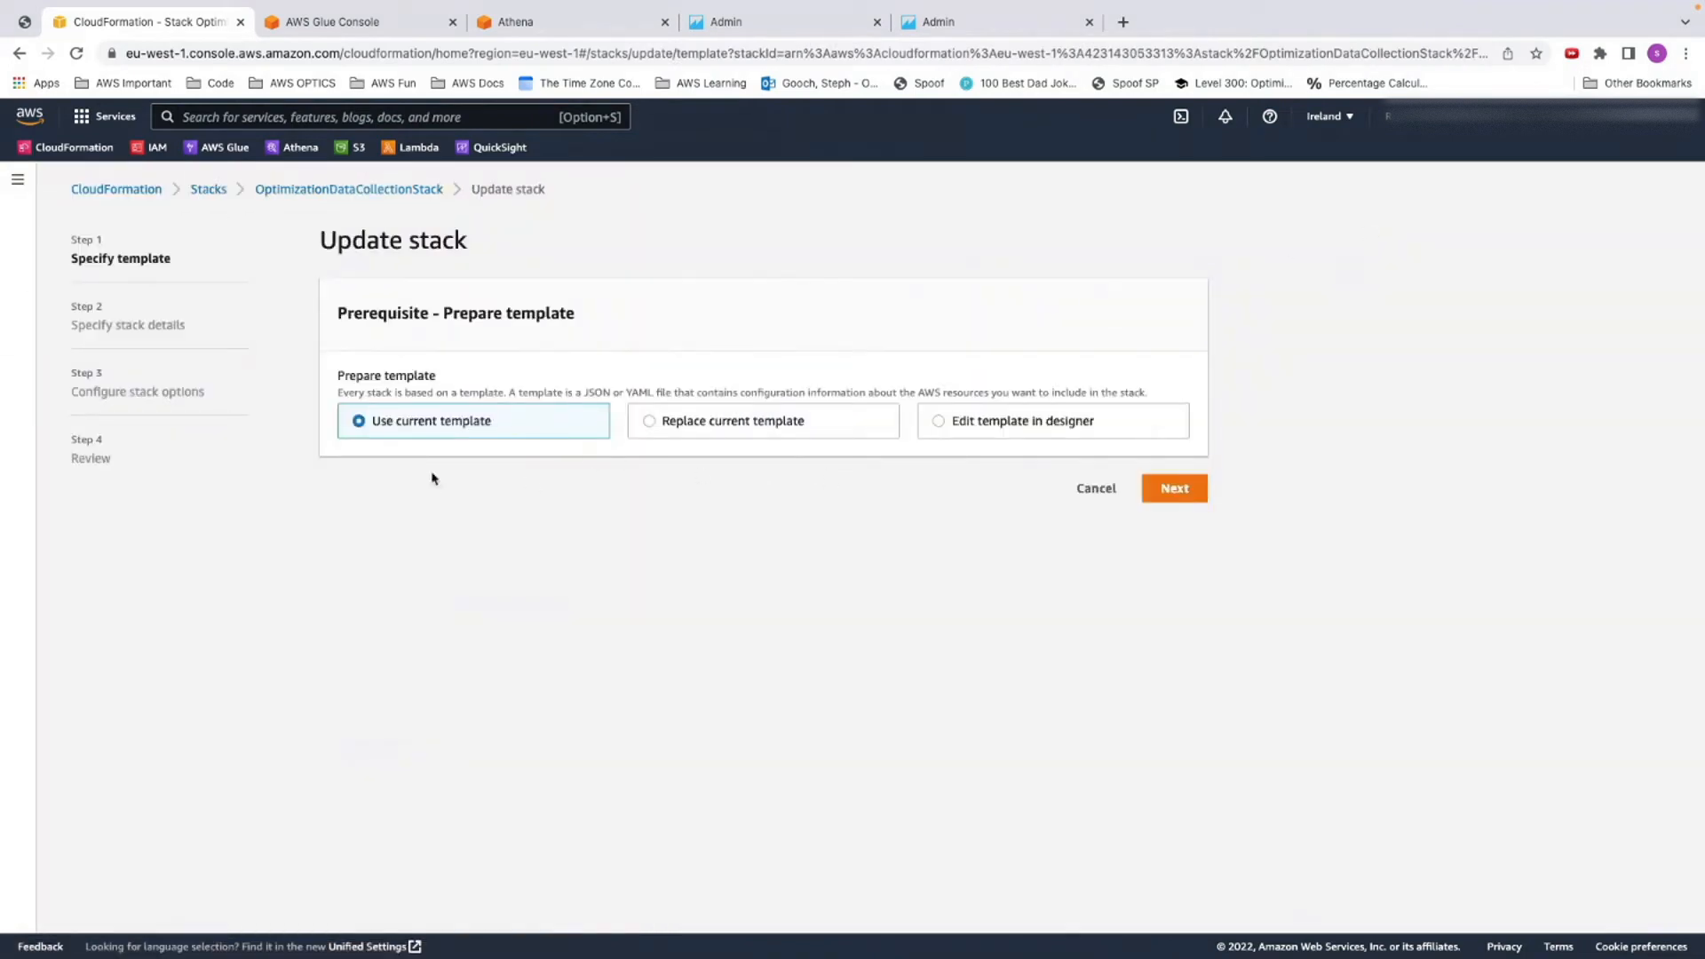
click(1174, 487)
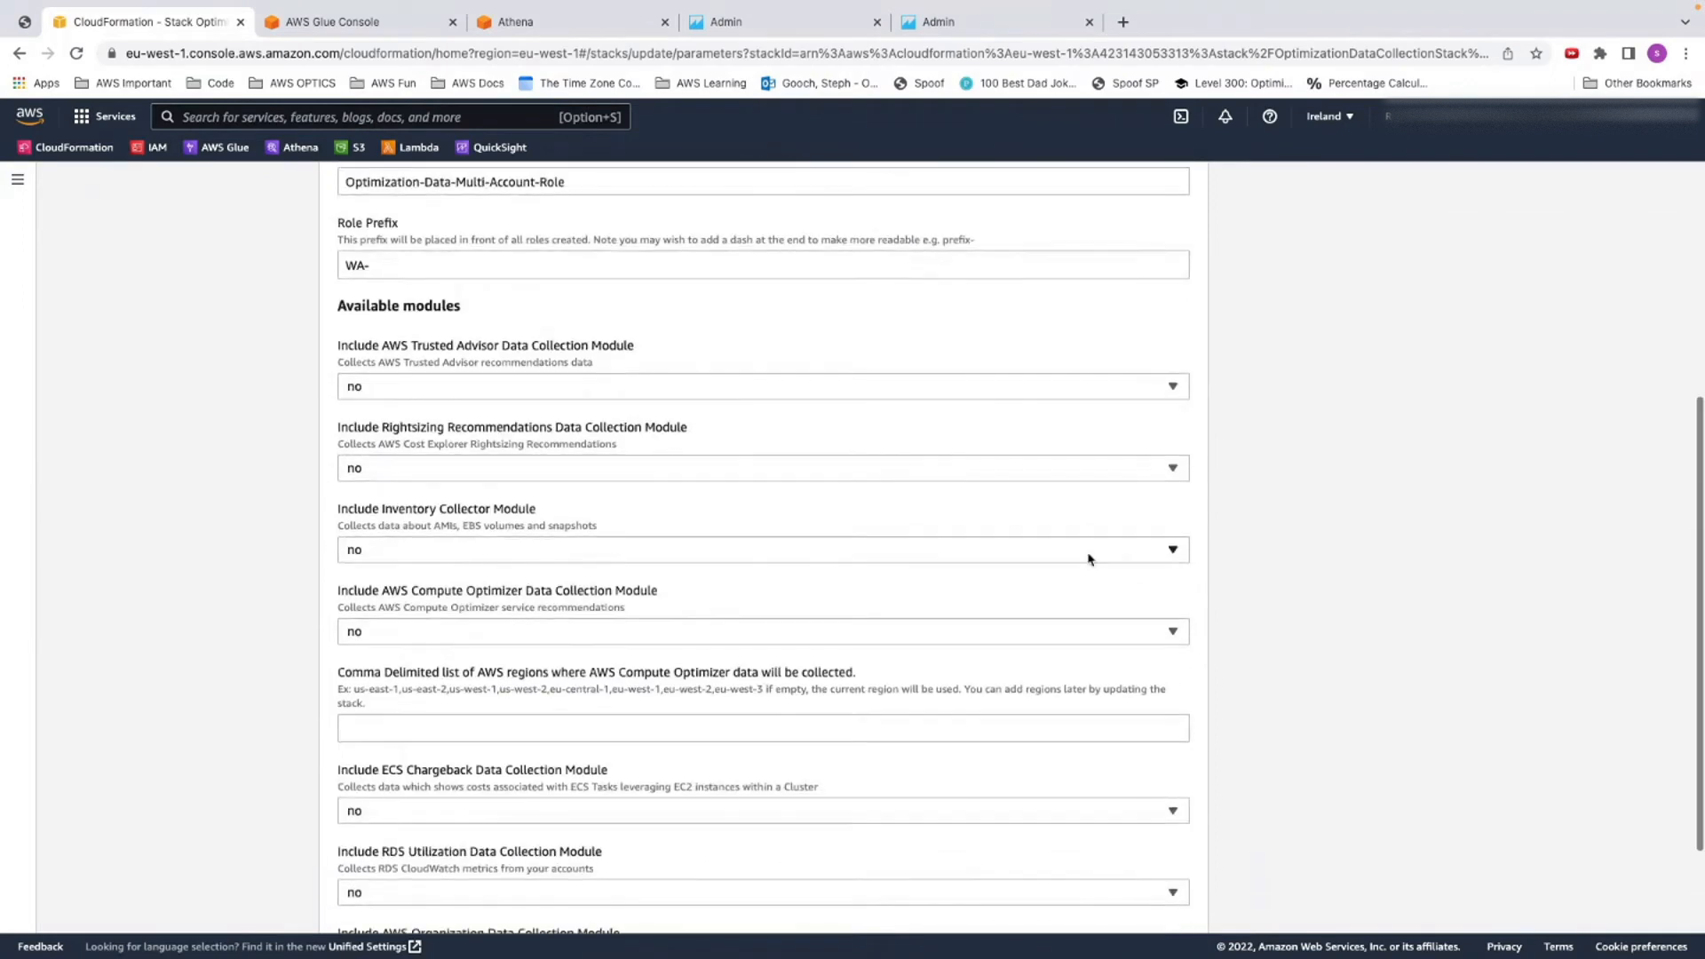
scroll(down, 3)
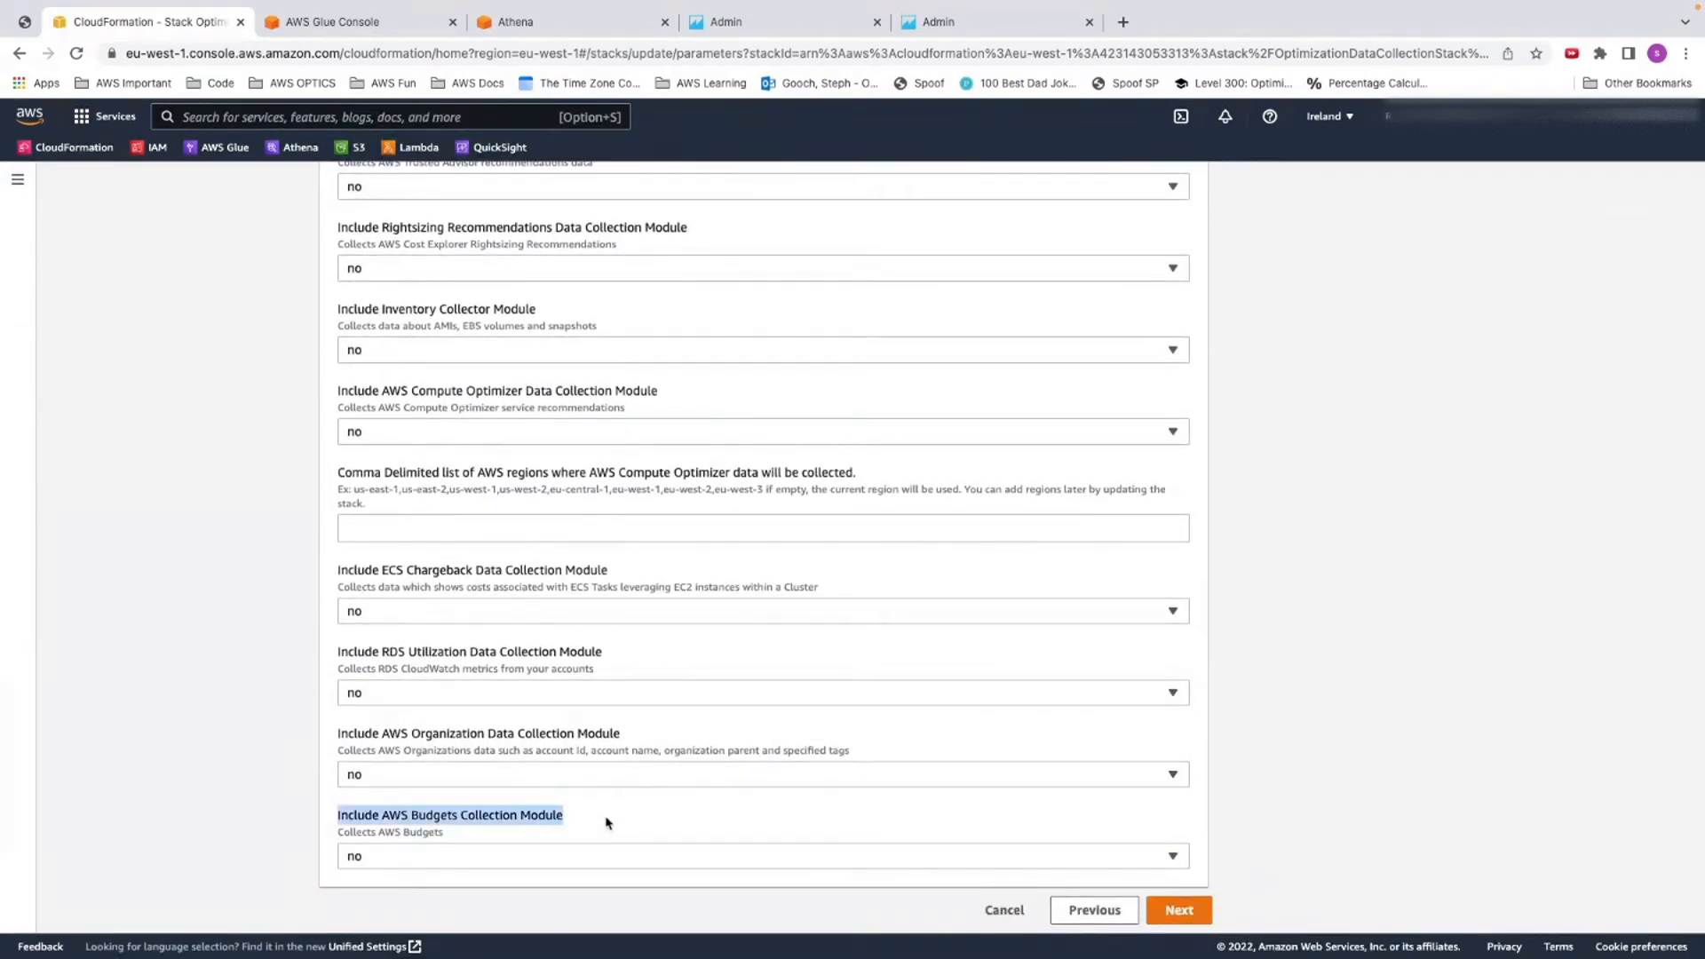
Set Include AWS Budgets Collection Module to yes and launch the stack update
click(761, 856)
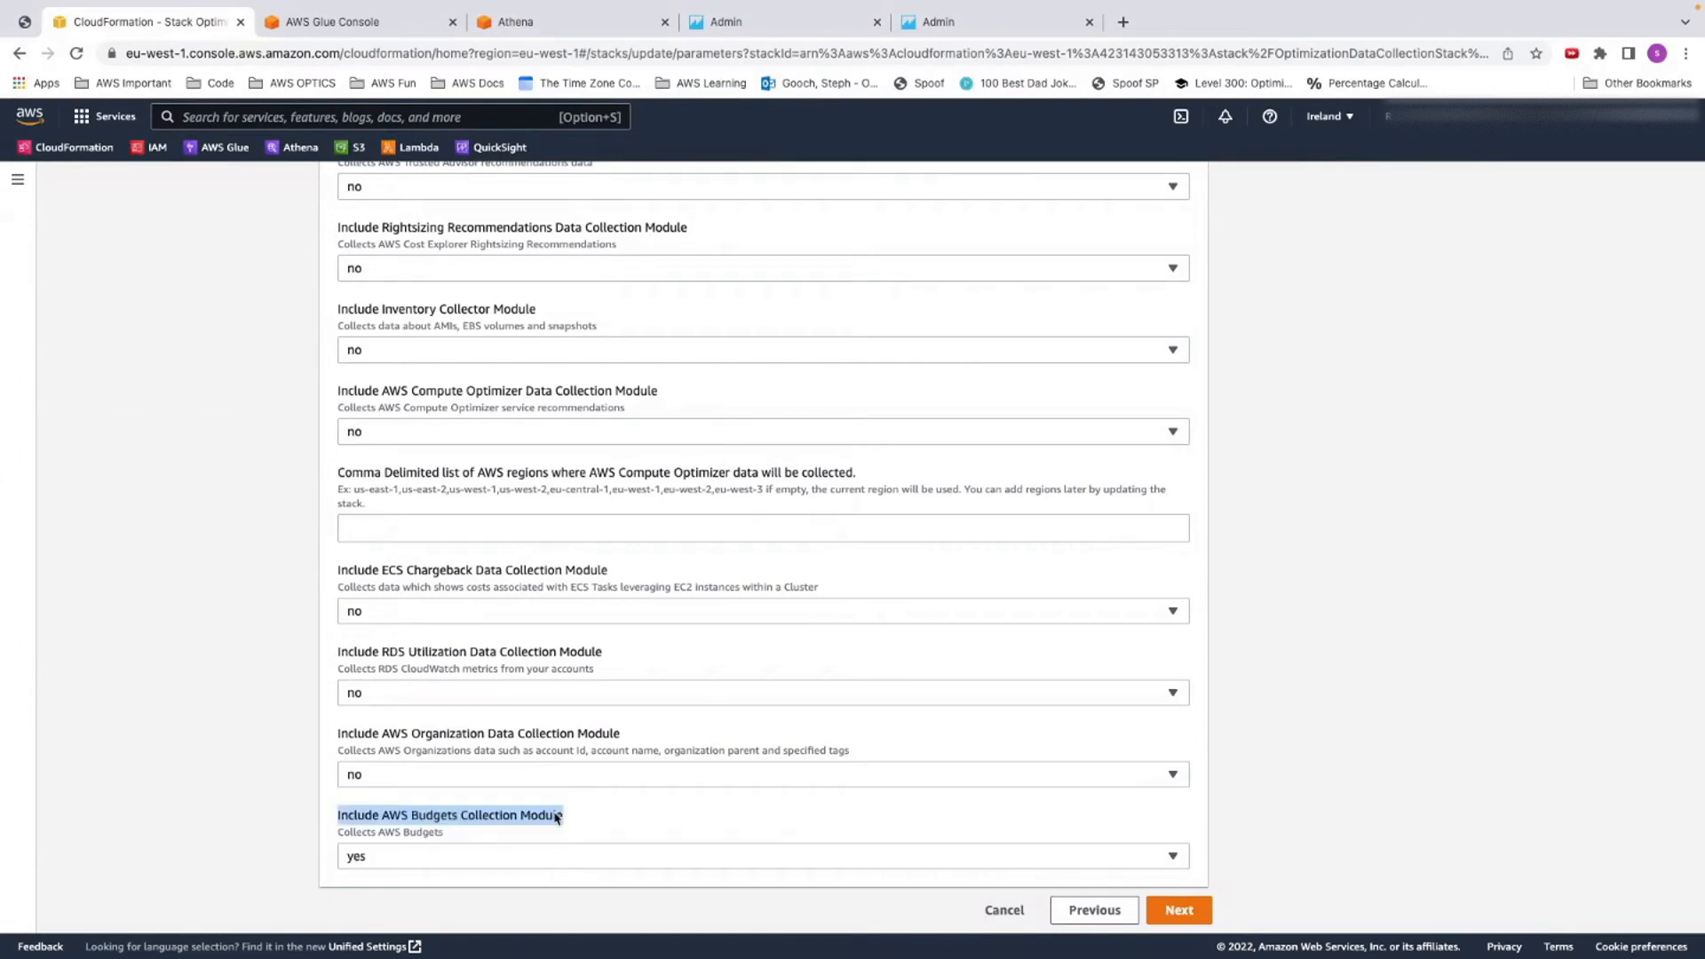
click(1178, 910)
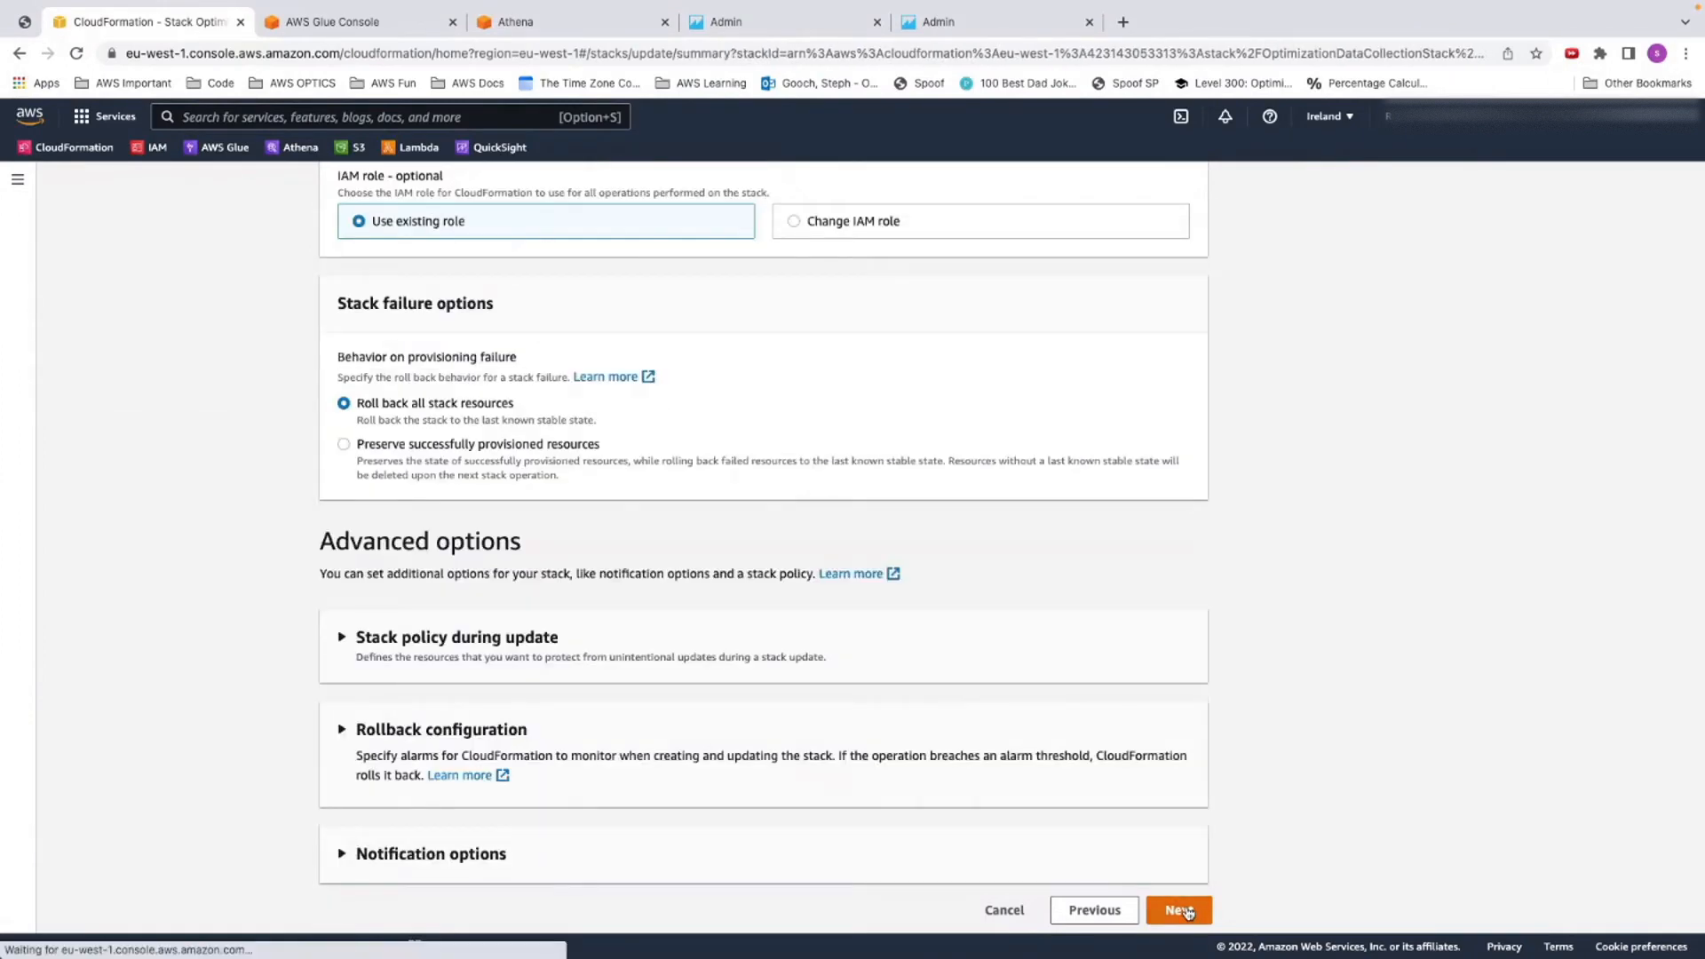
click(1178, 910)
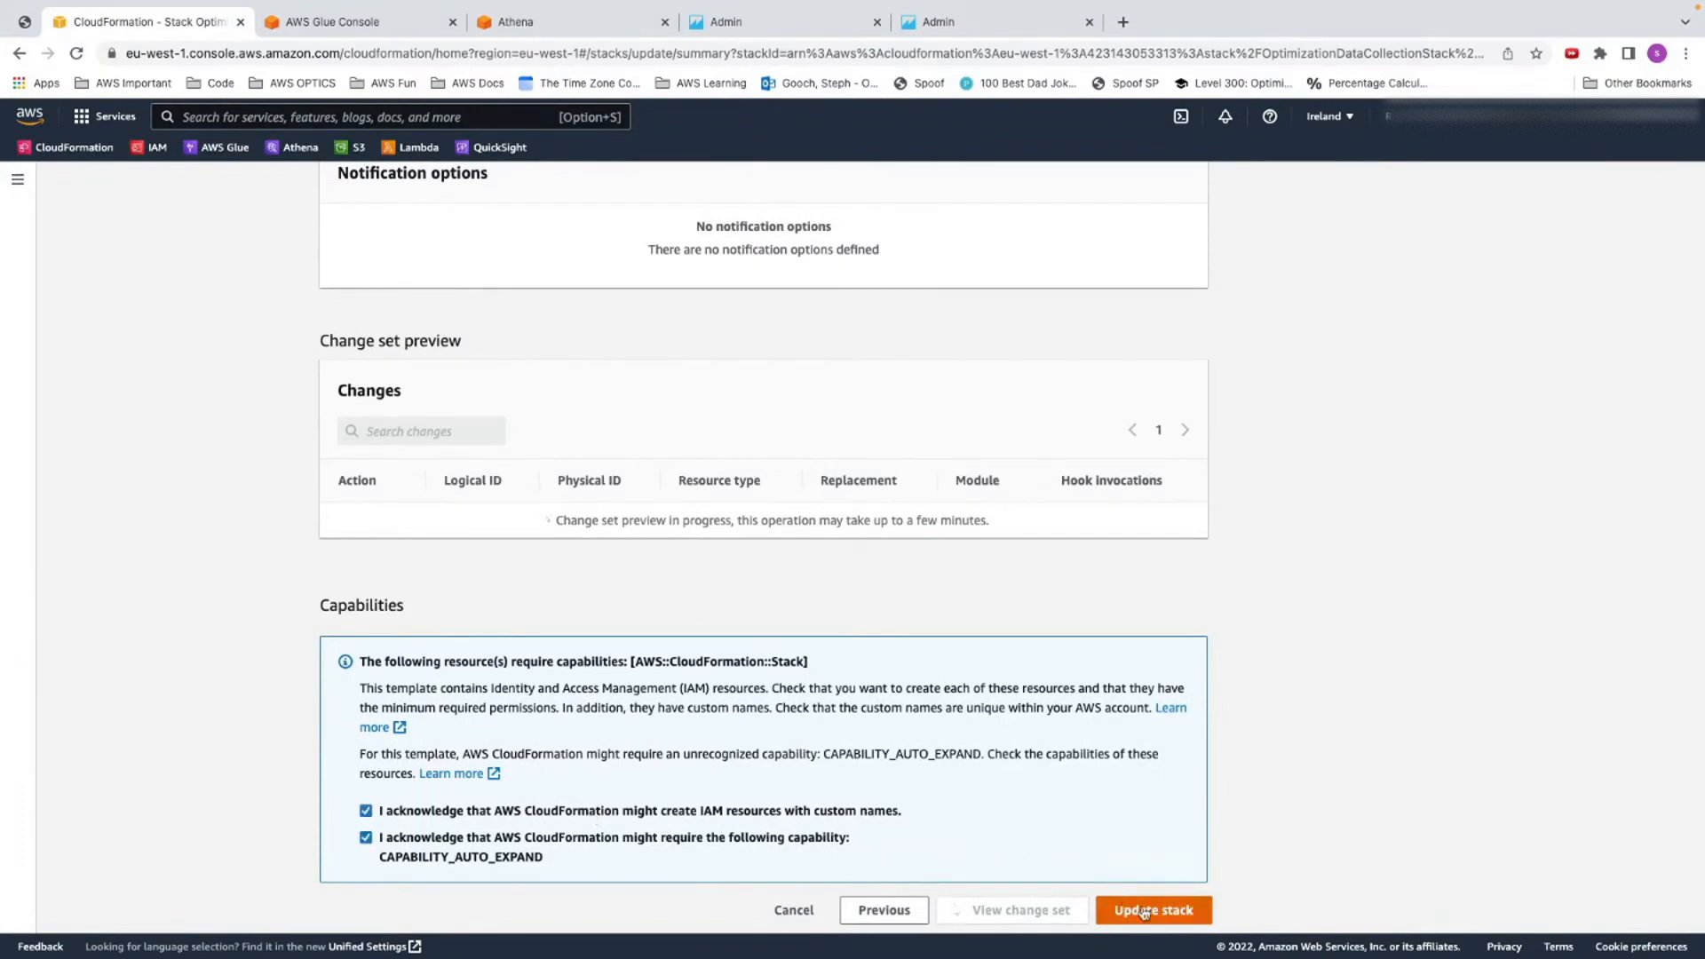
click(1151, 909)
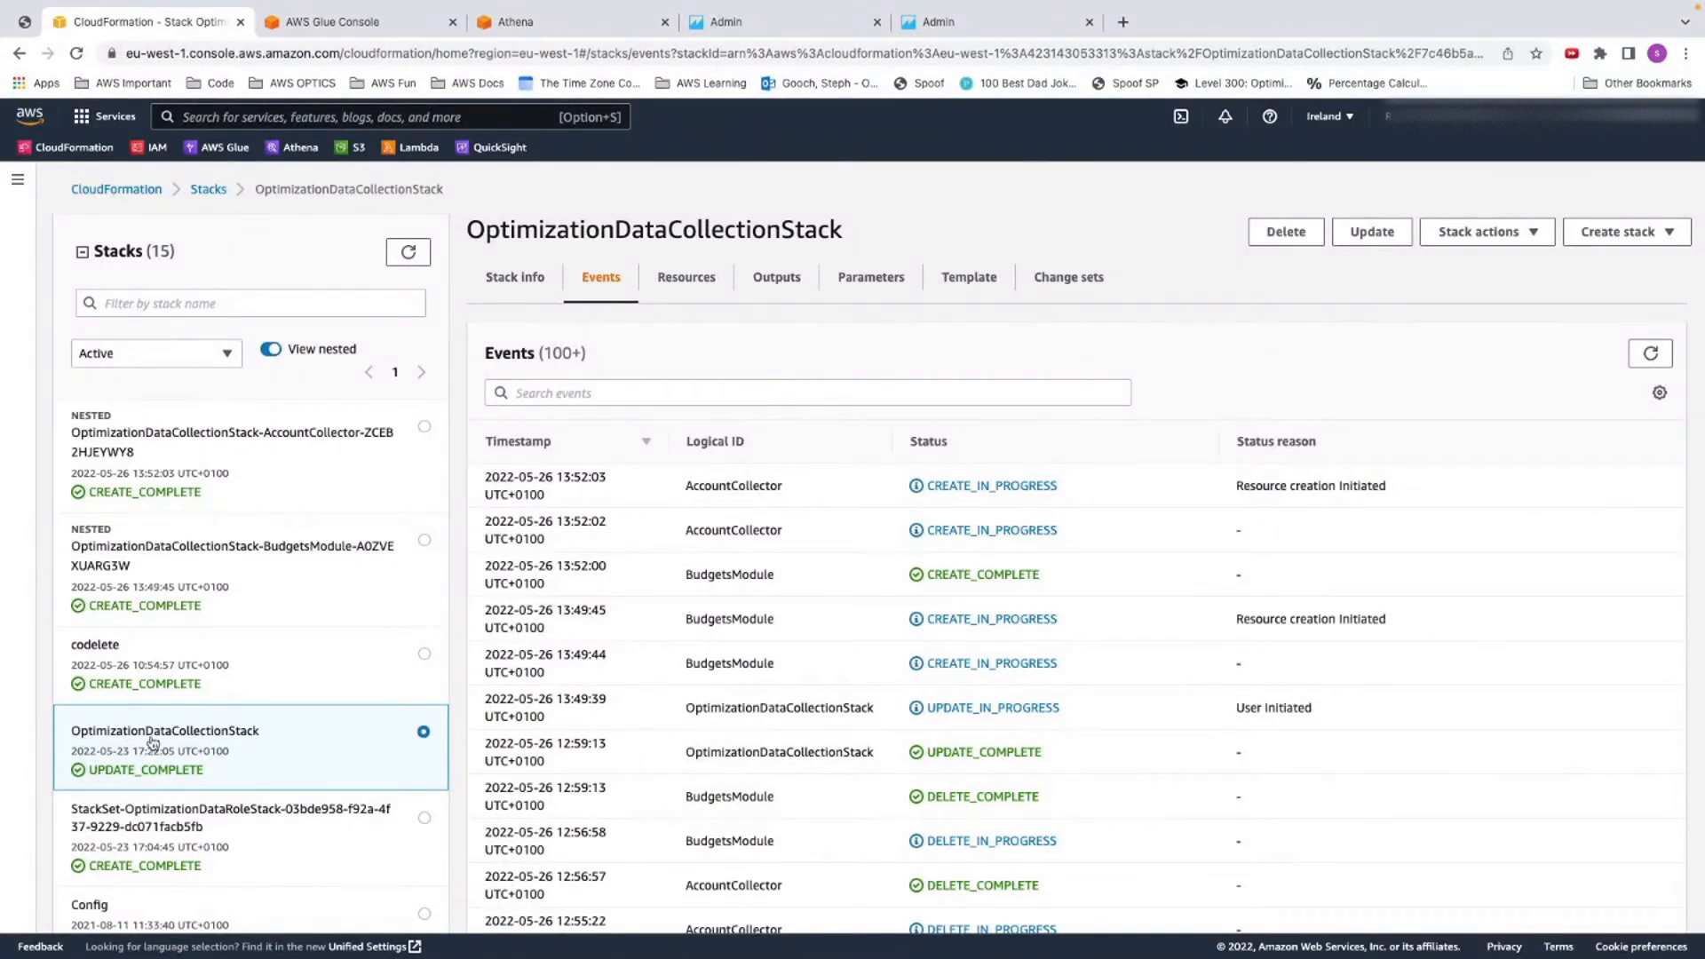
mouse_move(339, 572)
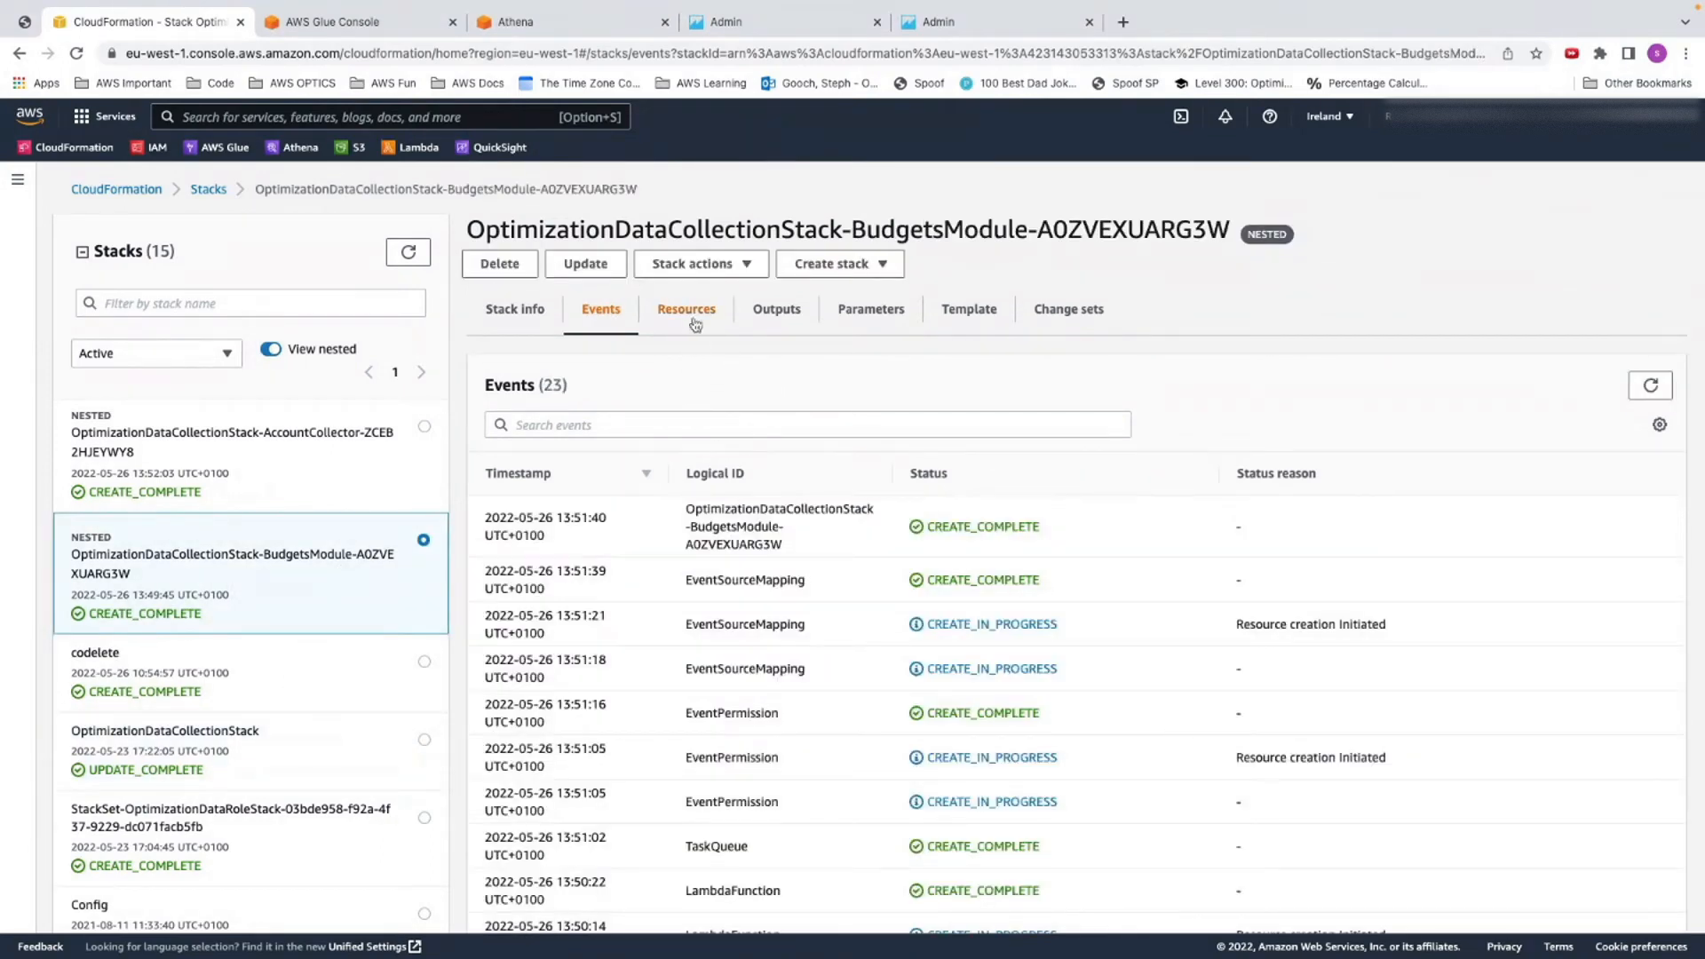
View the Resources of the BudgetsModule and AccountCollector nested stacks
click(685, 309)
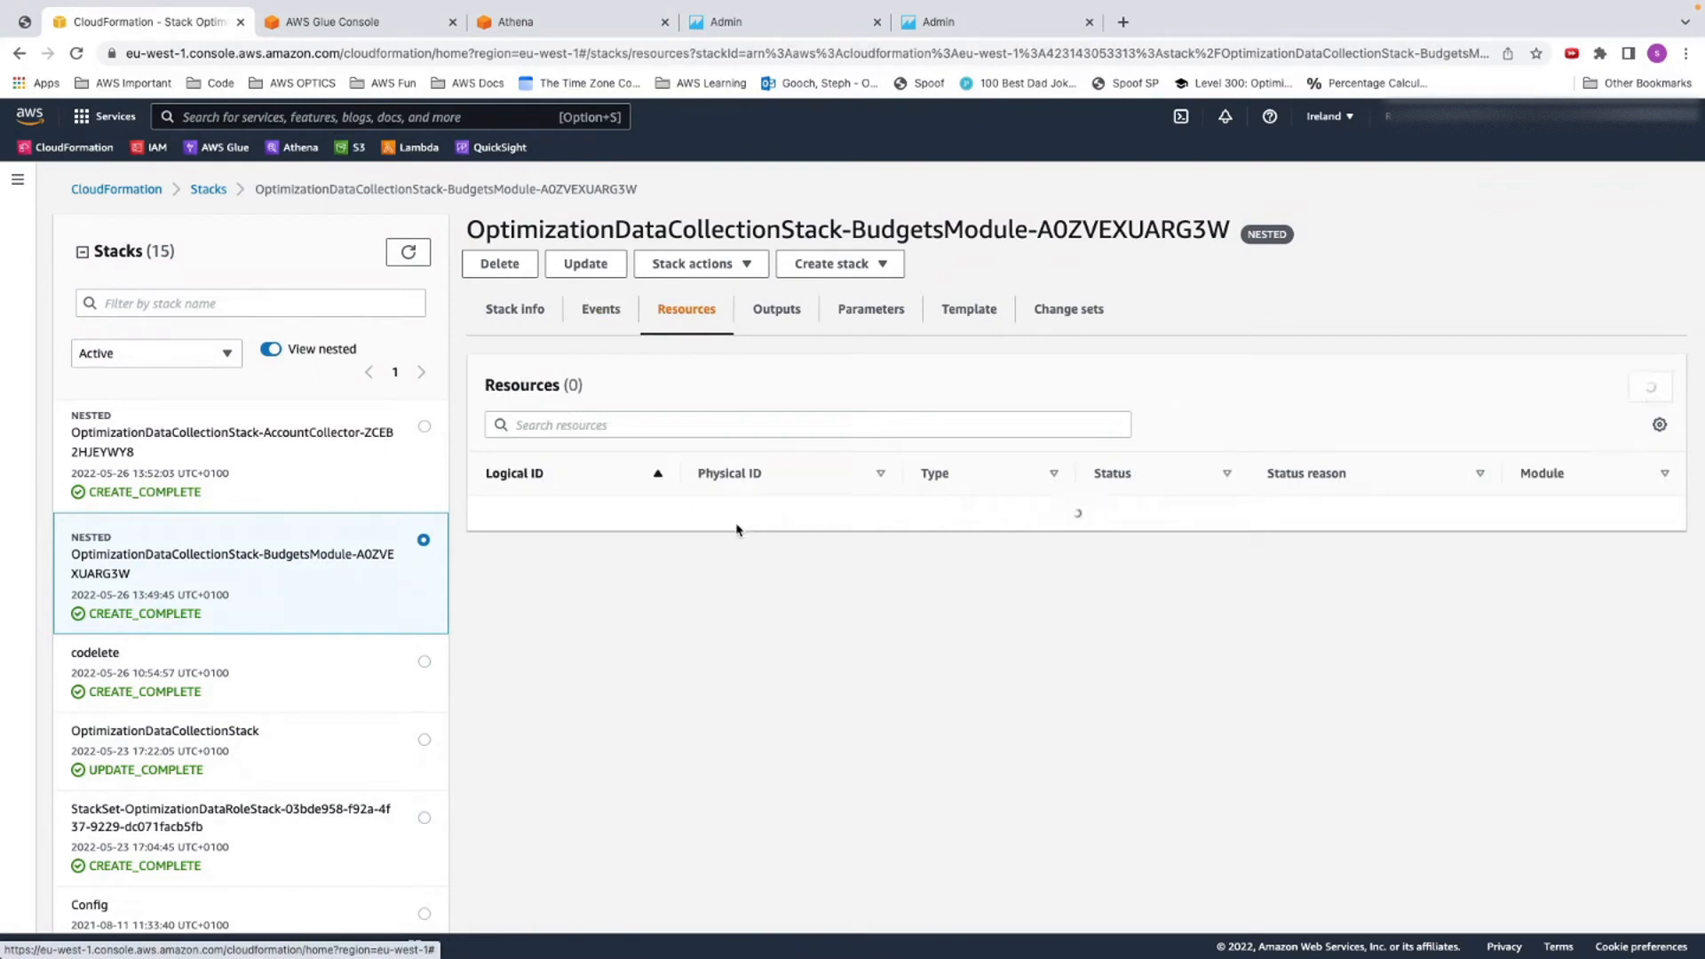
click(232, 442)
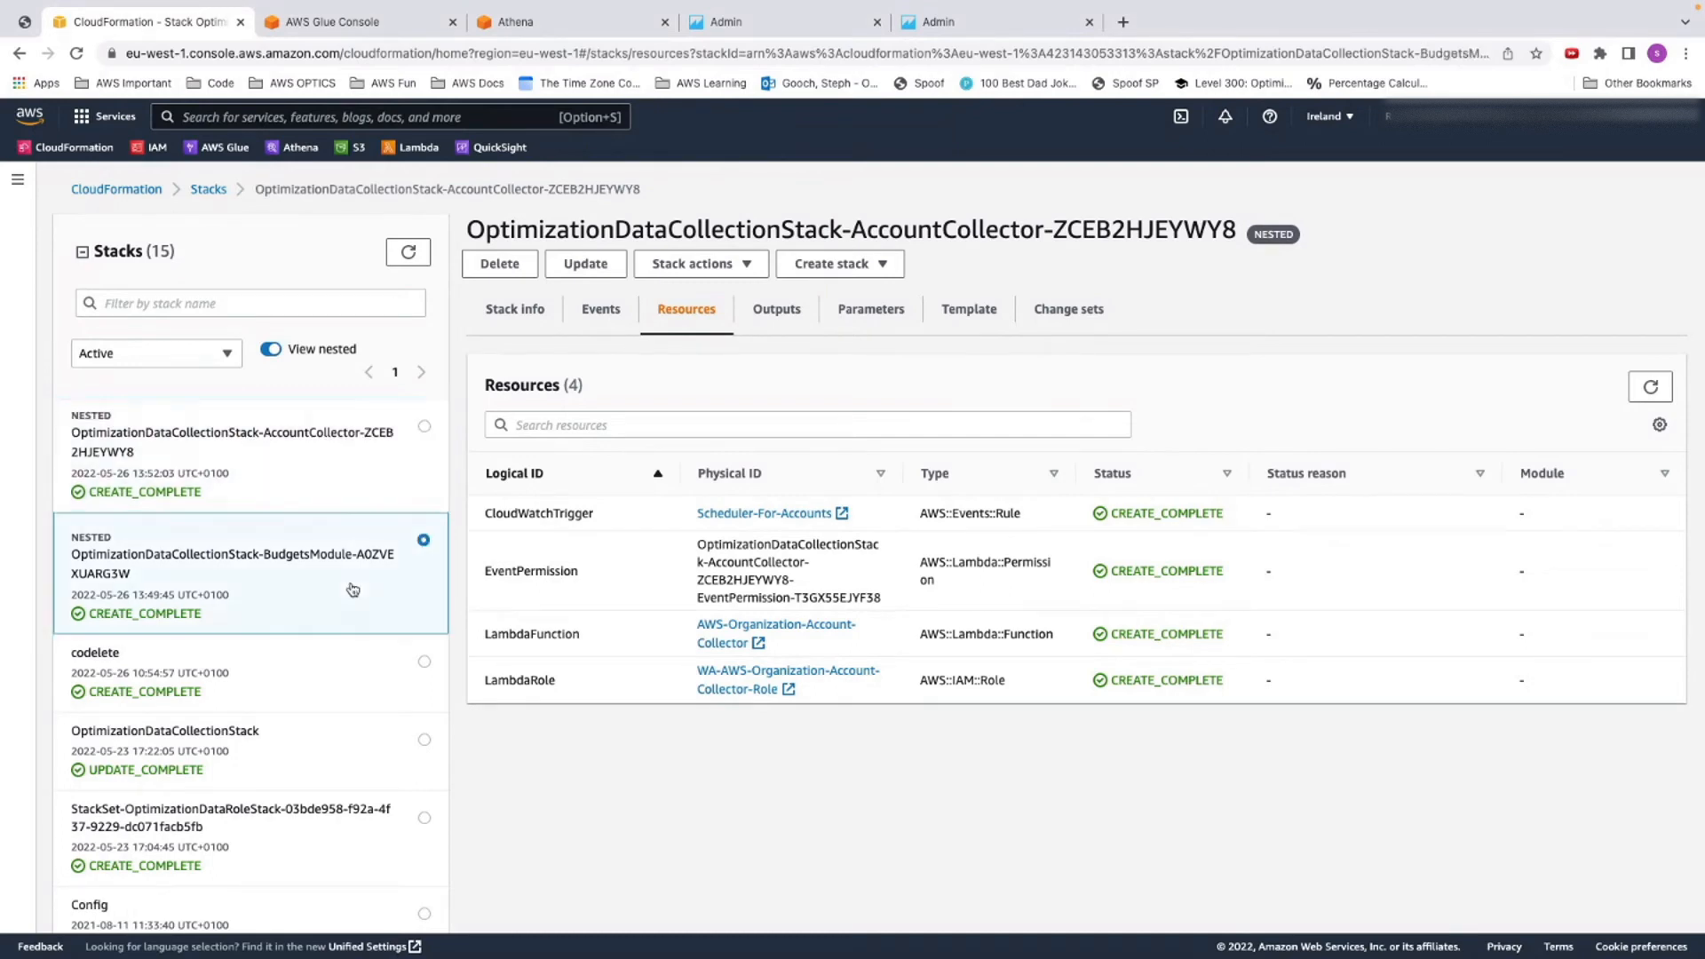
click(231, 563)
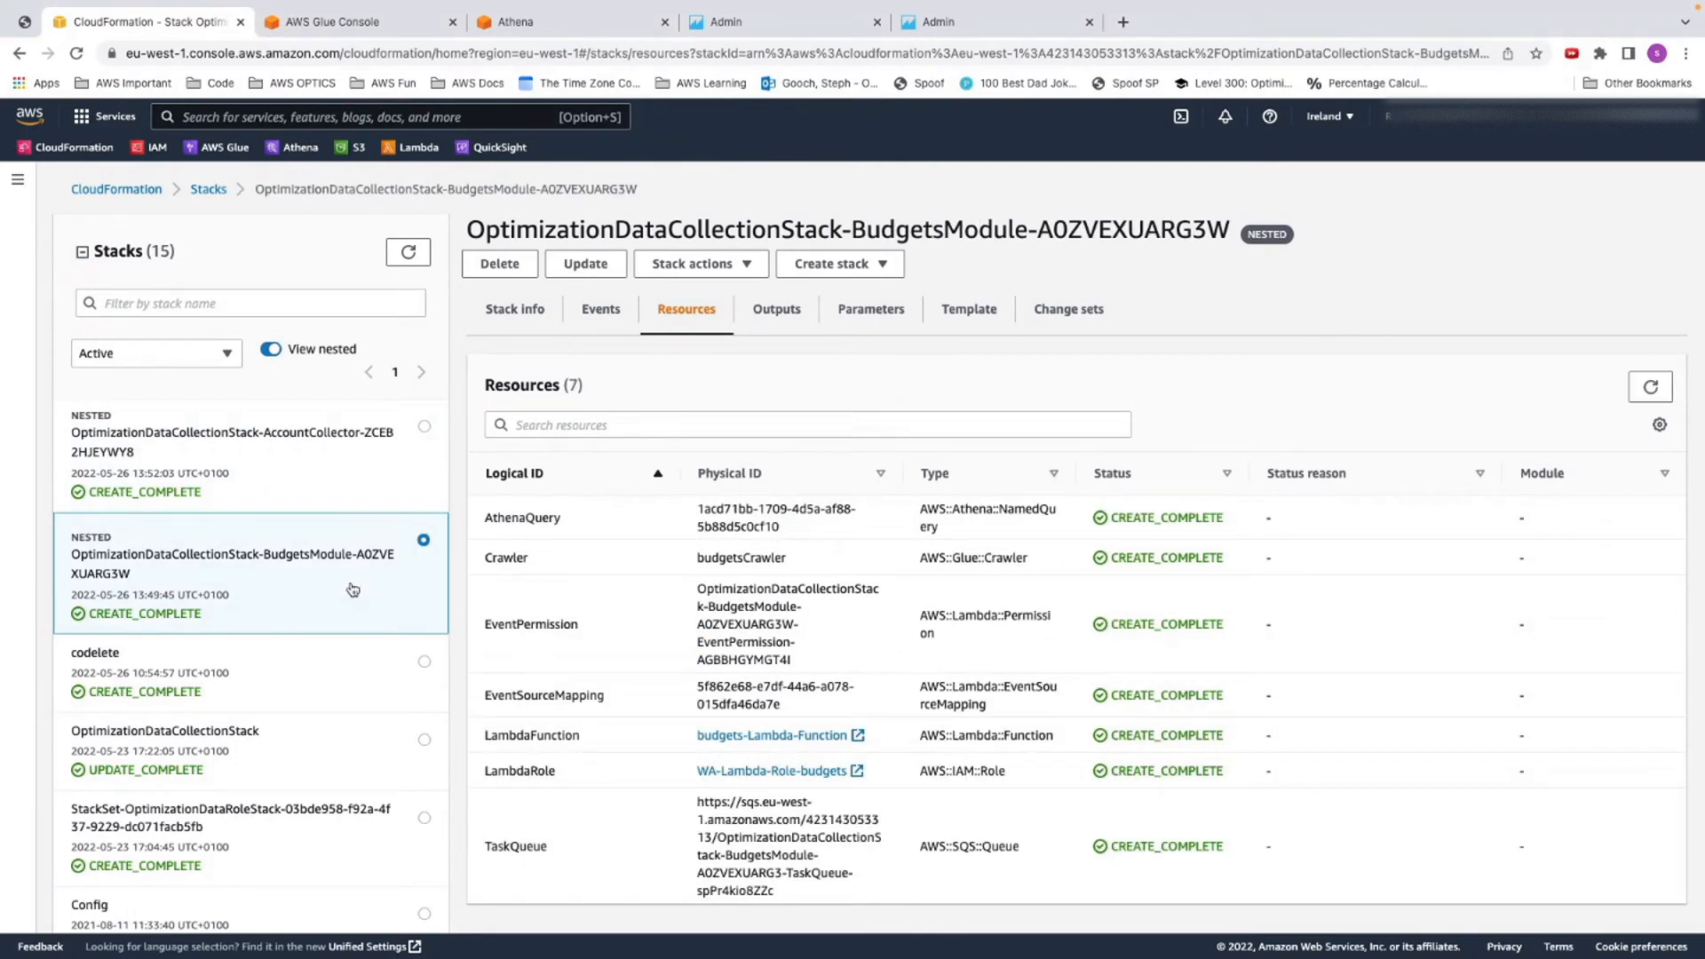
click(231, 438)
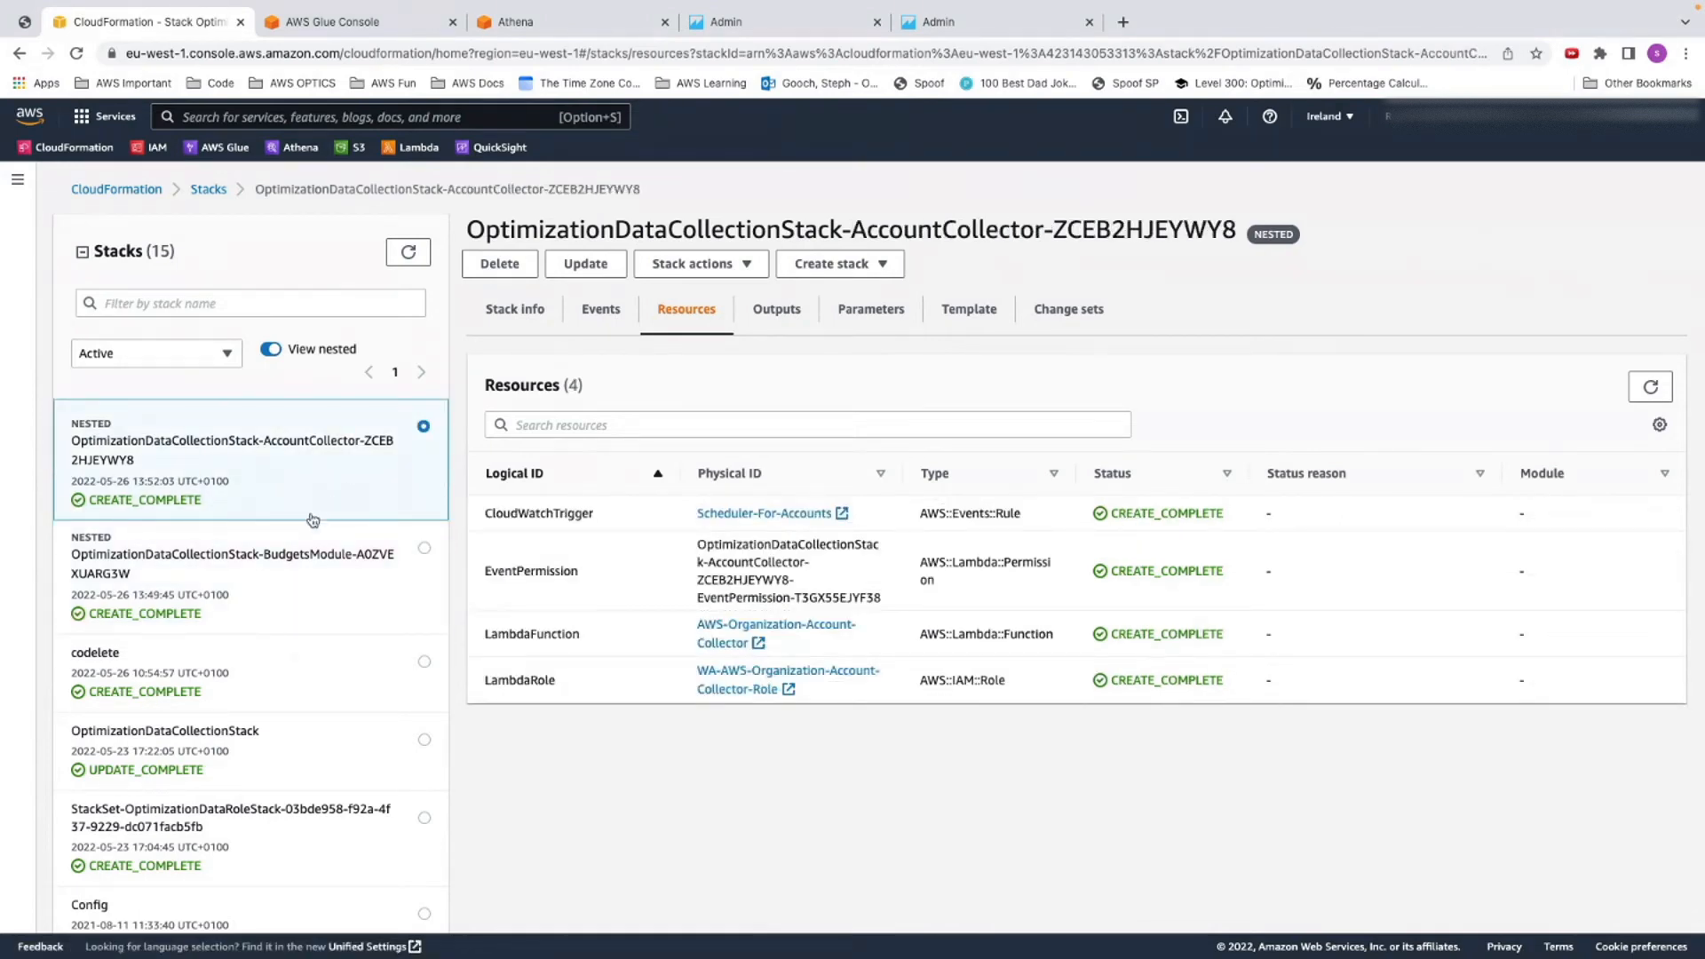
mouse_move(264, 478)
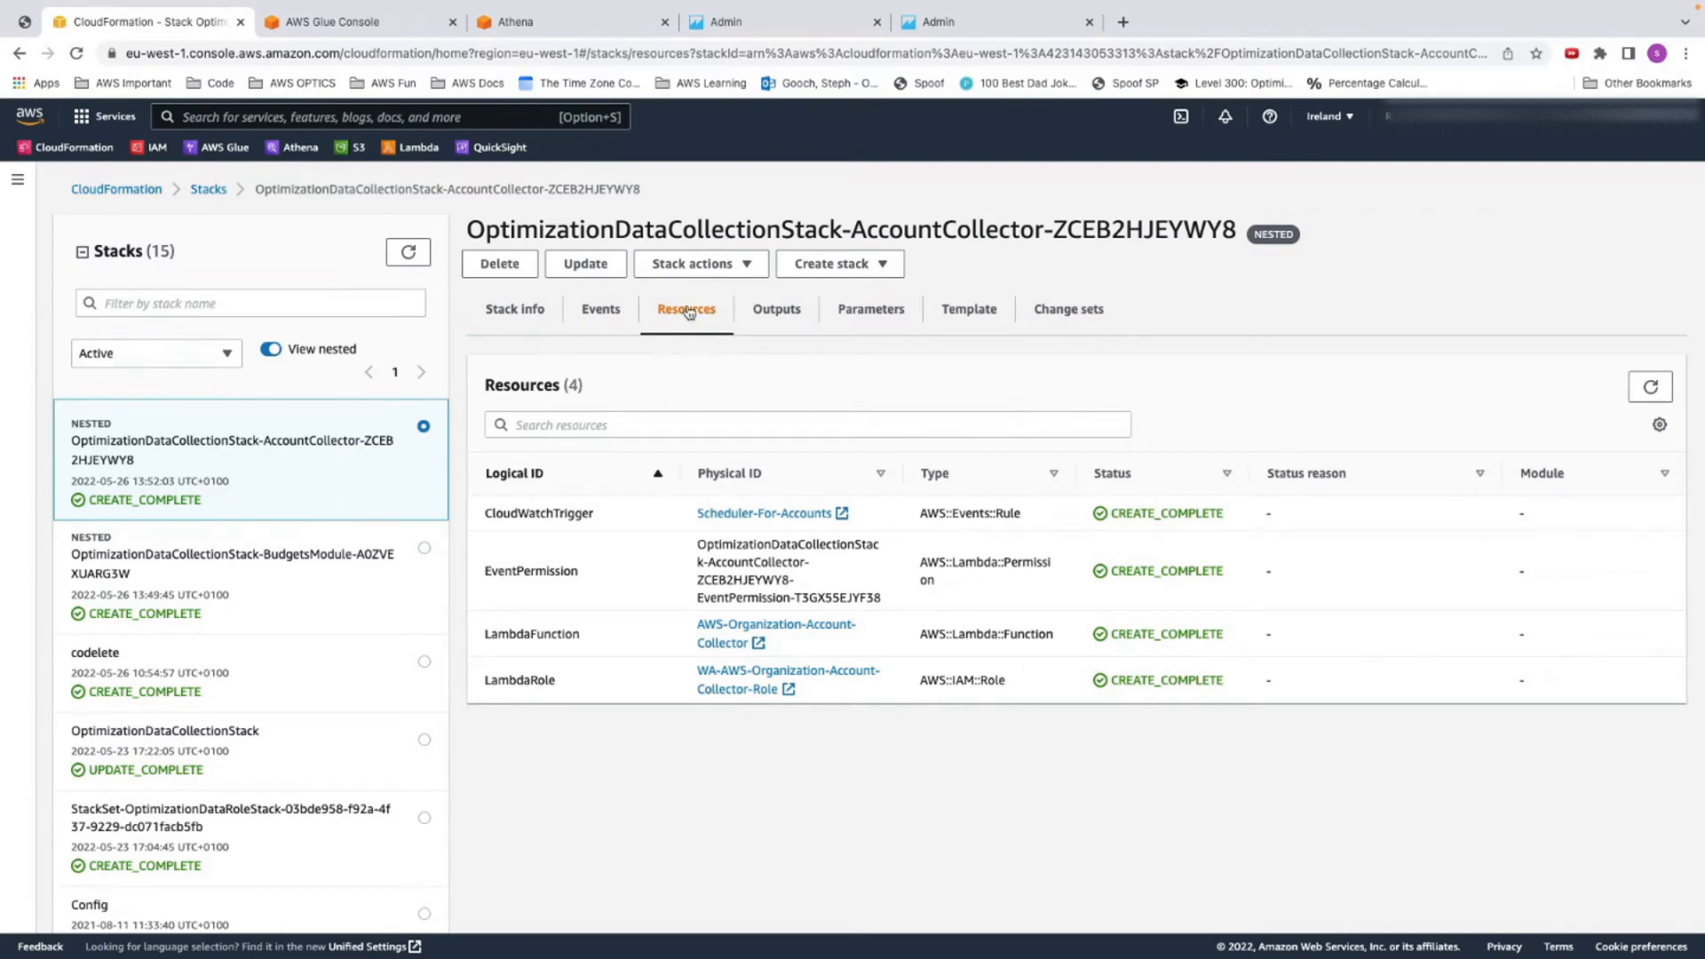
click(776, 632)
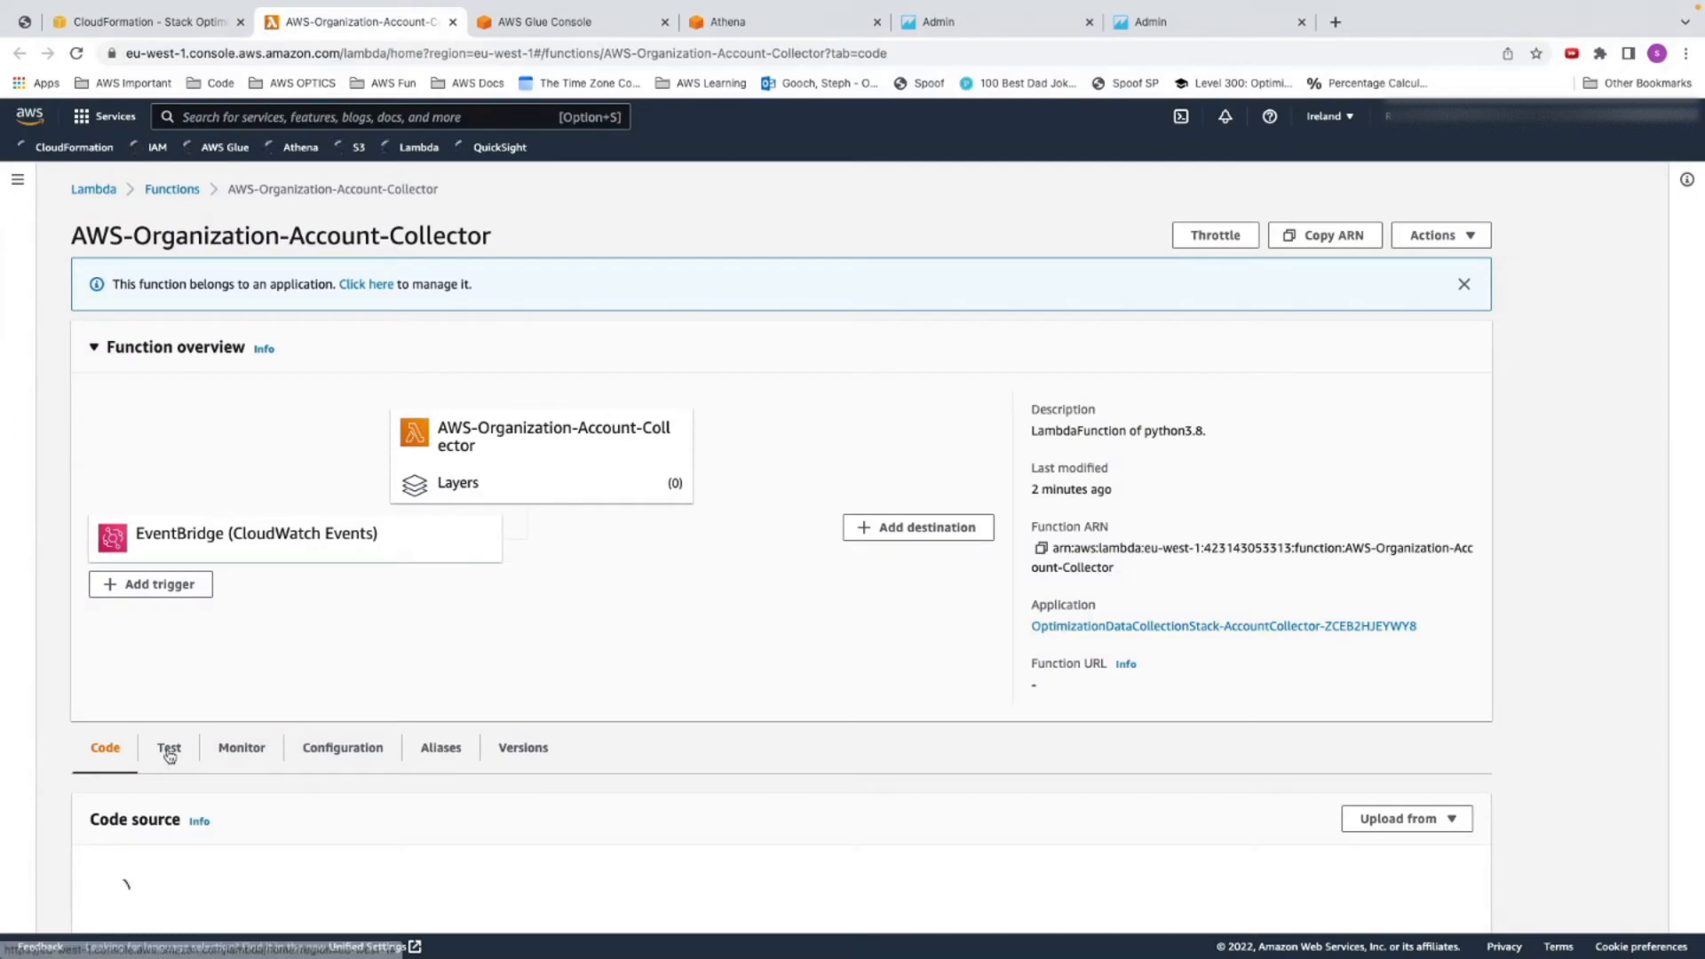
Run a test of AWS-Organization-Account-Collector and expand its execution details and log output
click(169, 748)
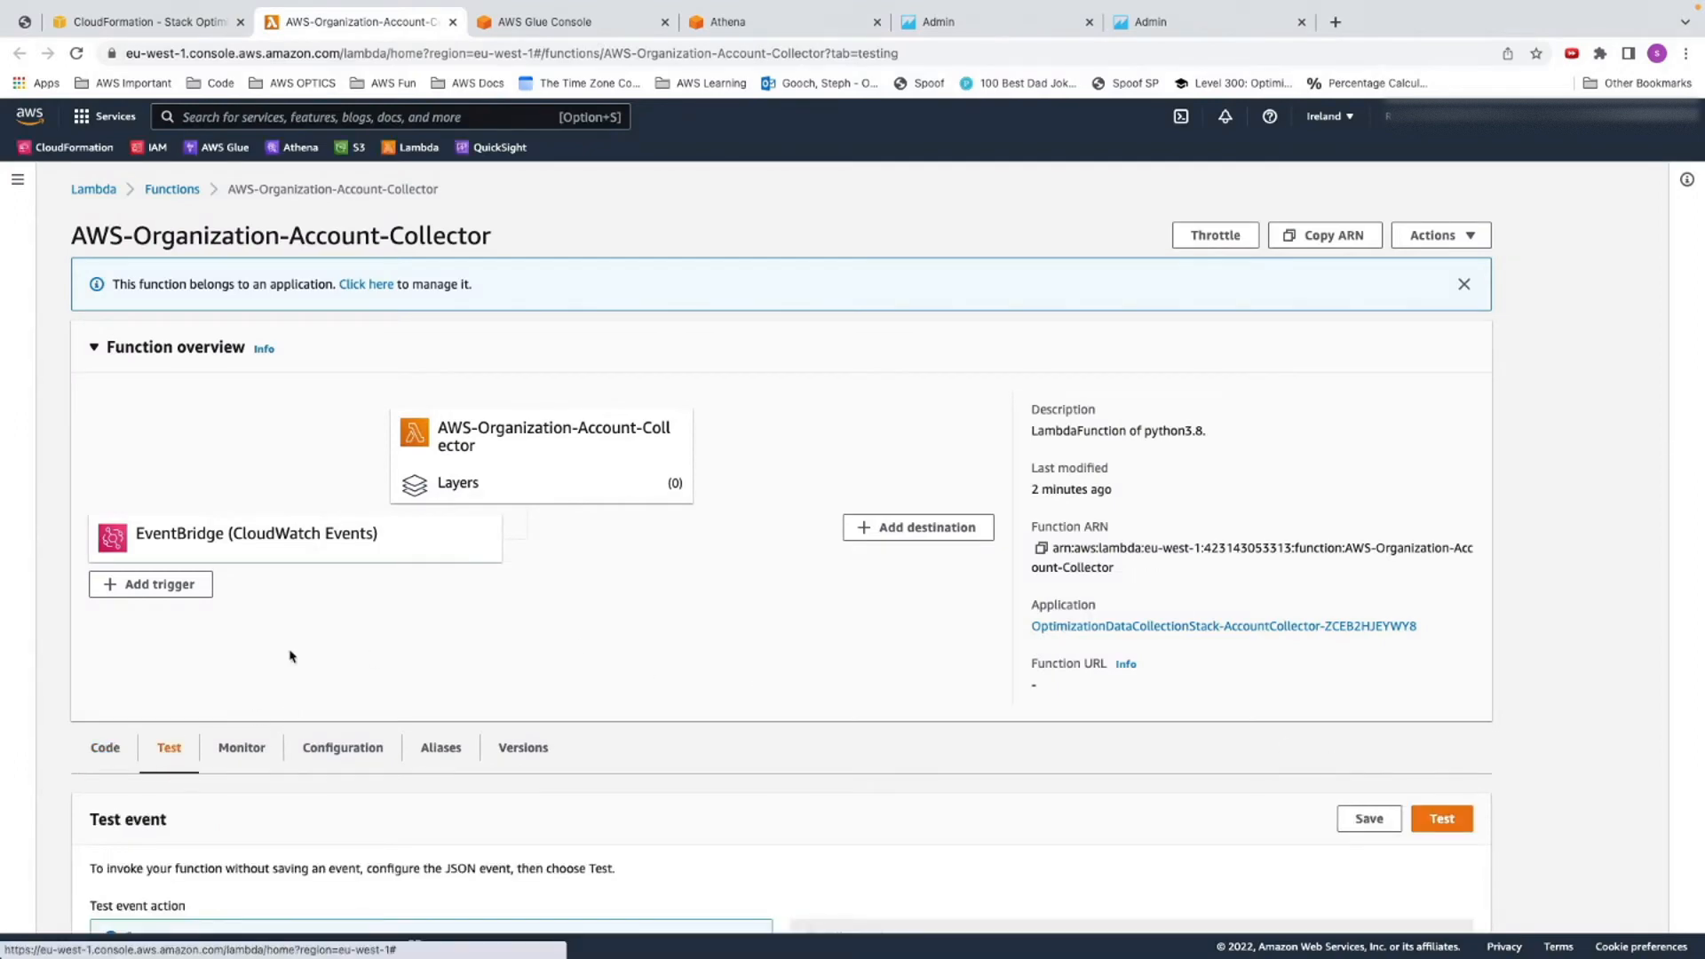
click(1440, 817)
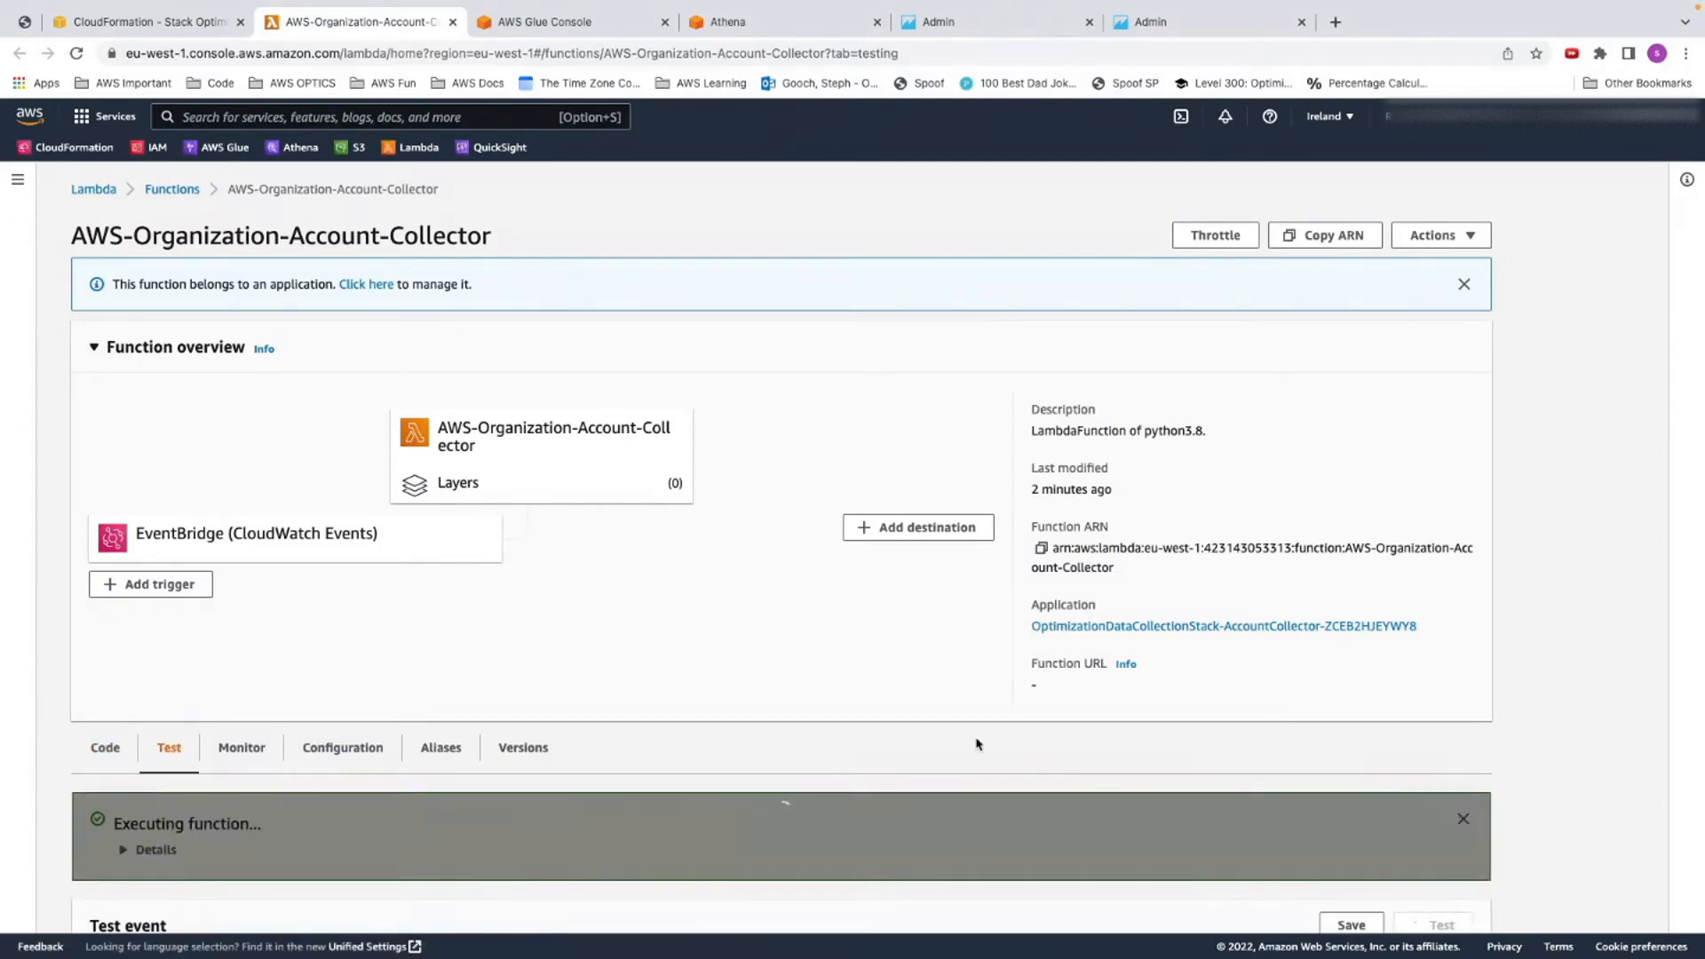
scroll(down, 3)
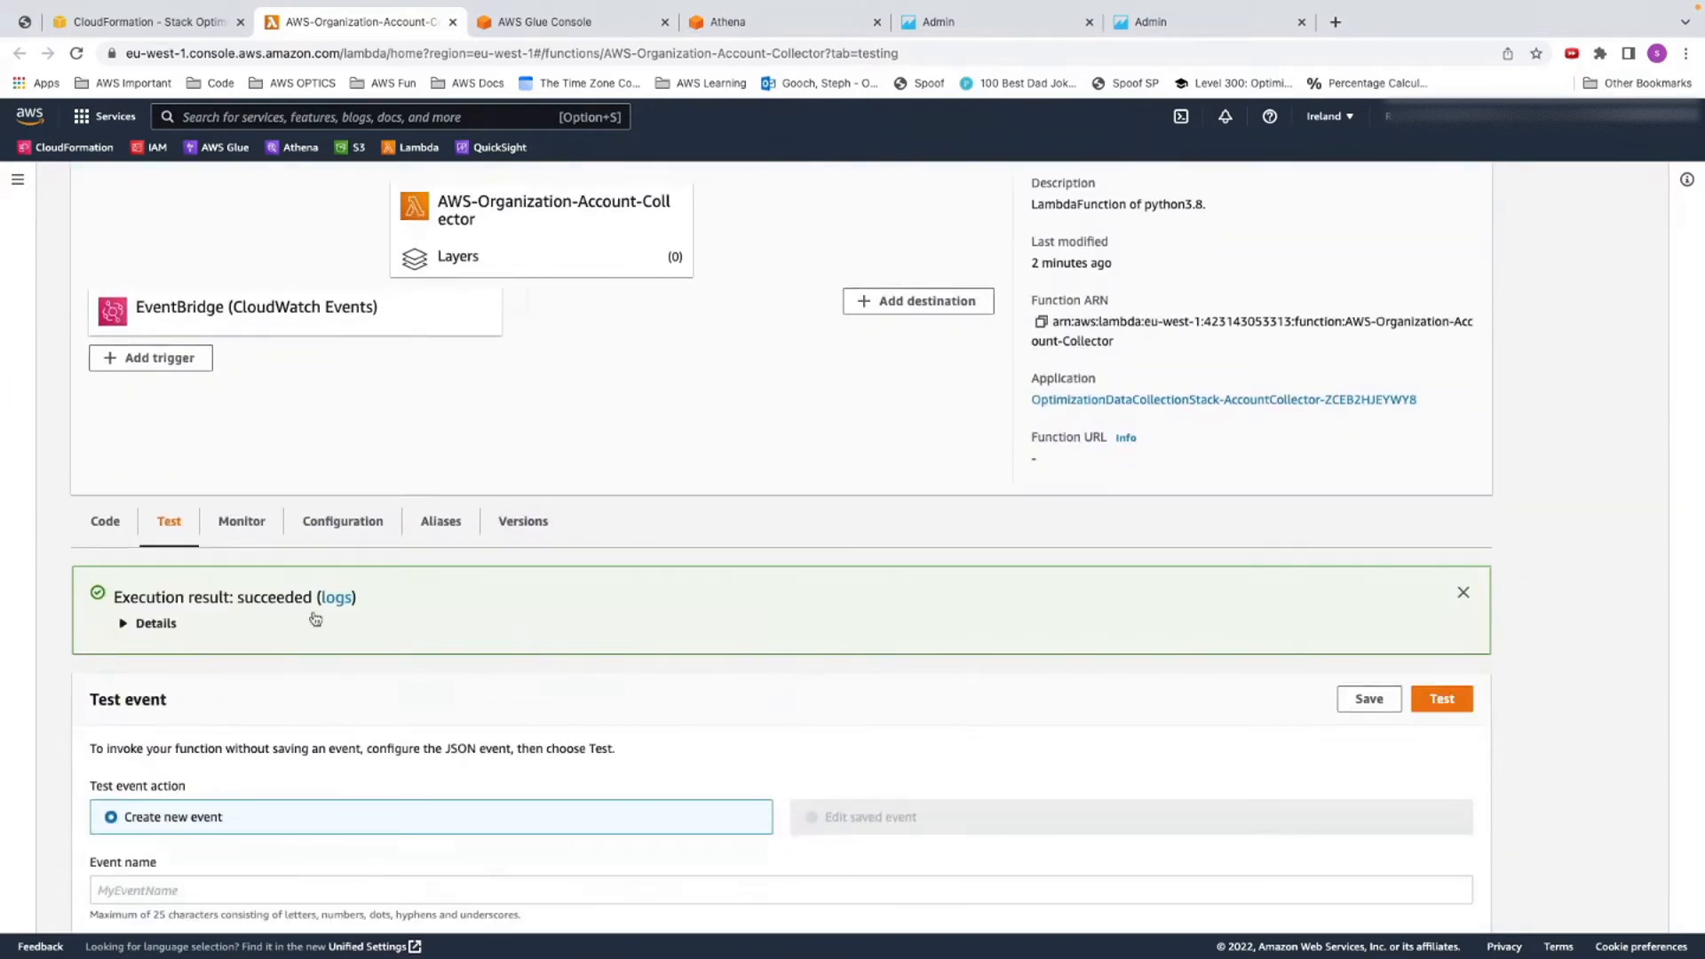
click(154, 624)
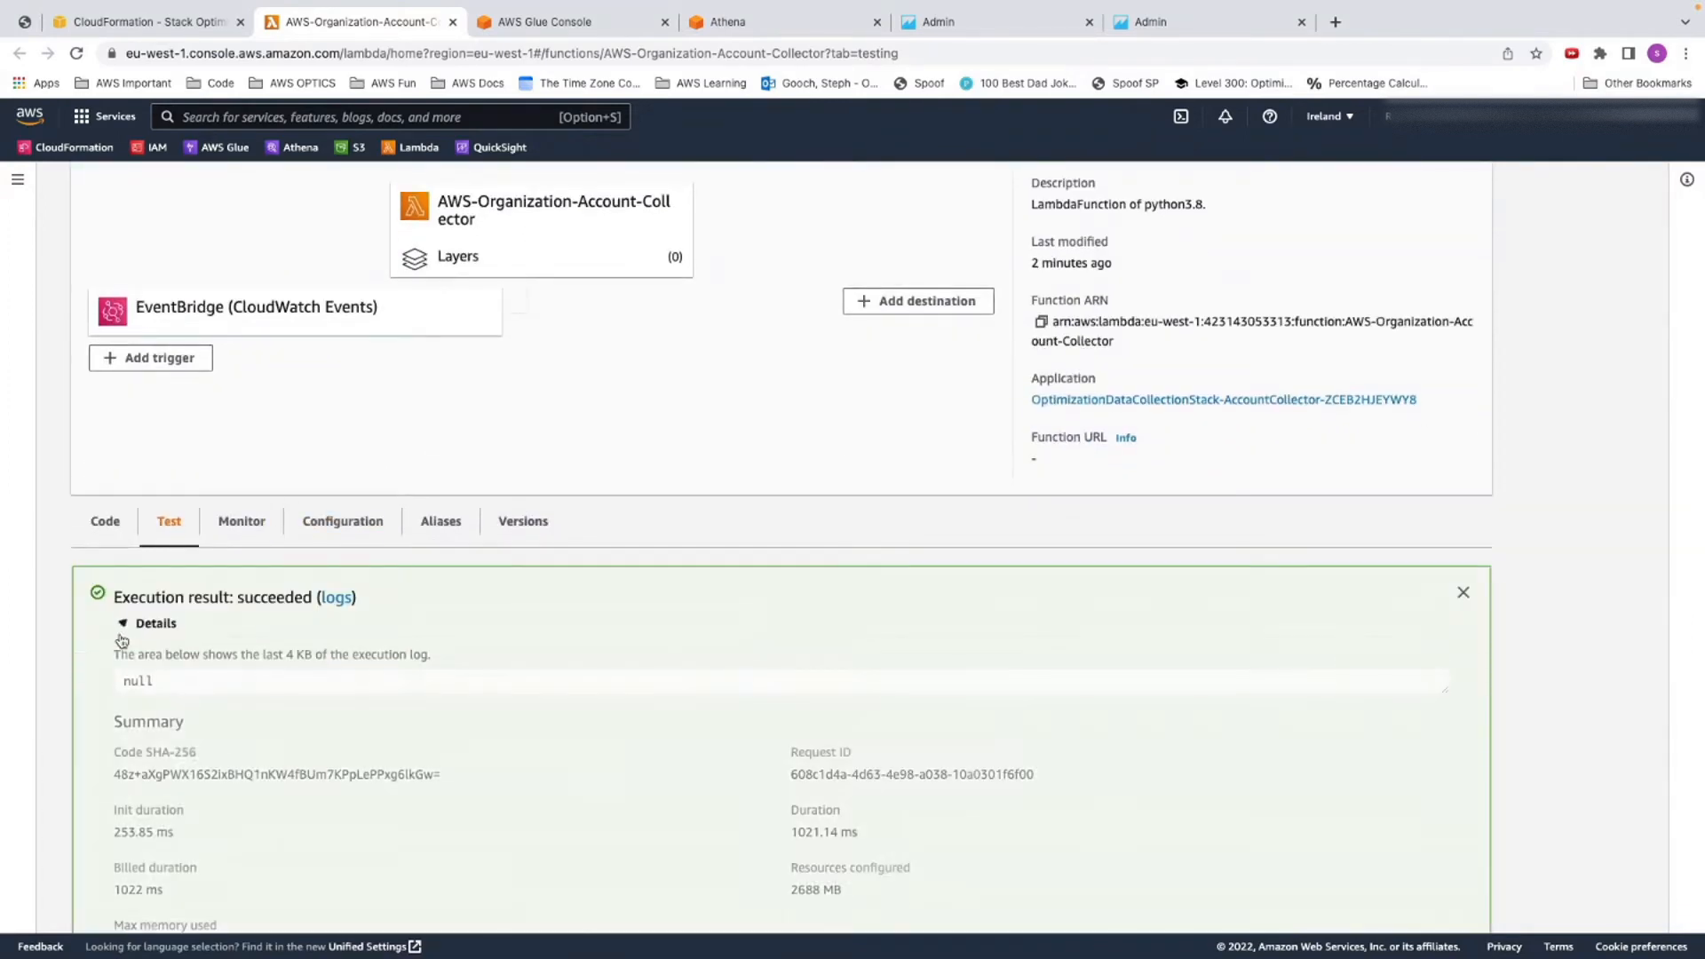
scroll(down, 3)
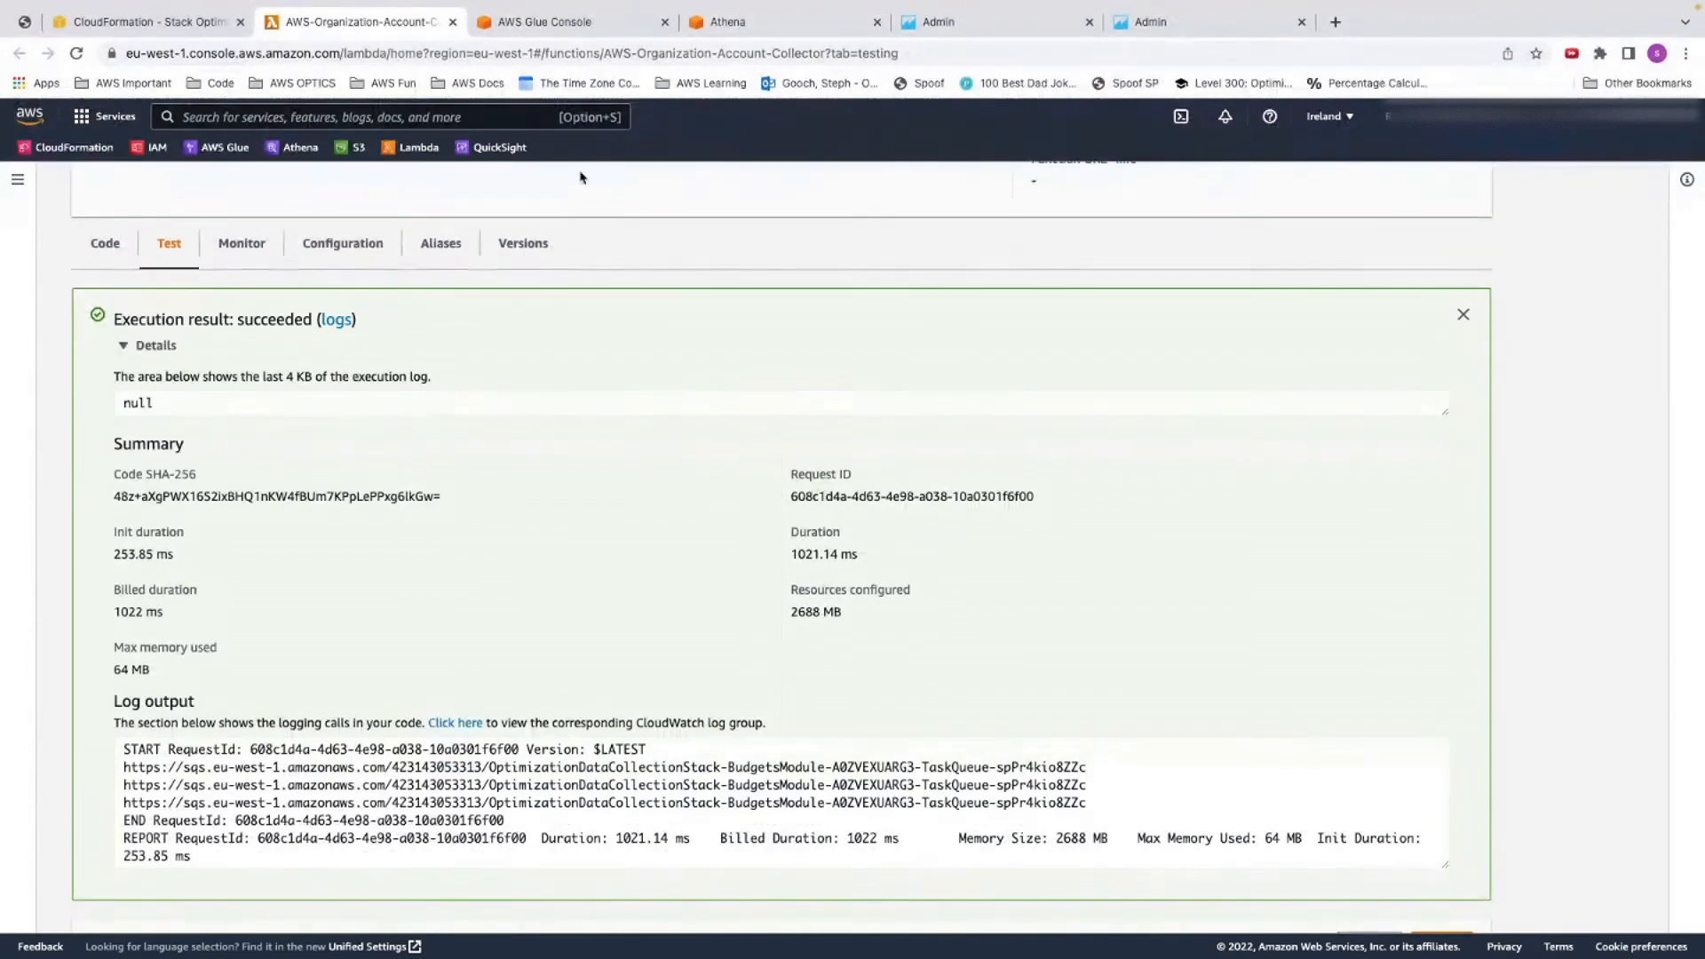
Run budgetsCrawler from the Glue Crawlers list to create the budgets table
click(533, 21)
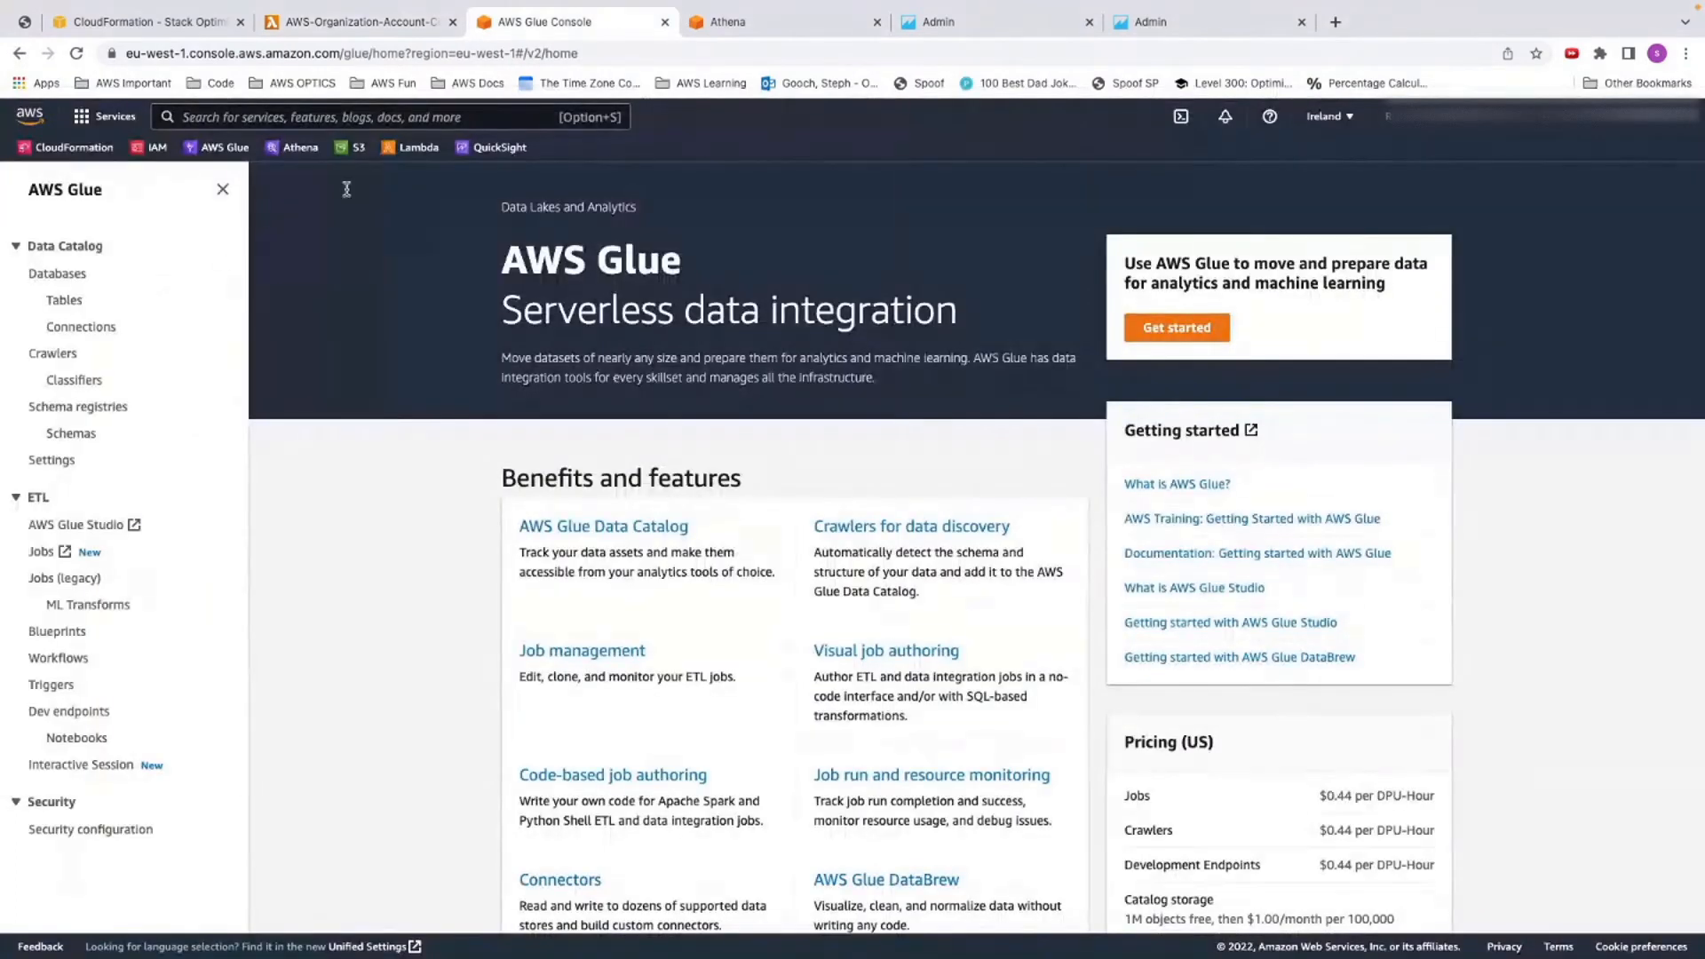
mouse_move(139, 332)
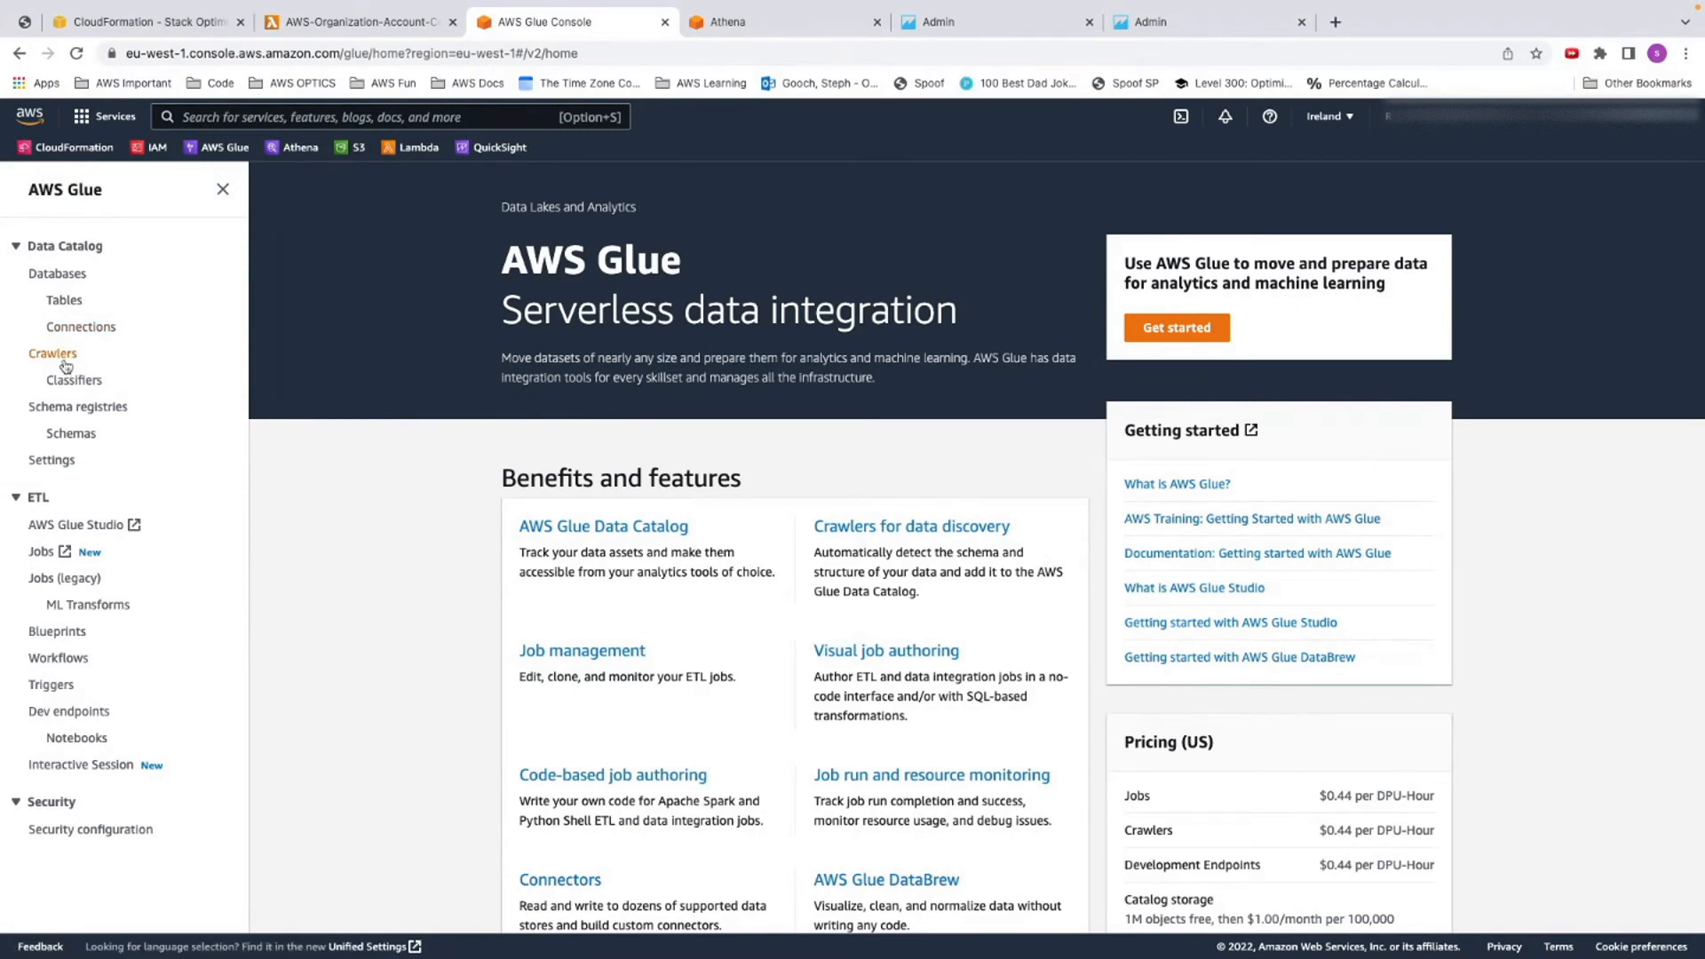
click(51, 352)
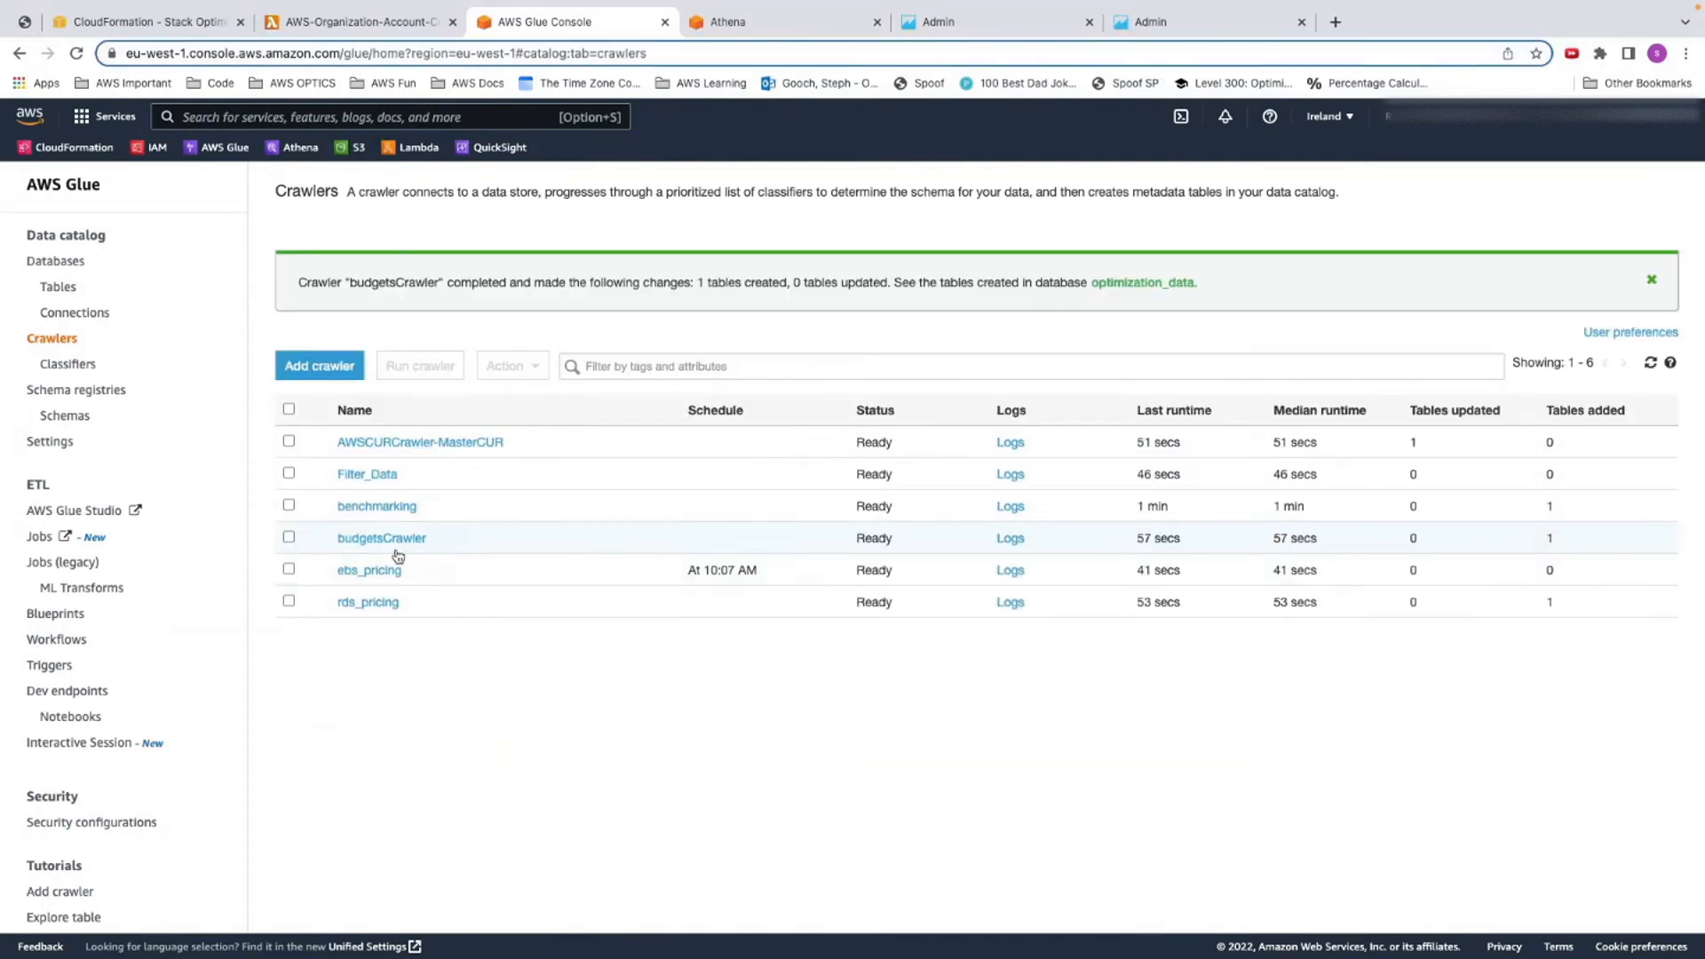
mouse_move(1586, 544)
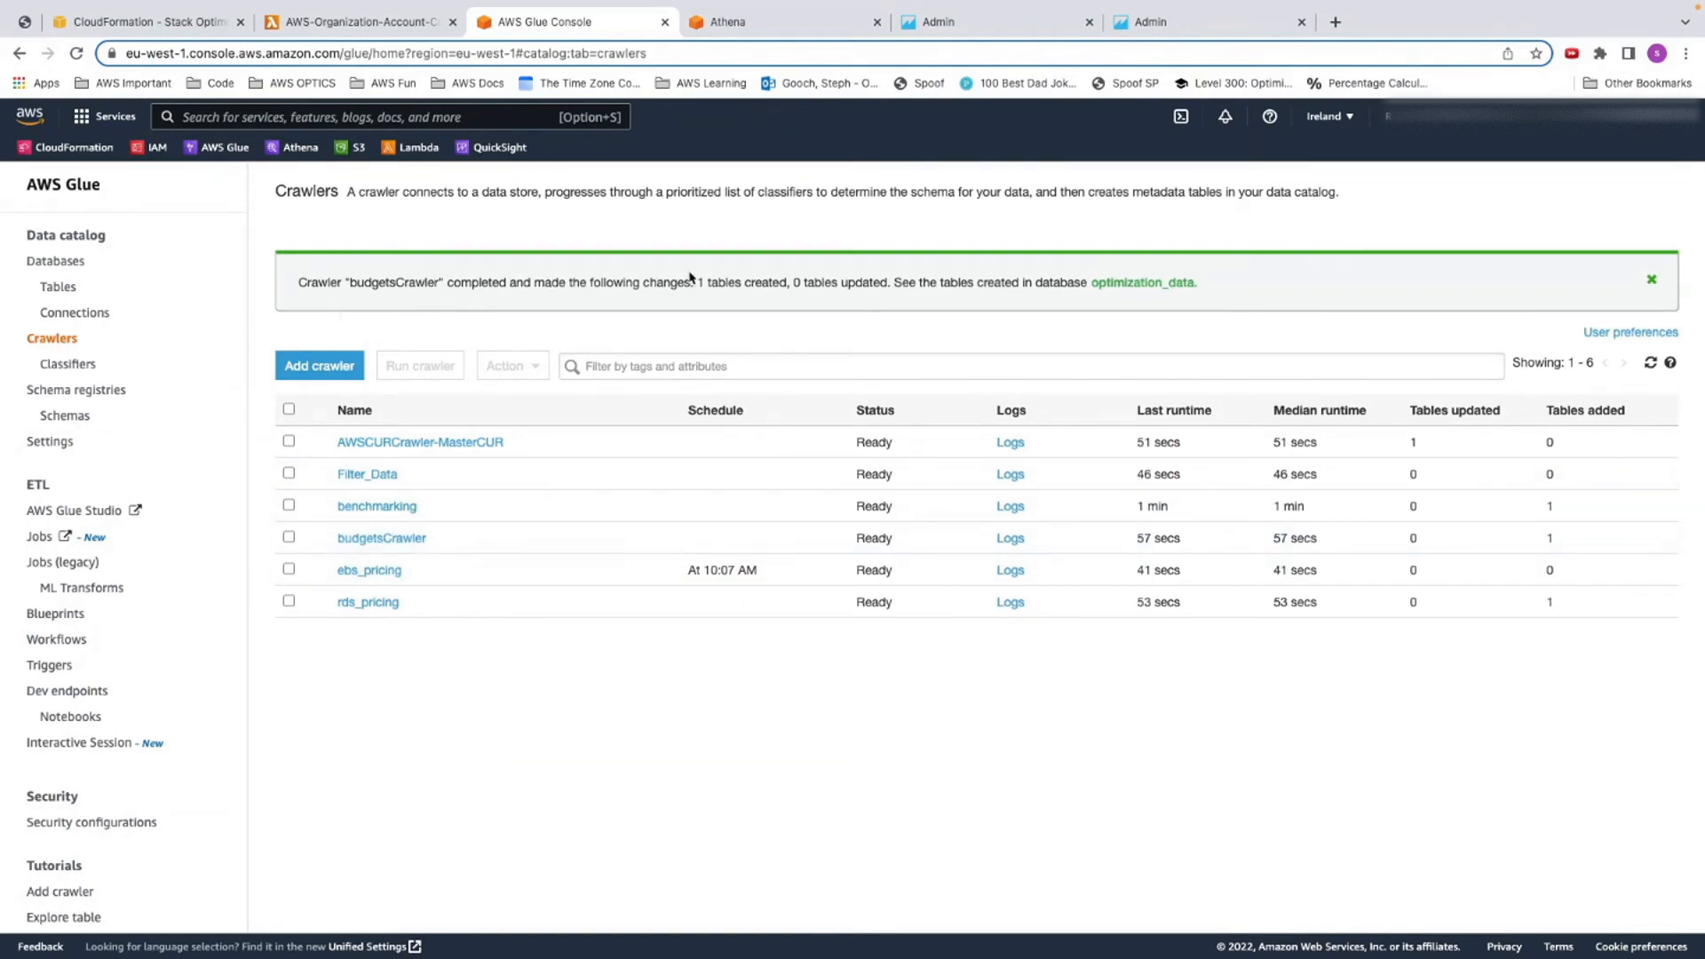
double_click(744, 283)
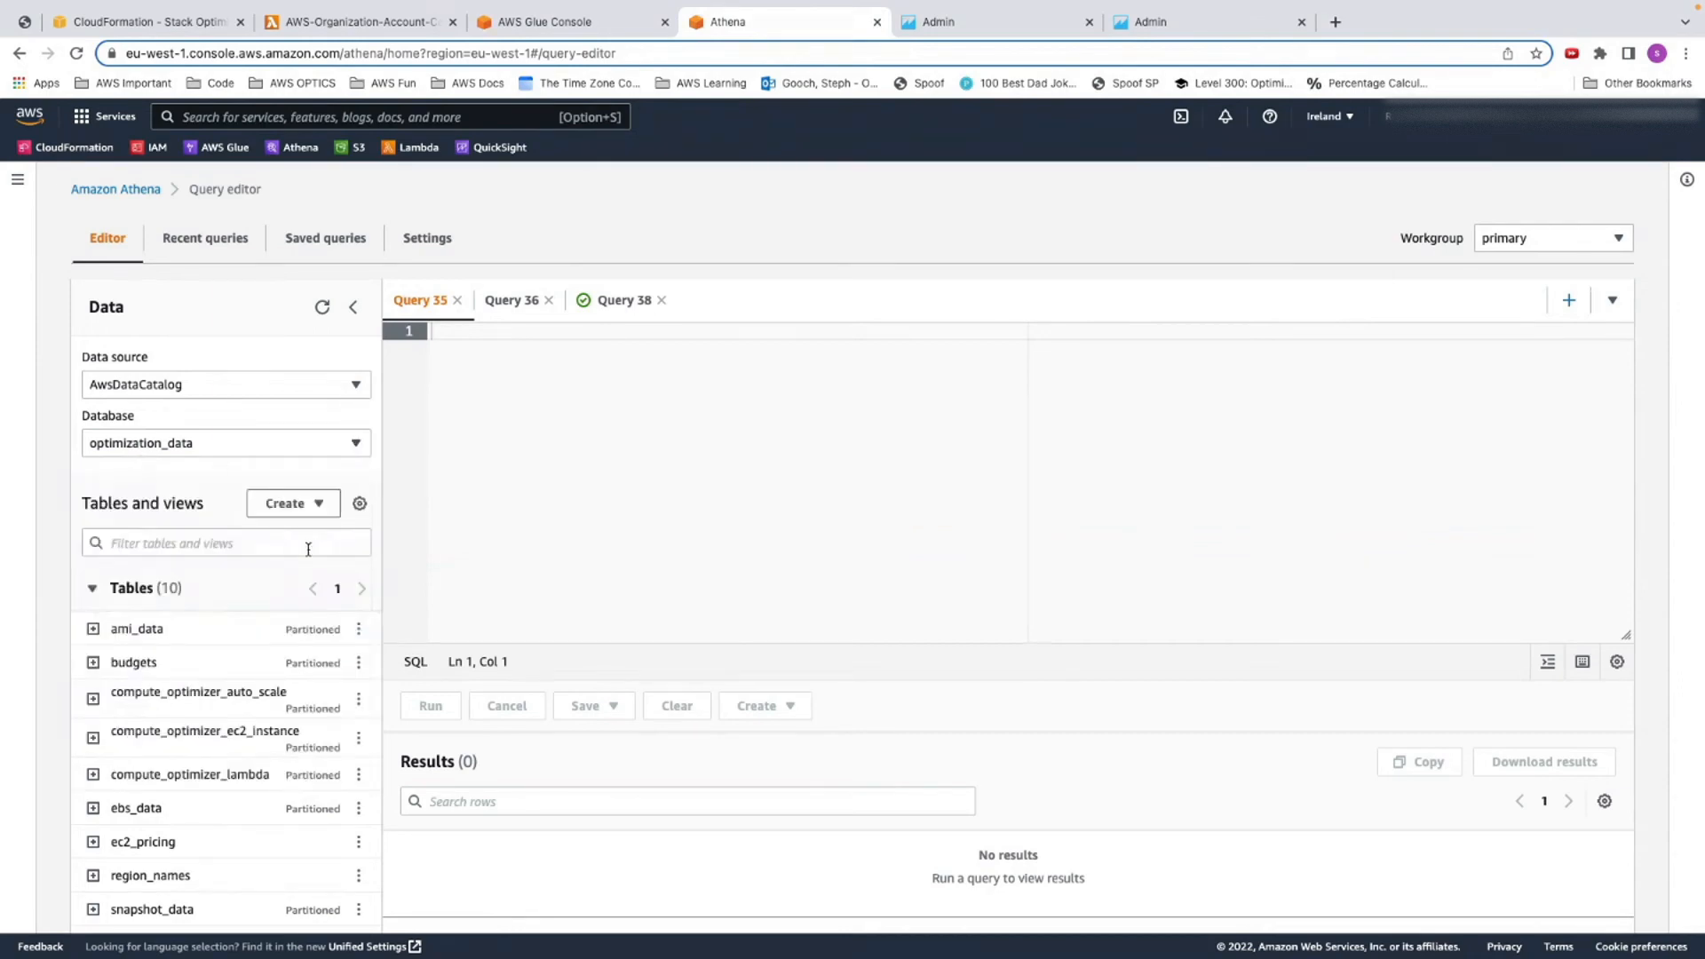
mouse_move(386, 677)
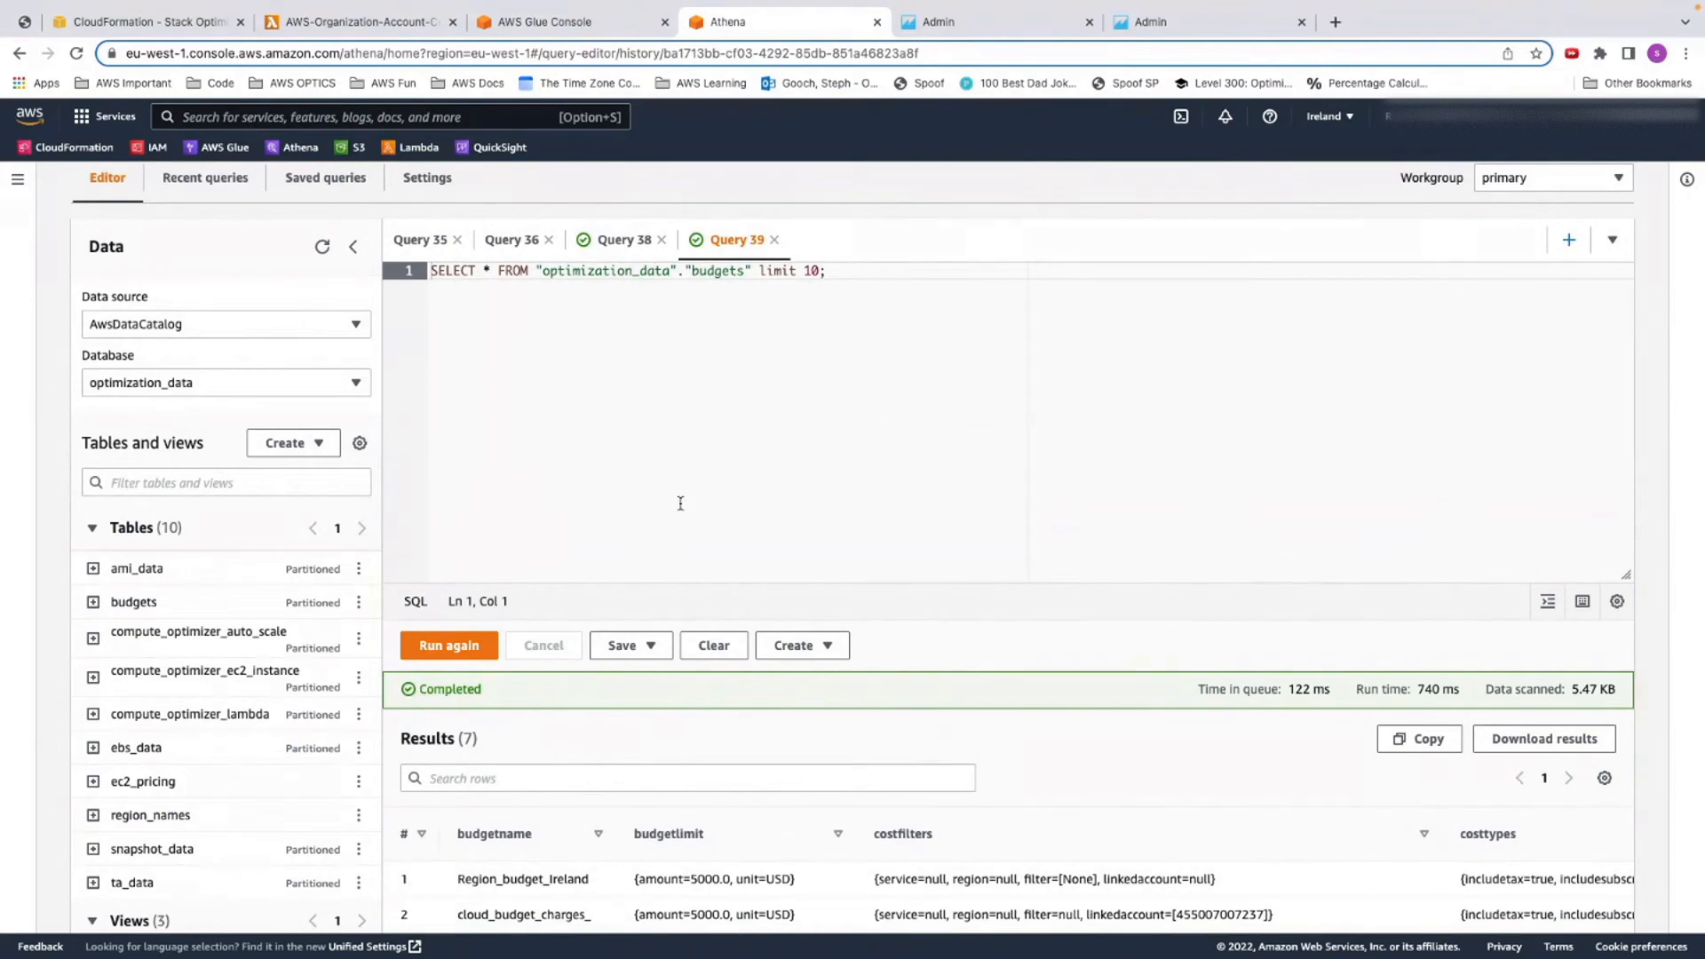
mouse_move(324, 184)
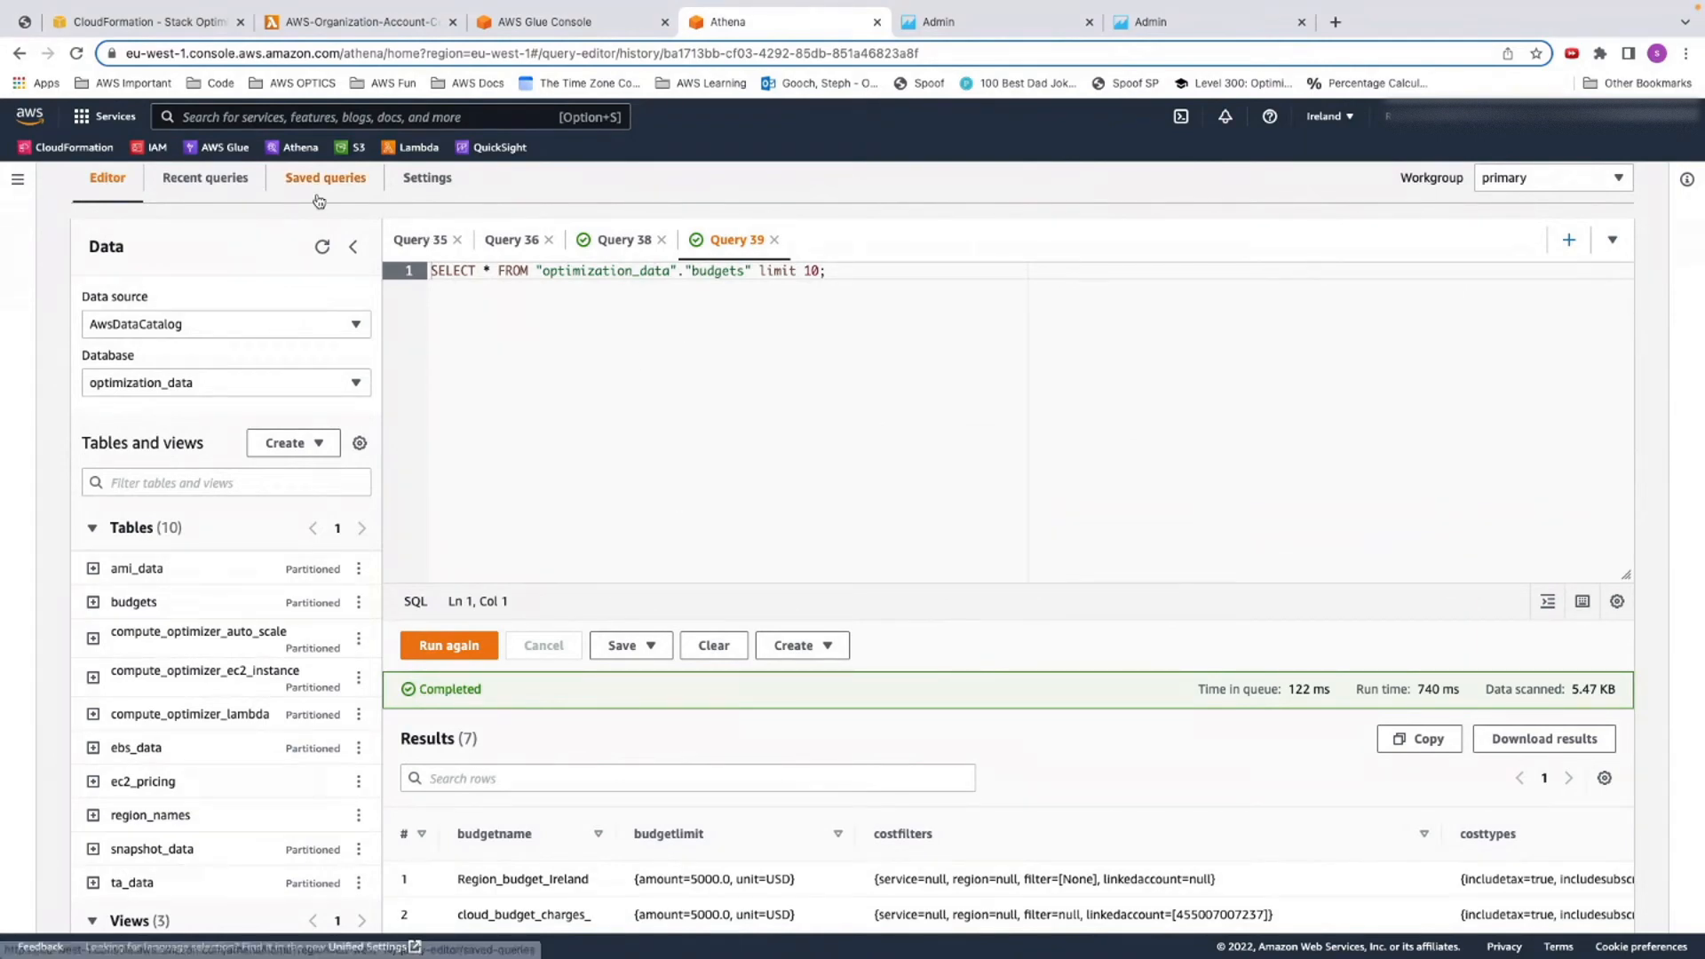
Show Athena's saved queries to reach the aws_budgets query
click(325, 178)
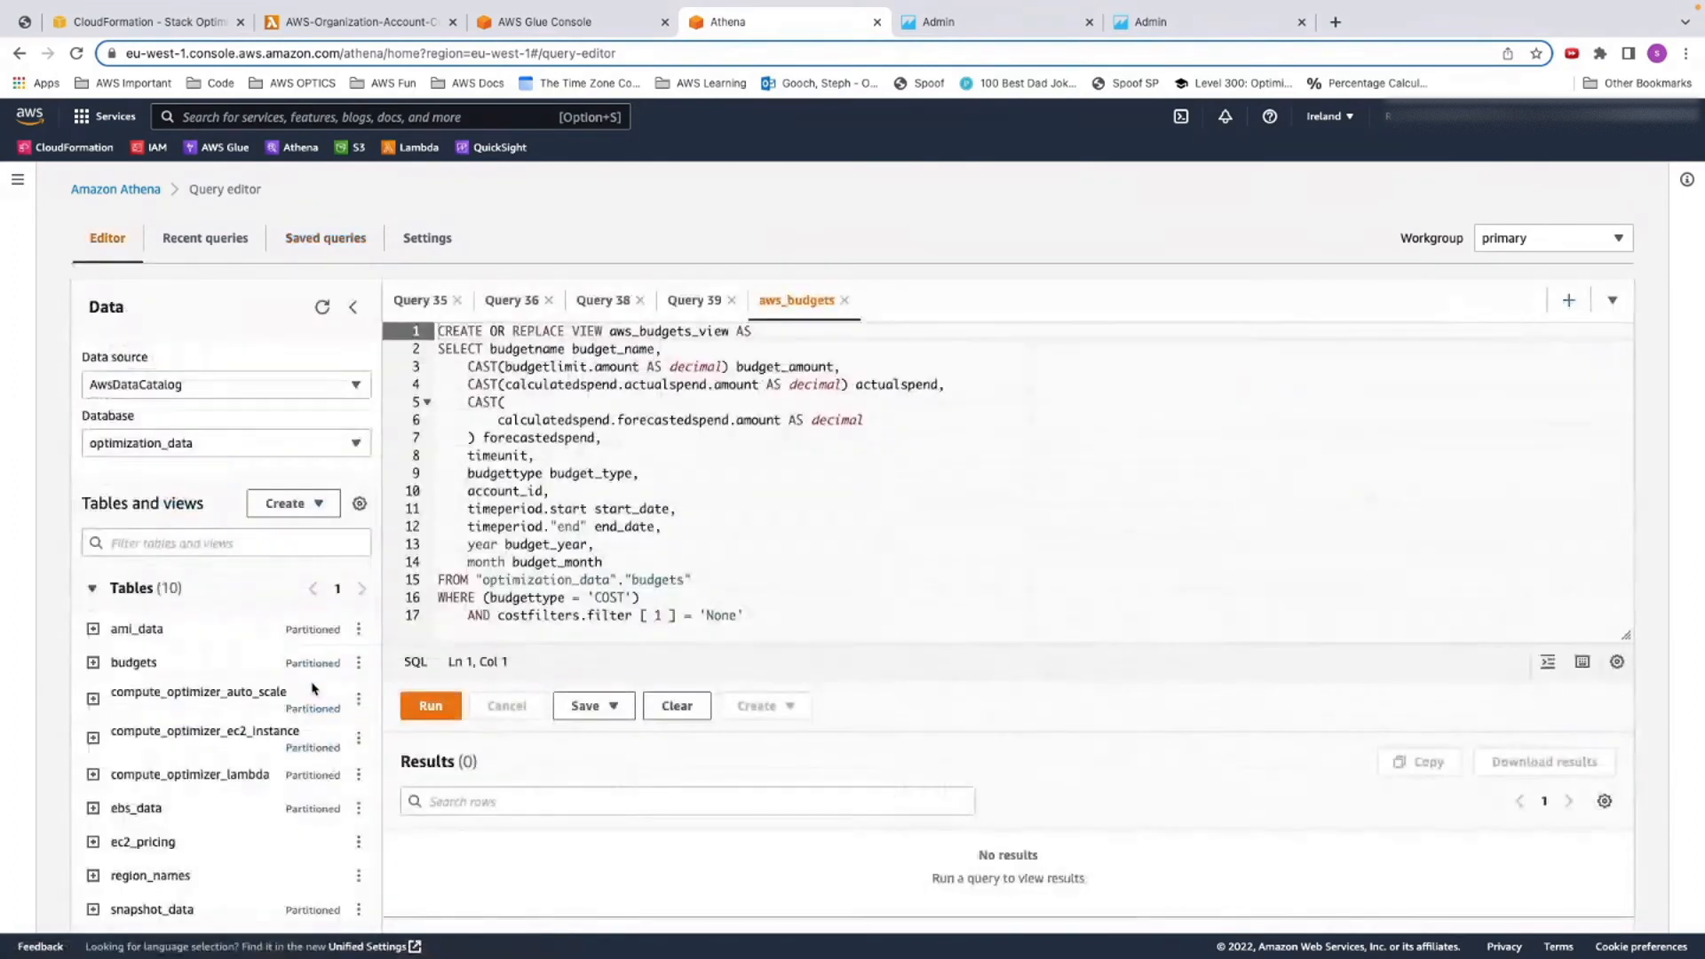
Create aws_budgets_view with the CREATE VIEW query and preview its rows
click(430, 705)
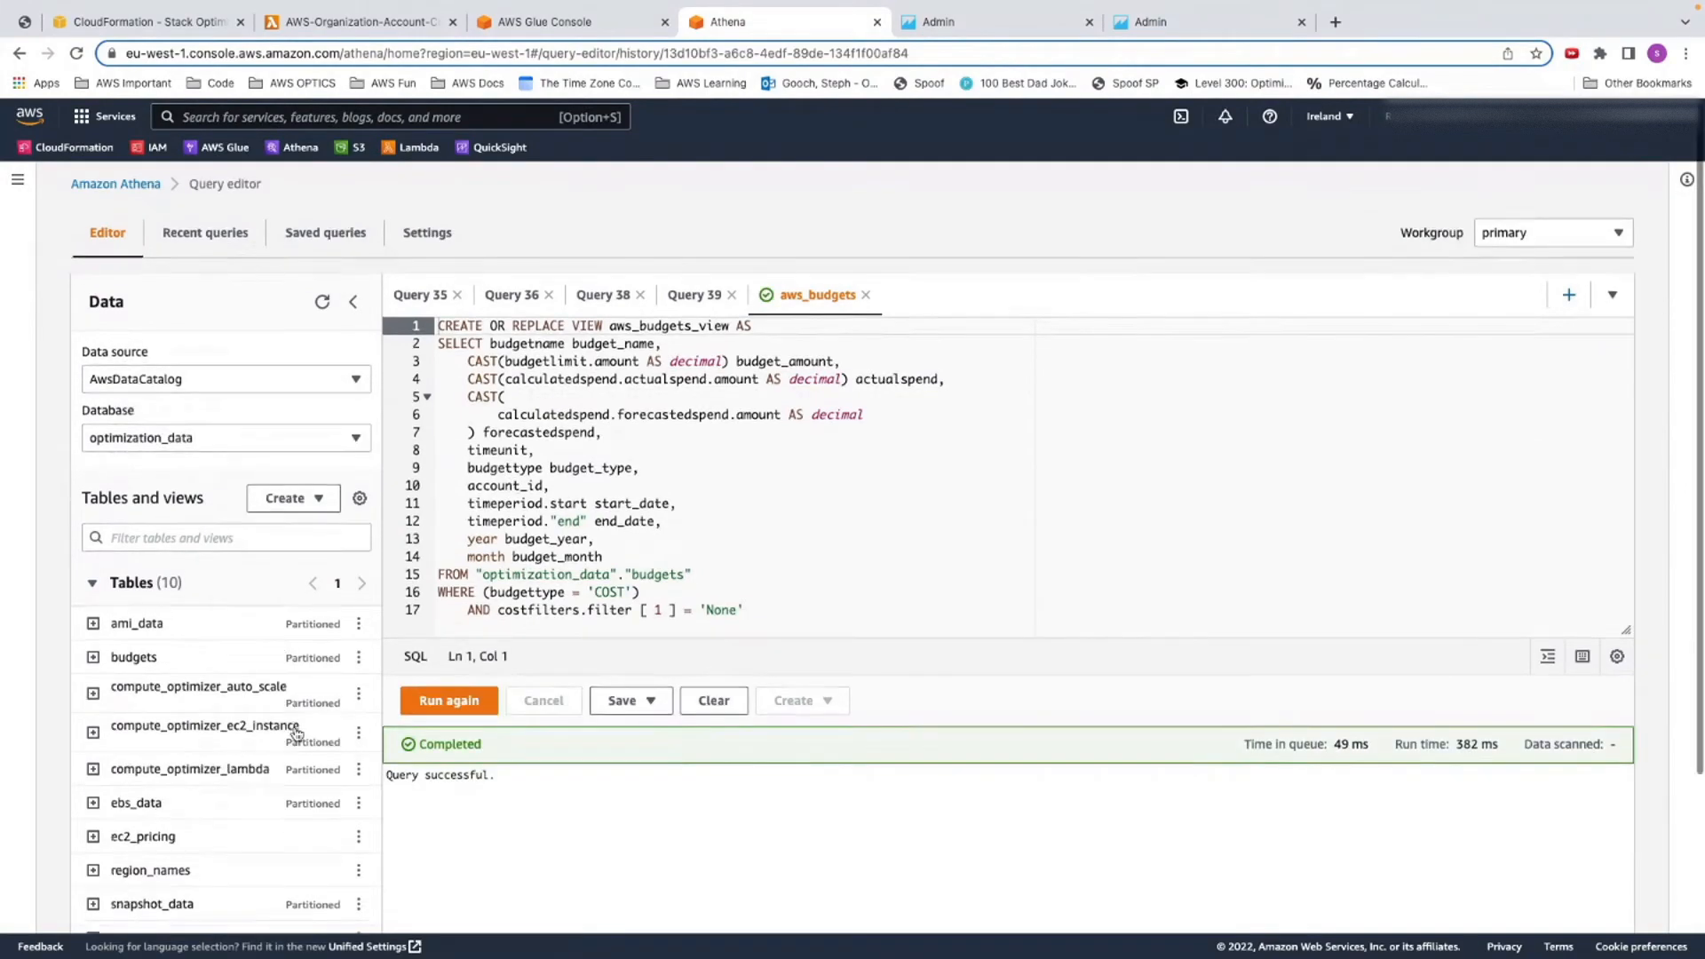
scroll(down, 3)
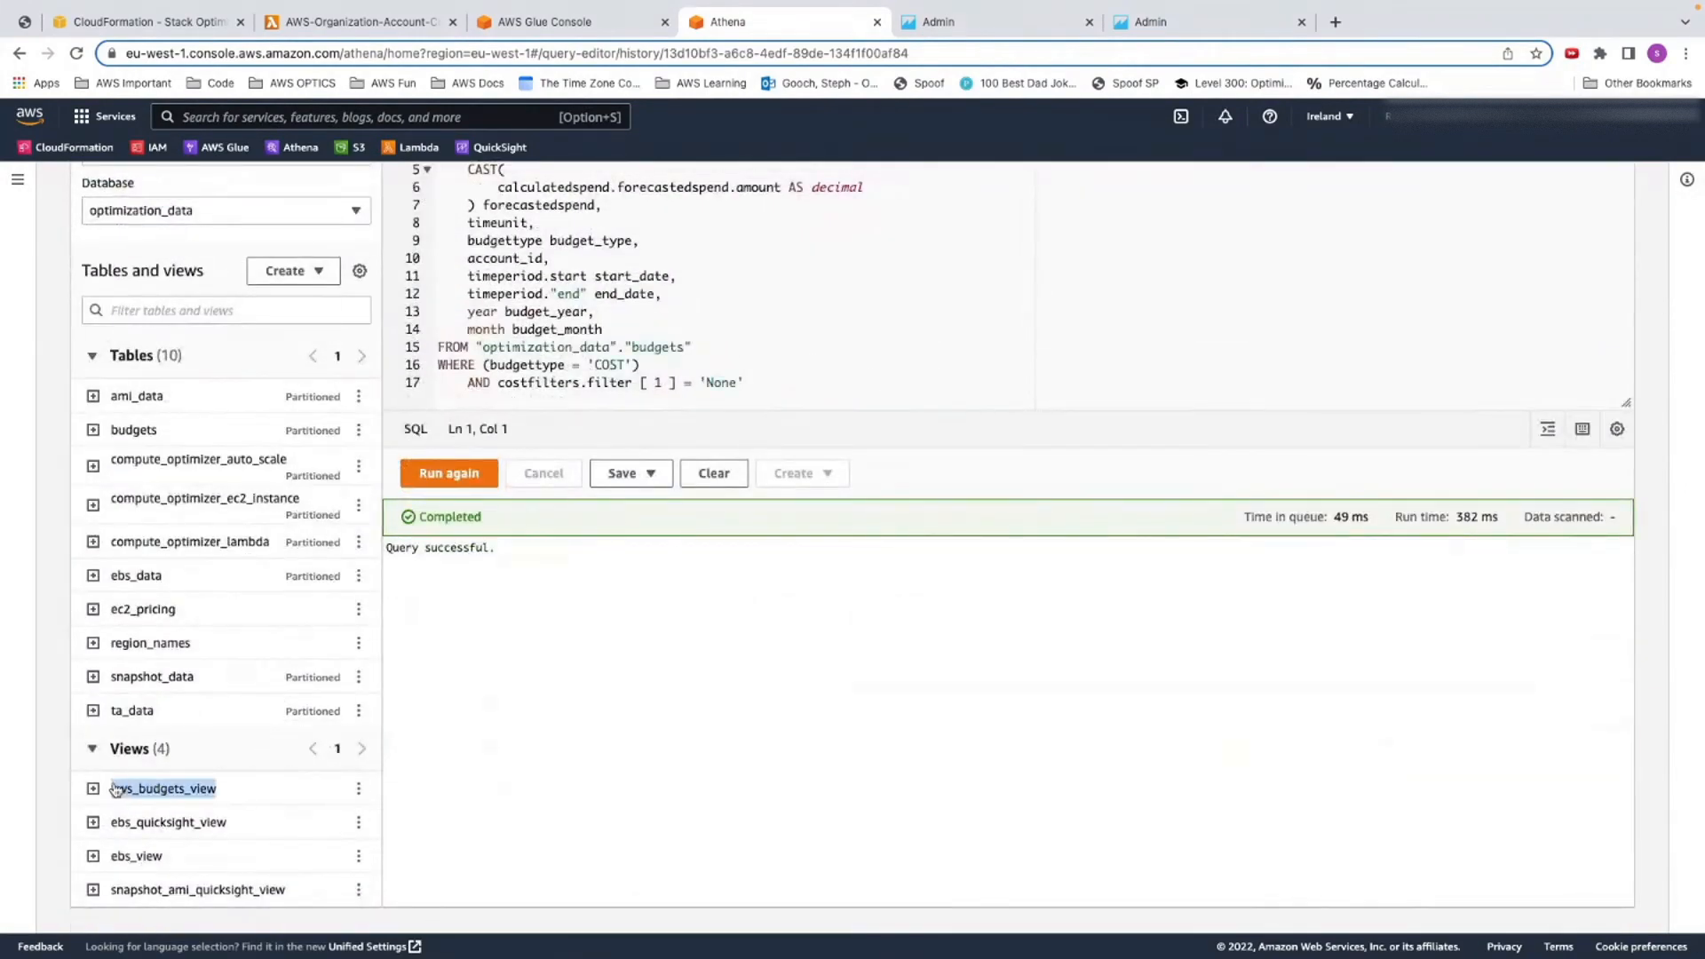
click(357, 789)
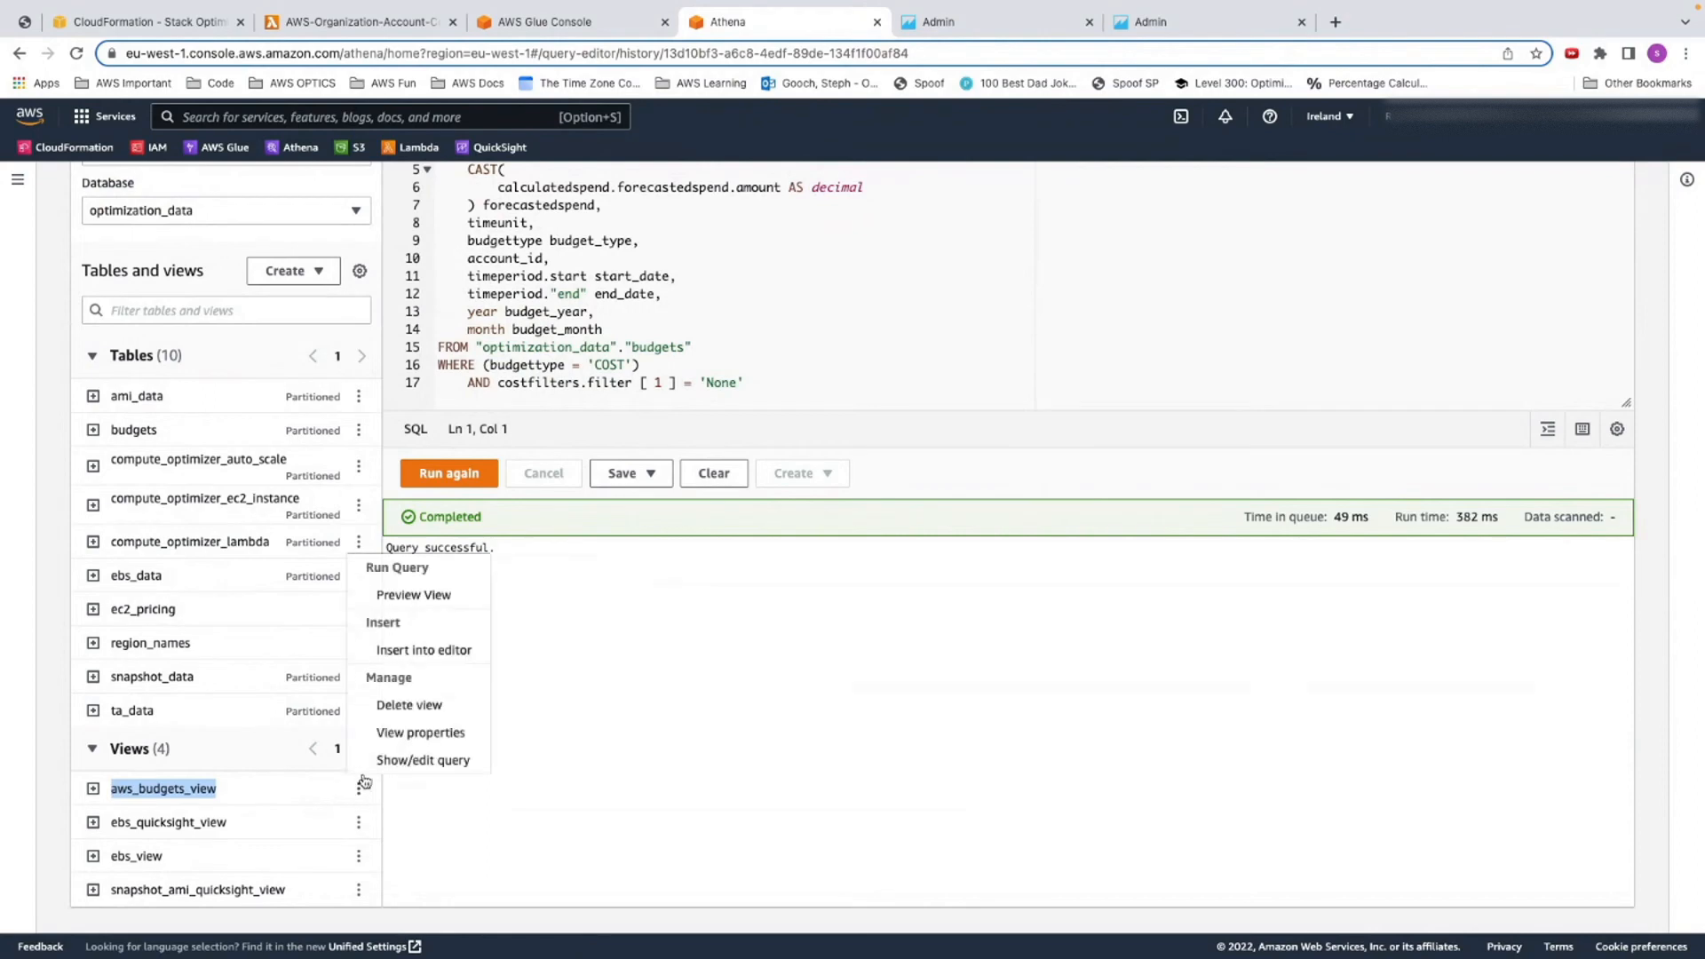
click(396, 566)
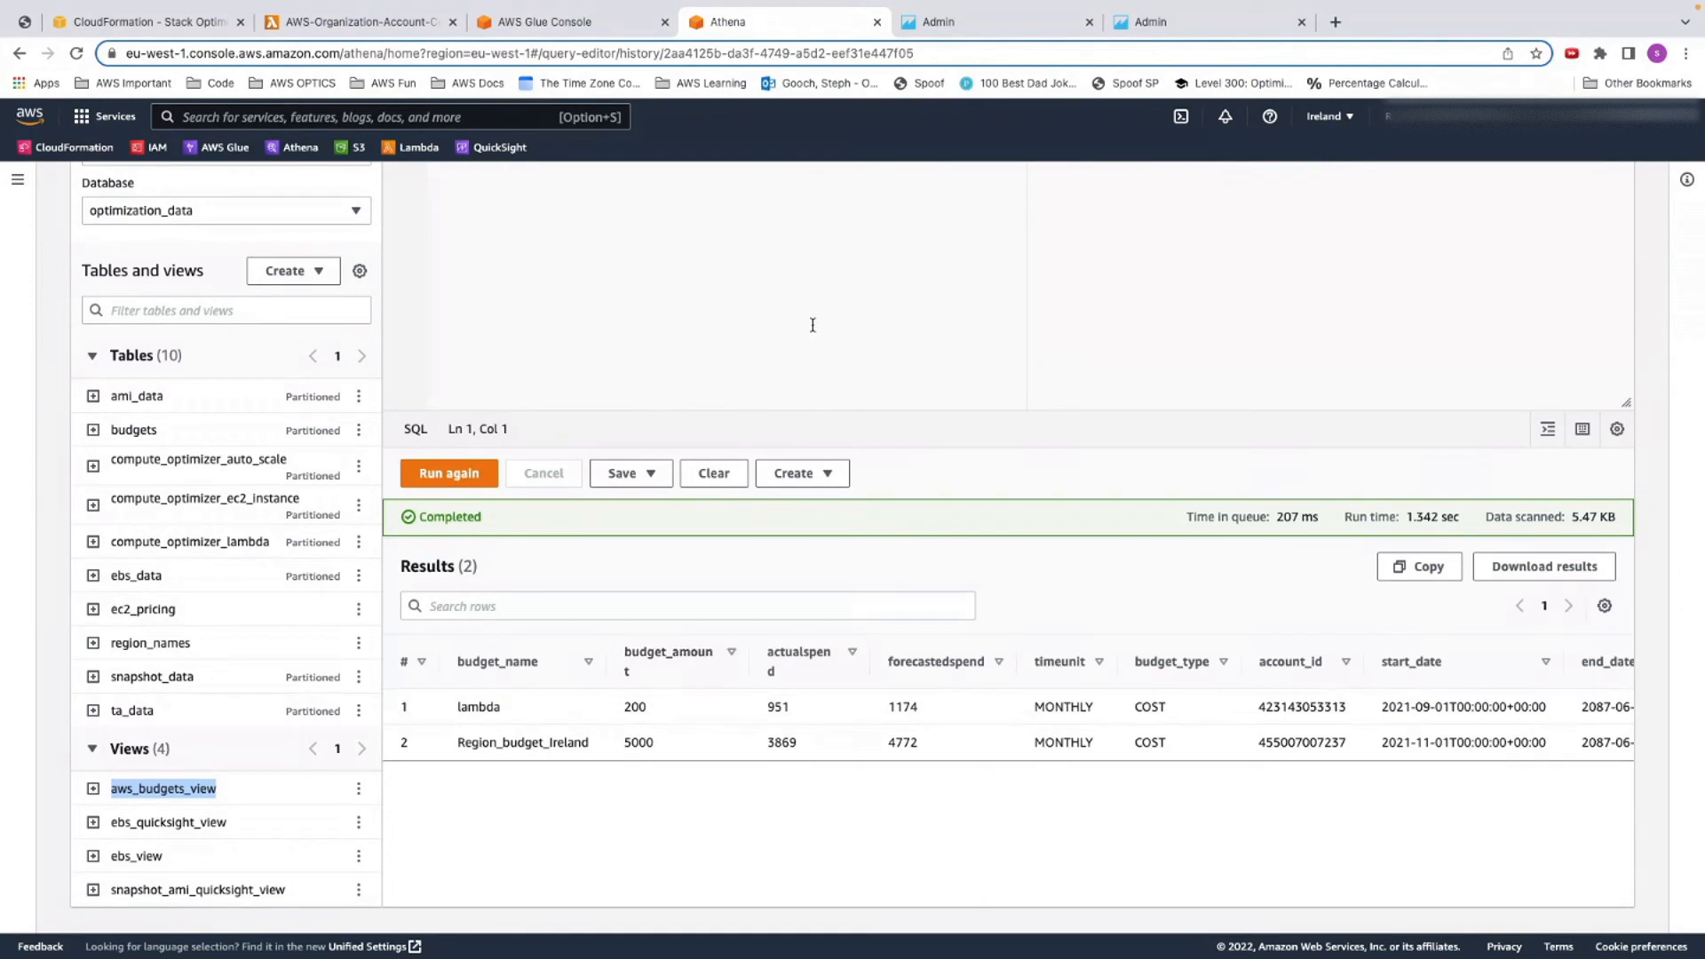
mouse_move(804, 328)
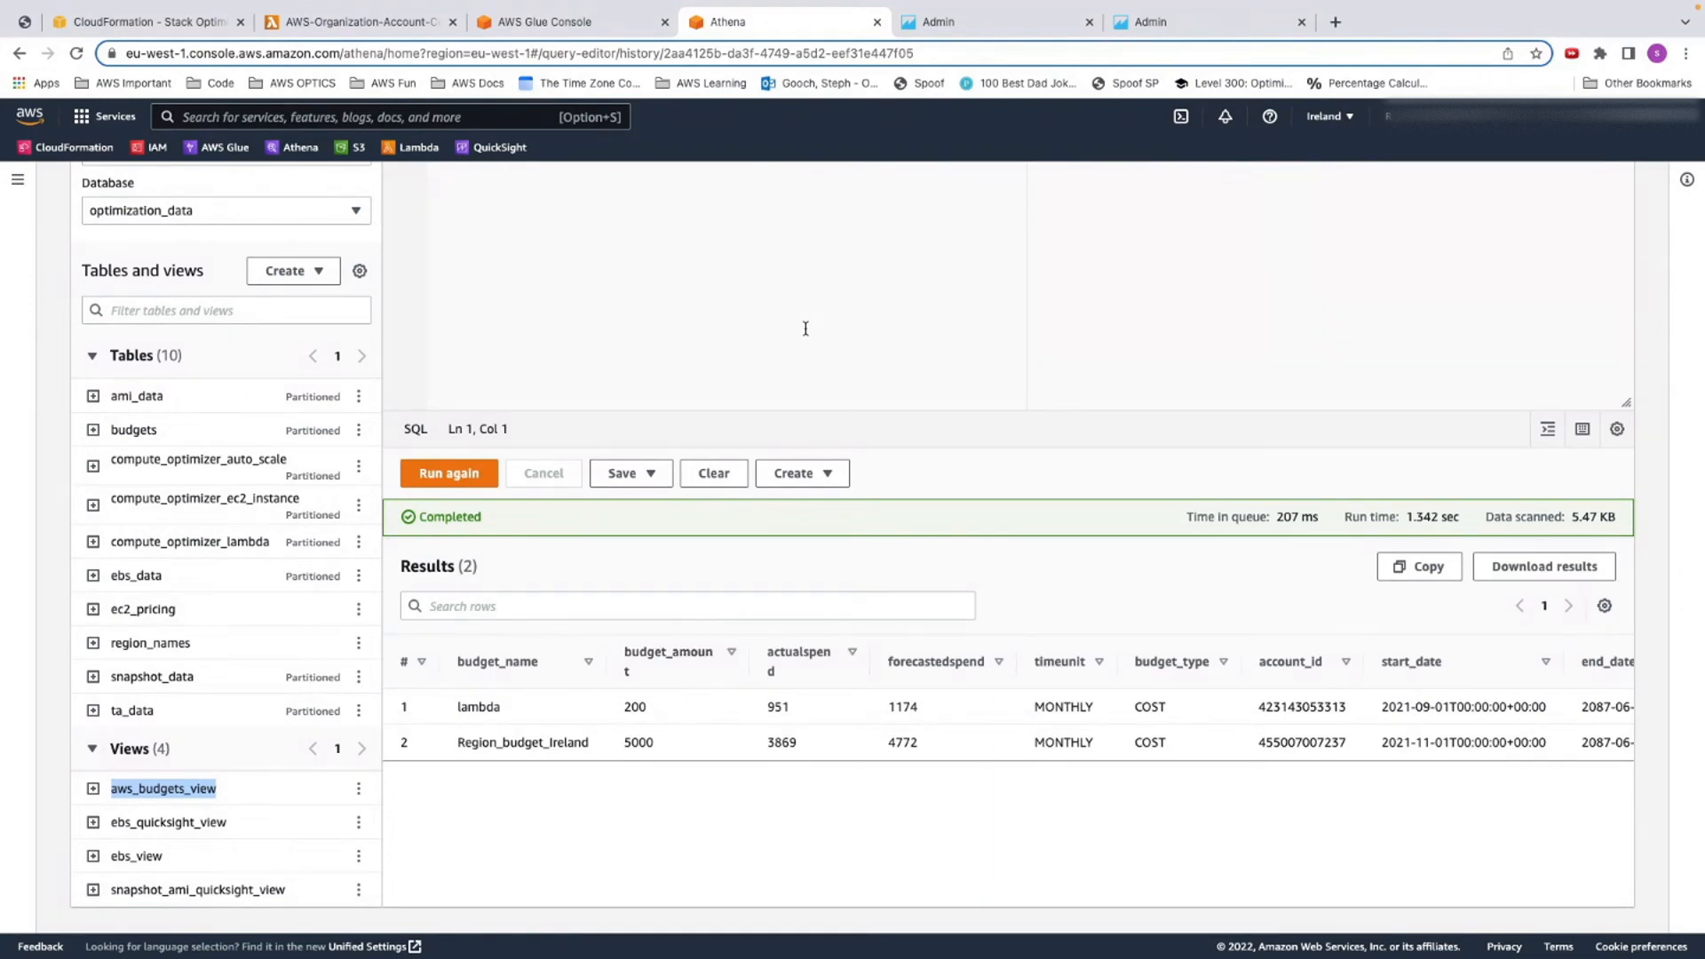
mouse_move(861, 305)
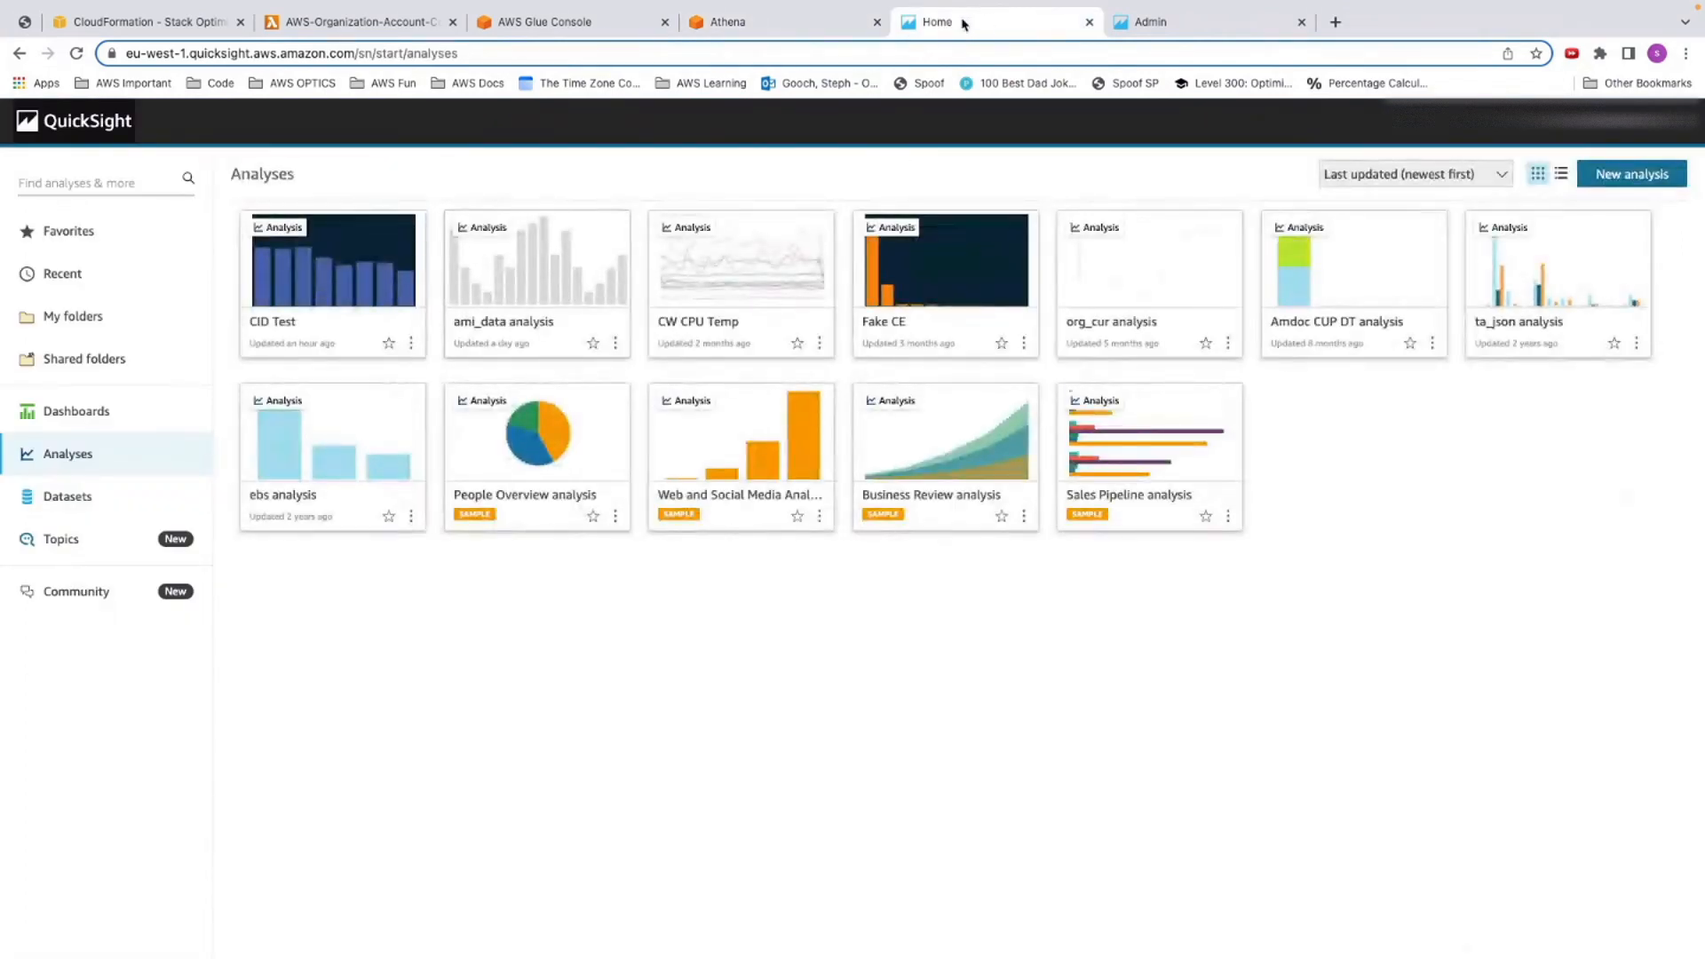
mouse_move(62, 273)
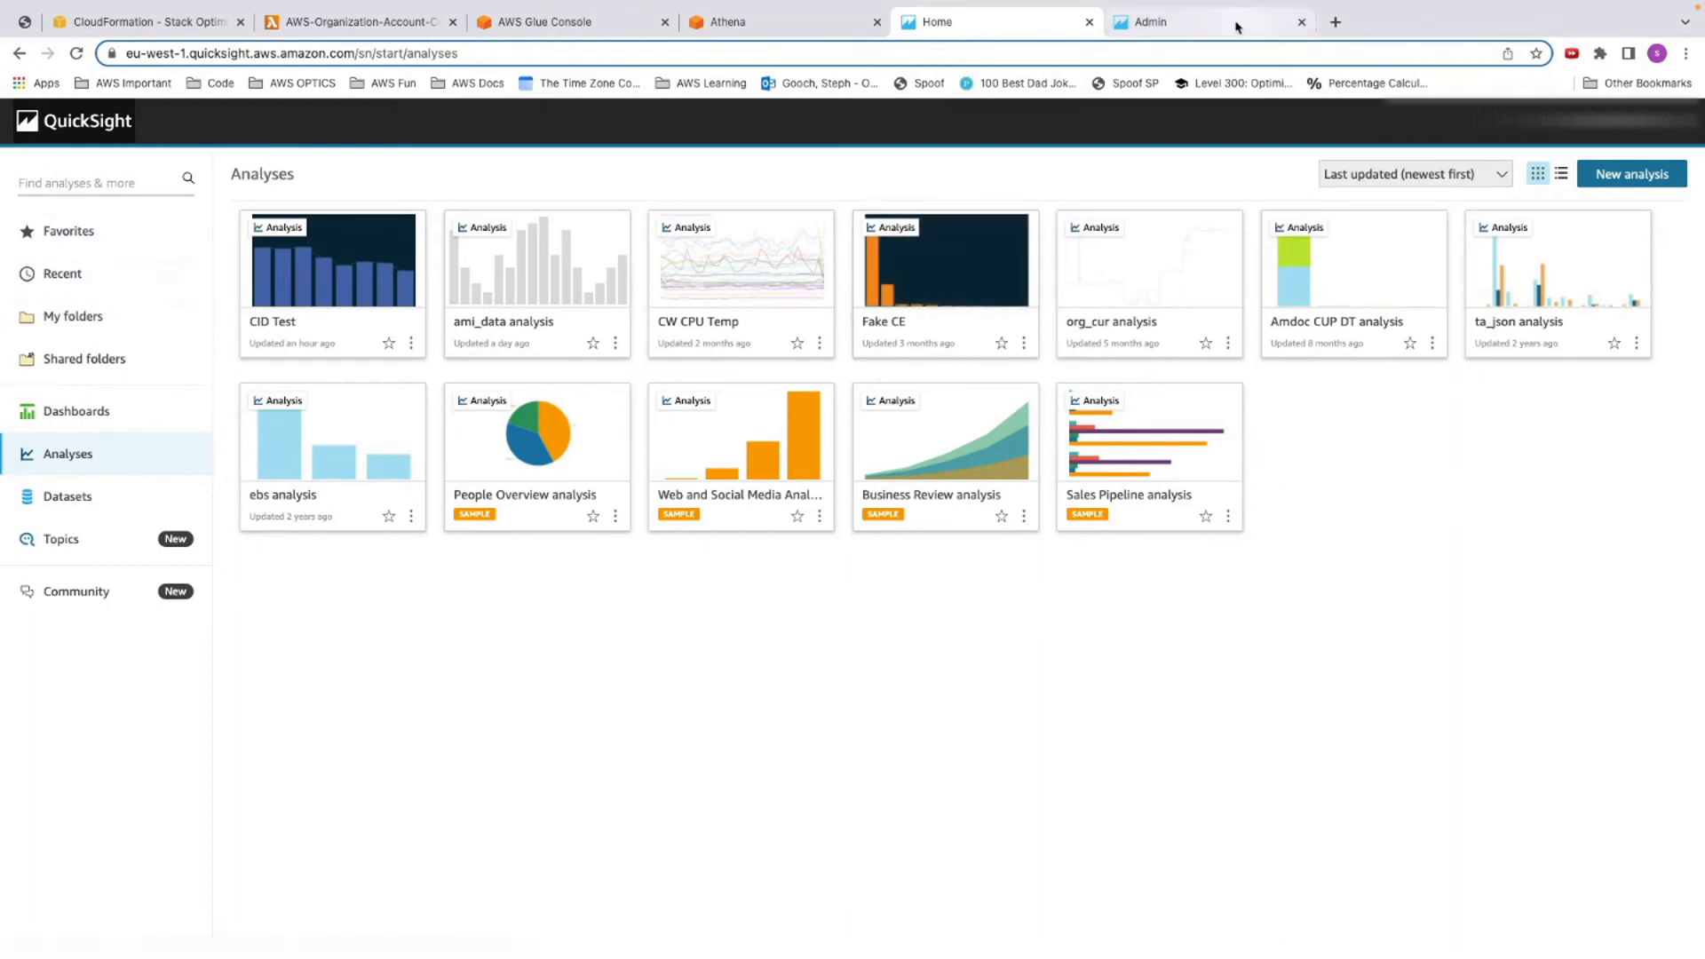
mouse_move(142, 21)
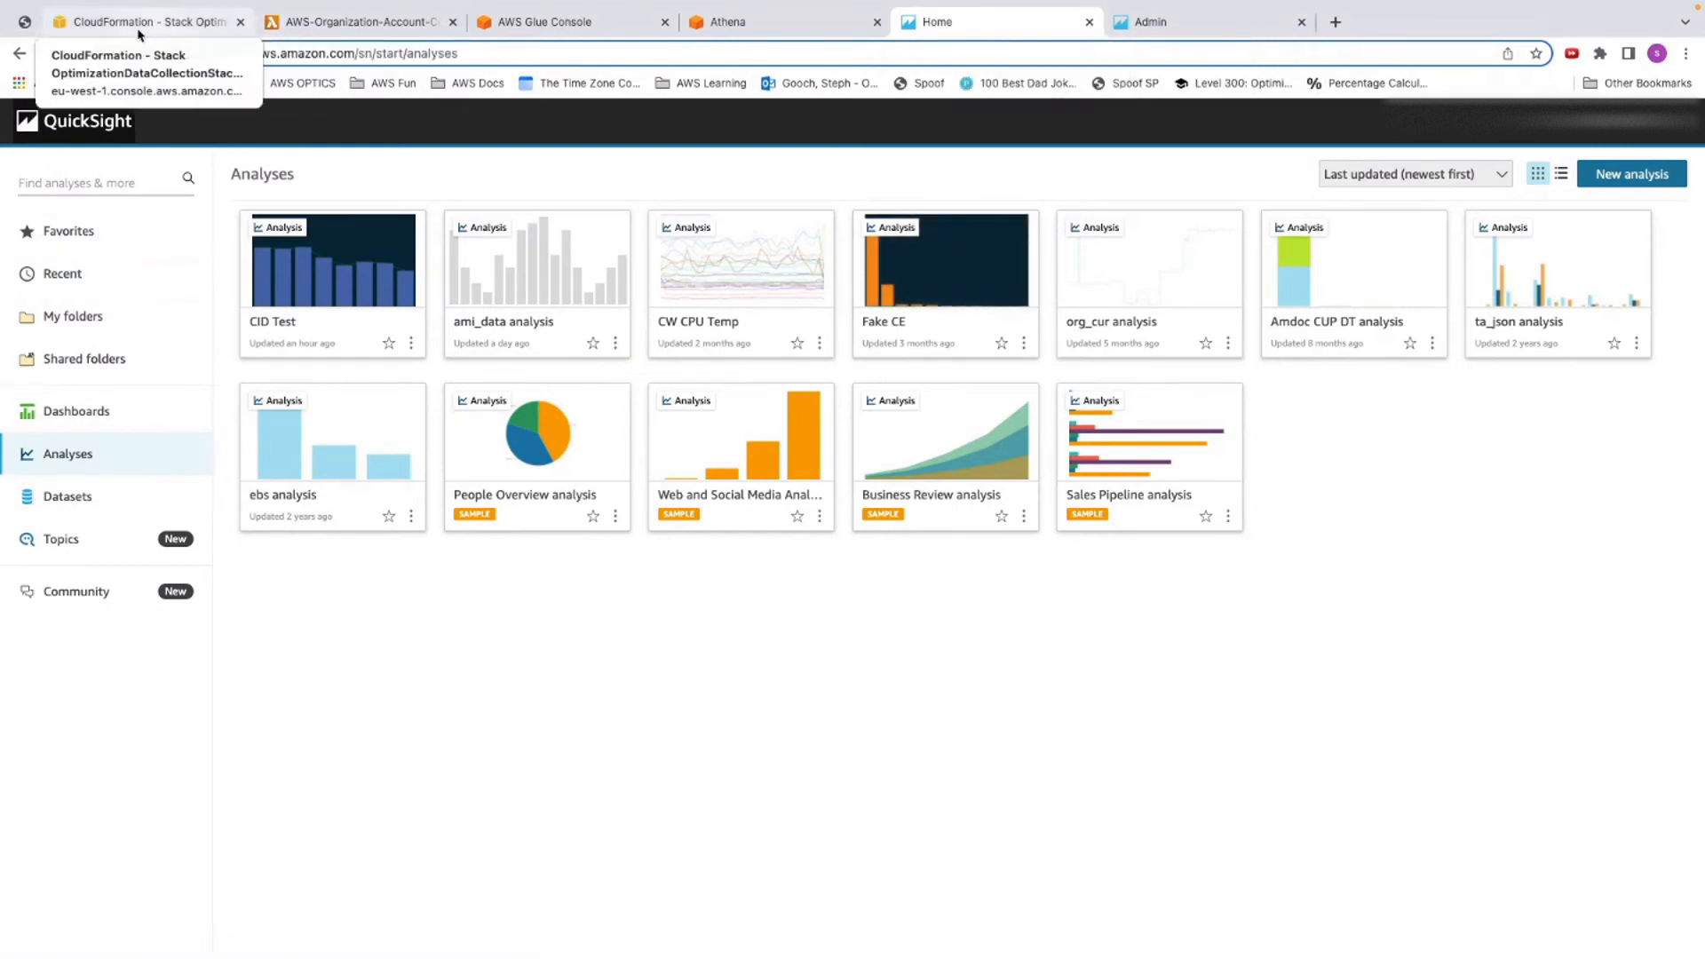
Show the OptimizationDataCollectionStack's Resources, then move to QuickSight administration
click(149, 21)
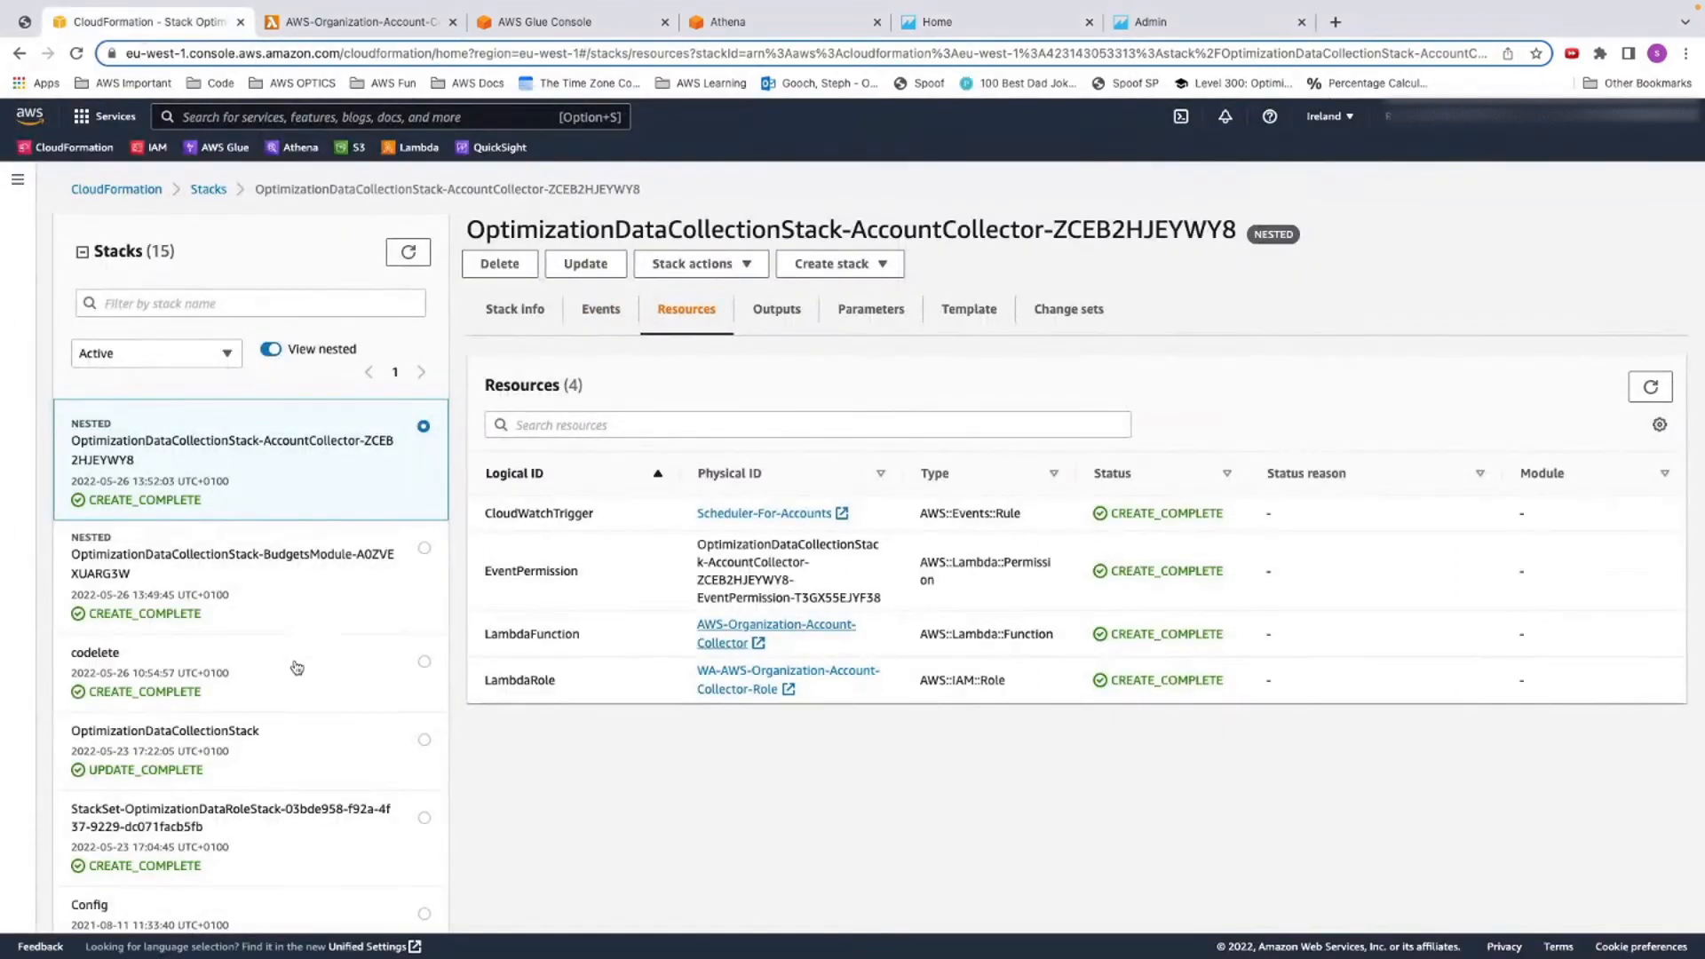
click(164, 730)
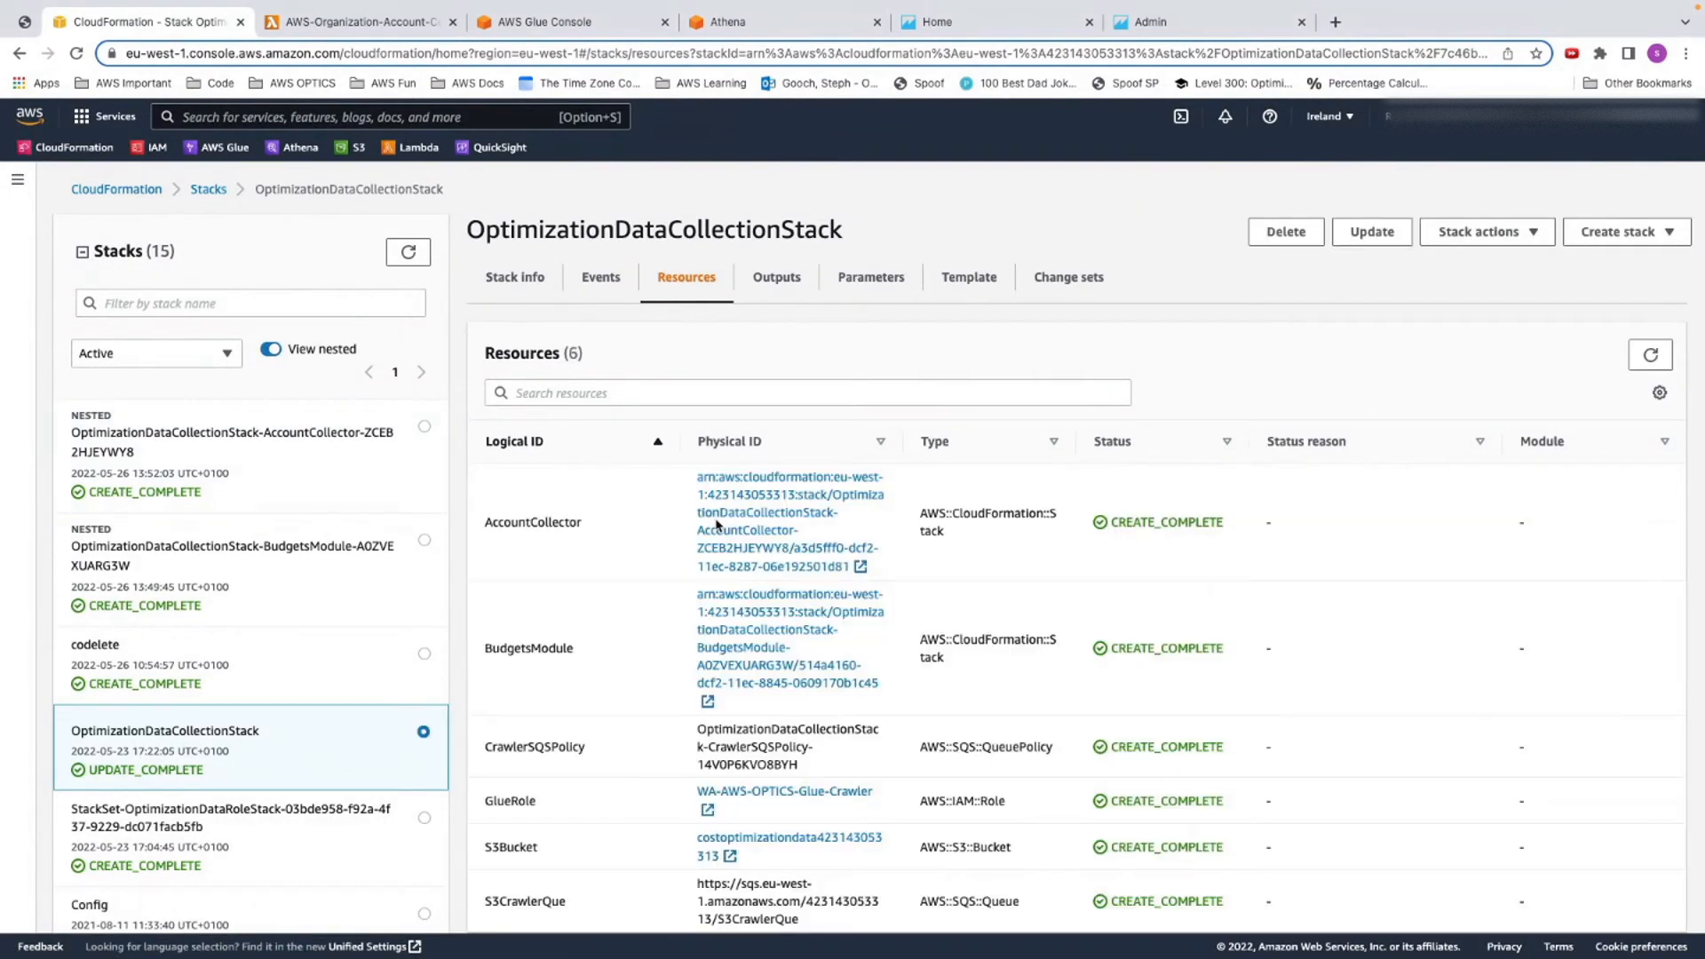
scroll(down, 3)
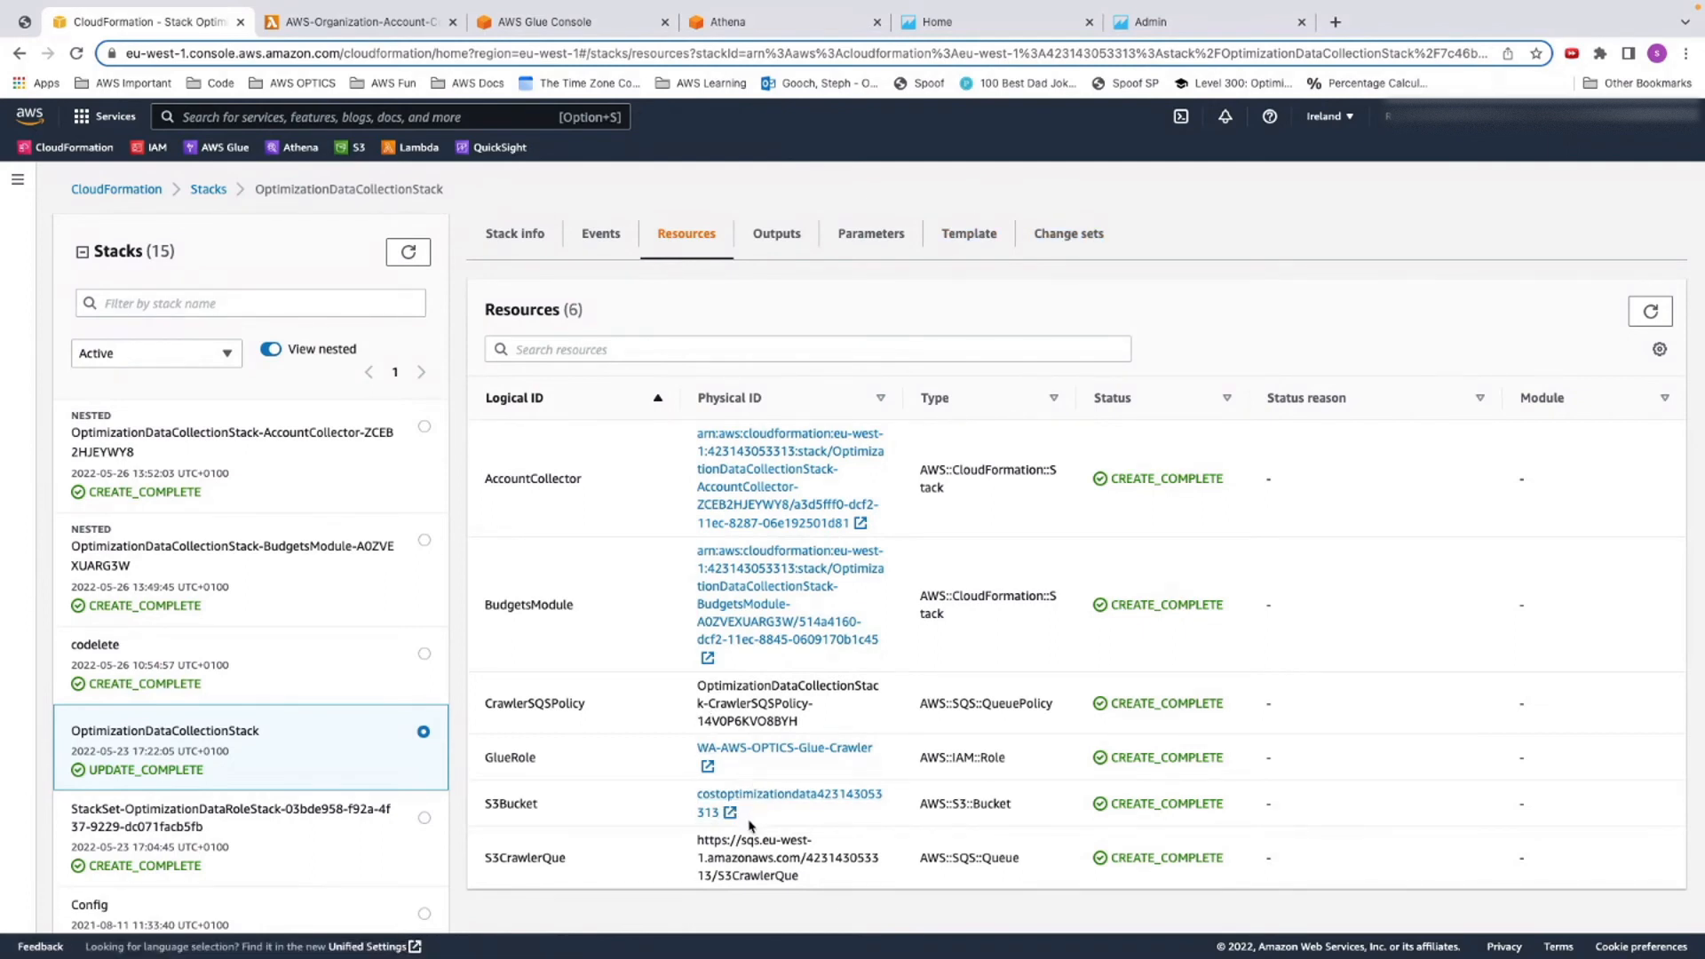
click(1158, 21)
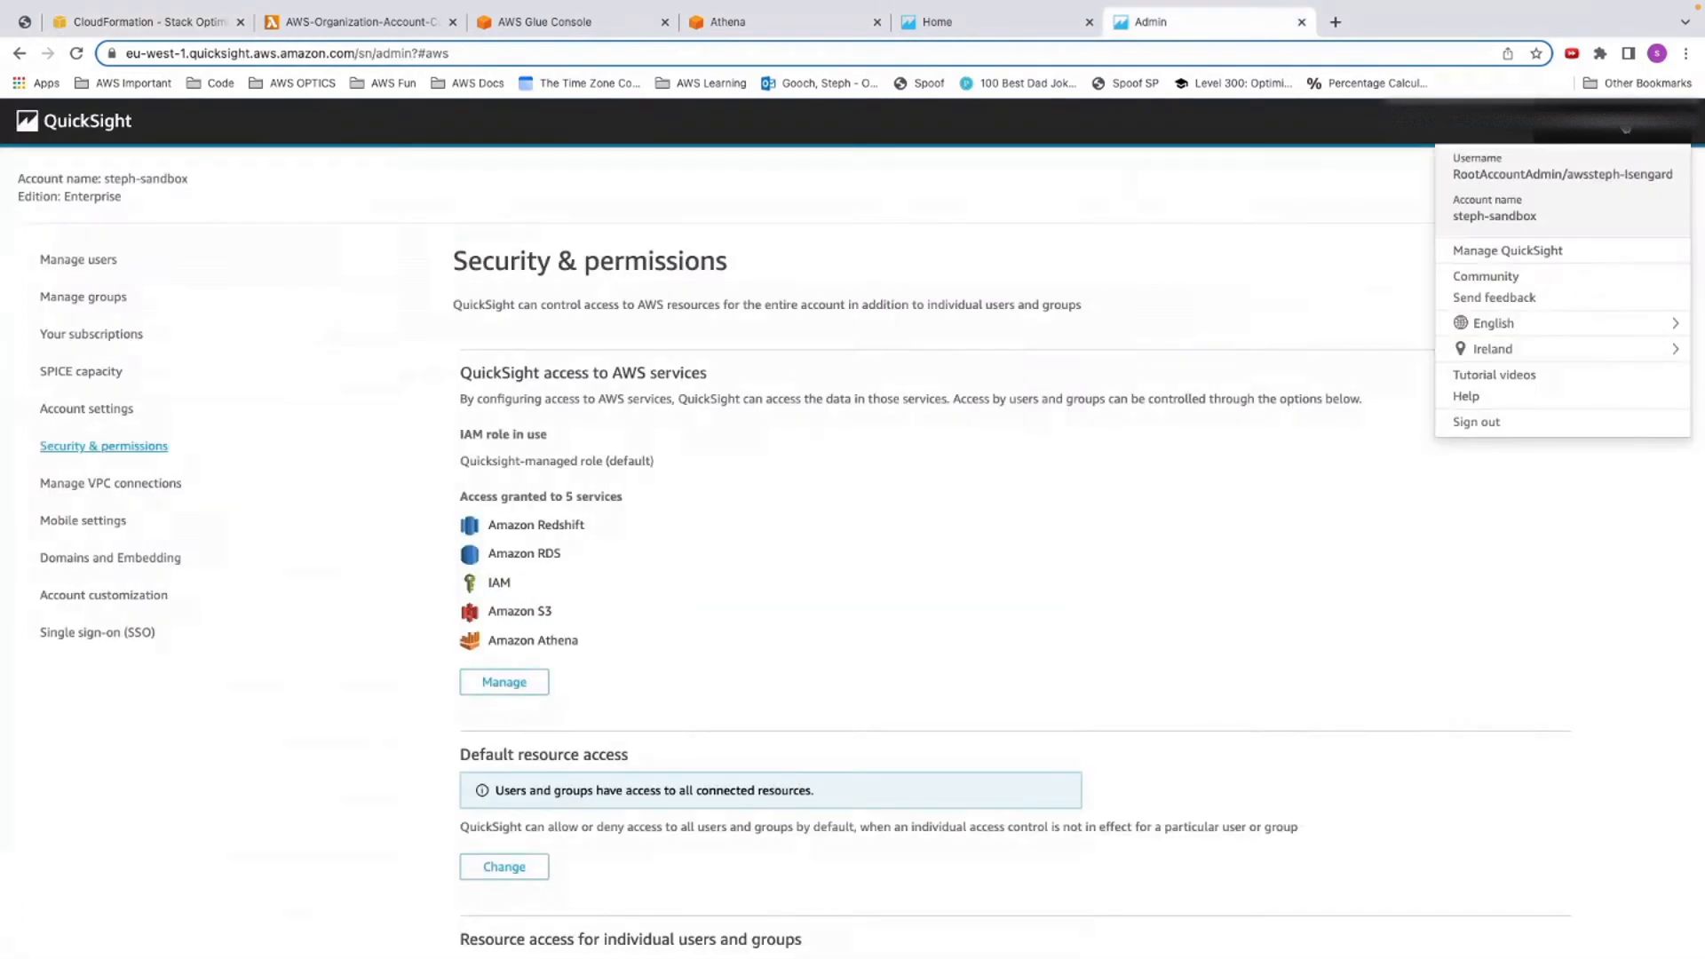
mouse_move(119, 455)
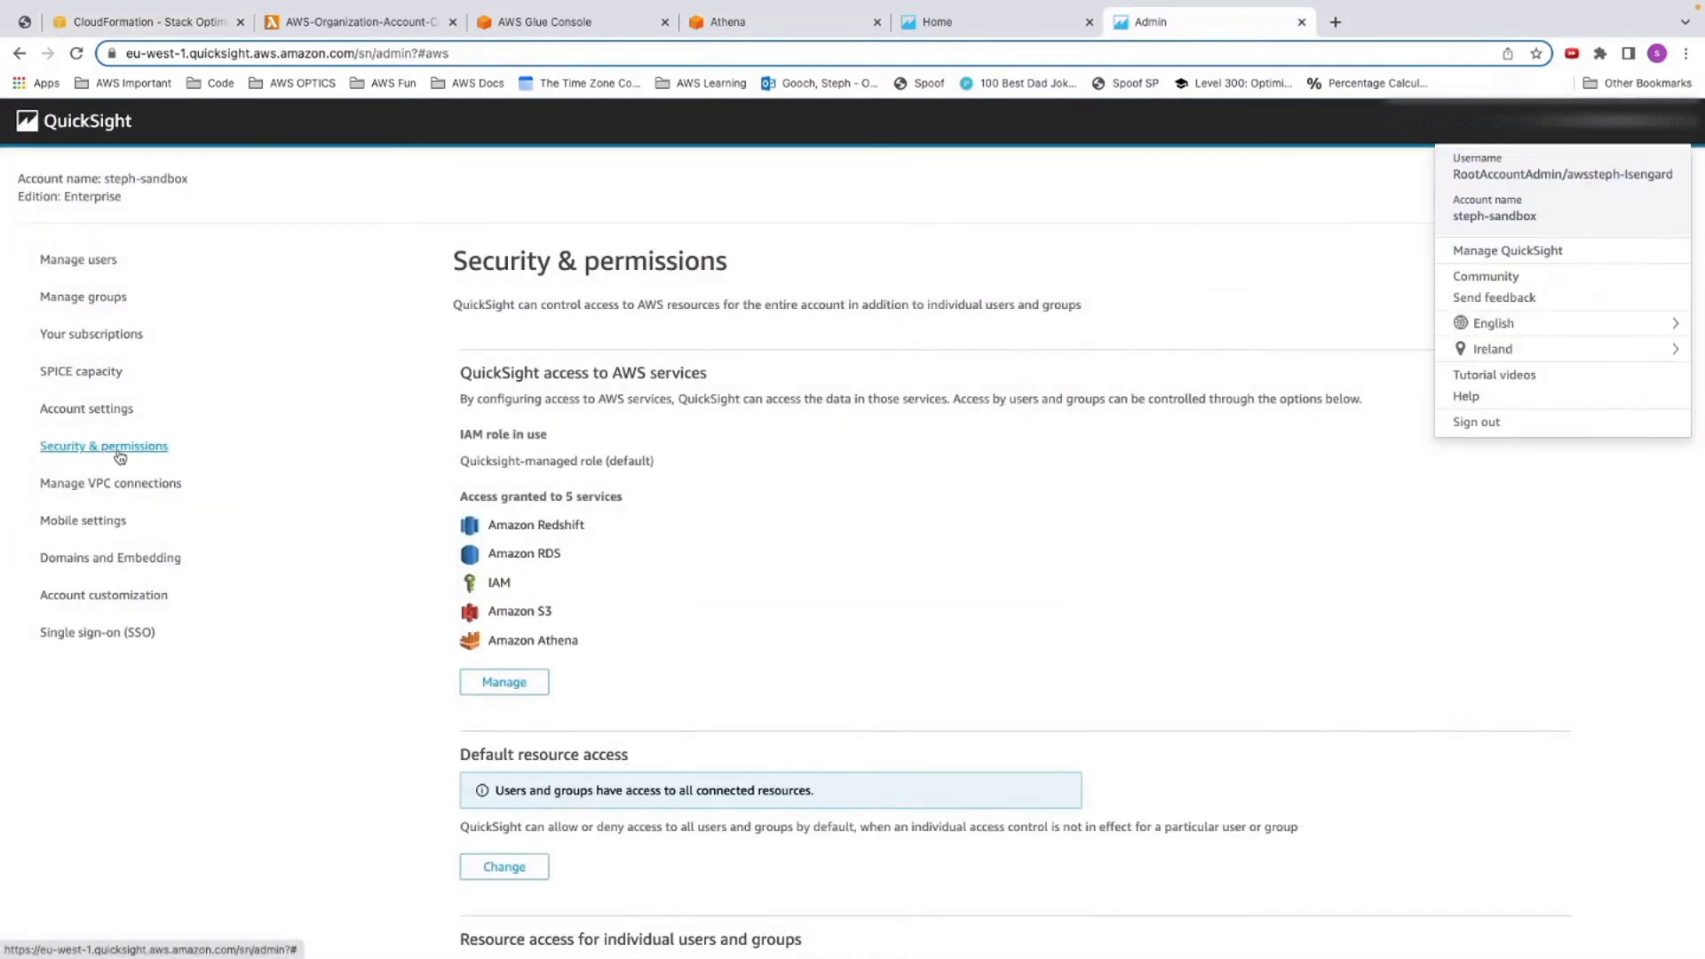
mouse_move(502, 682)
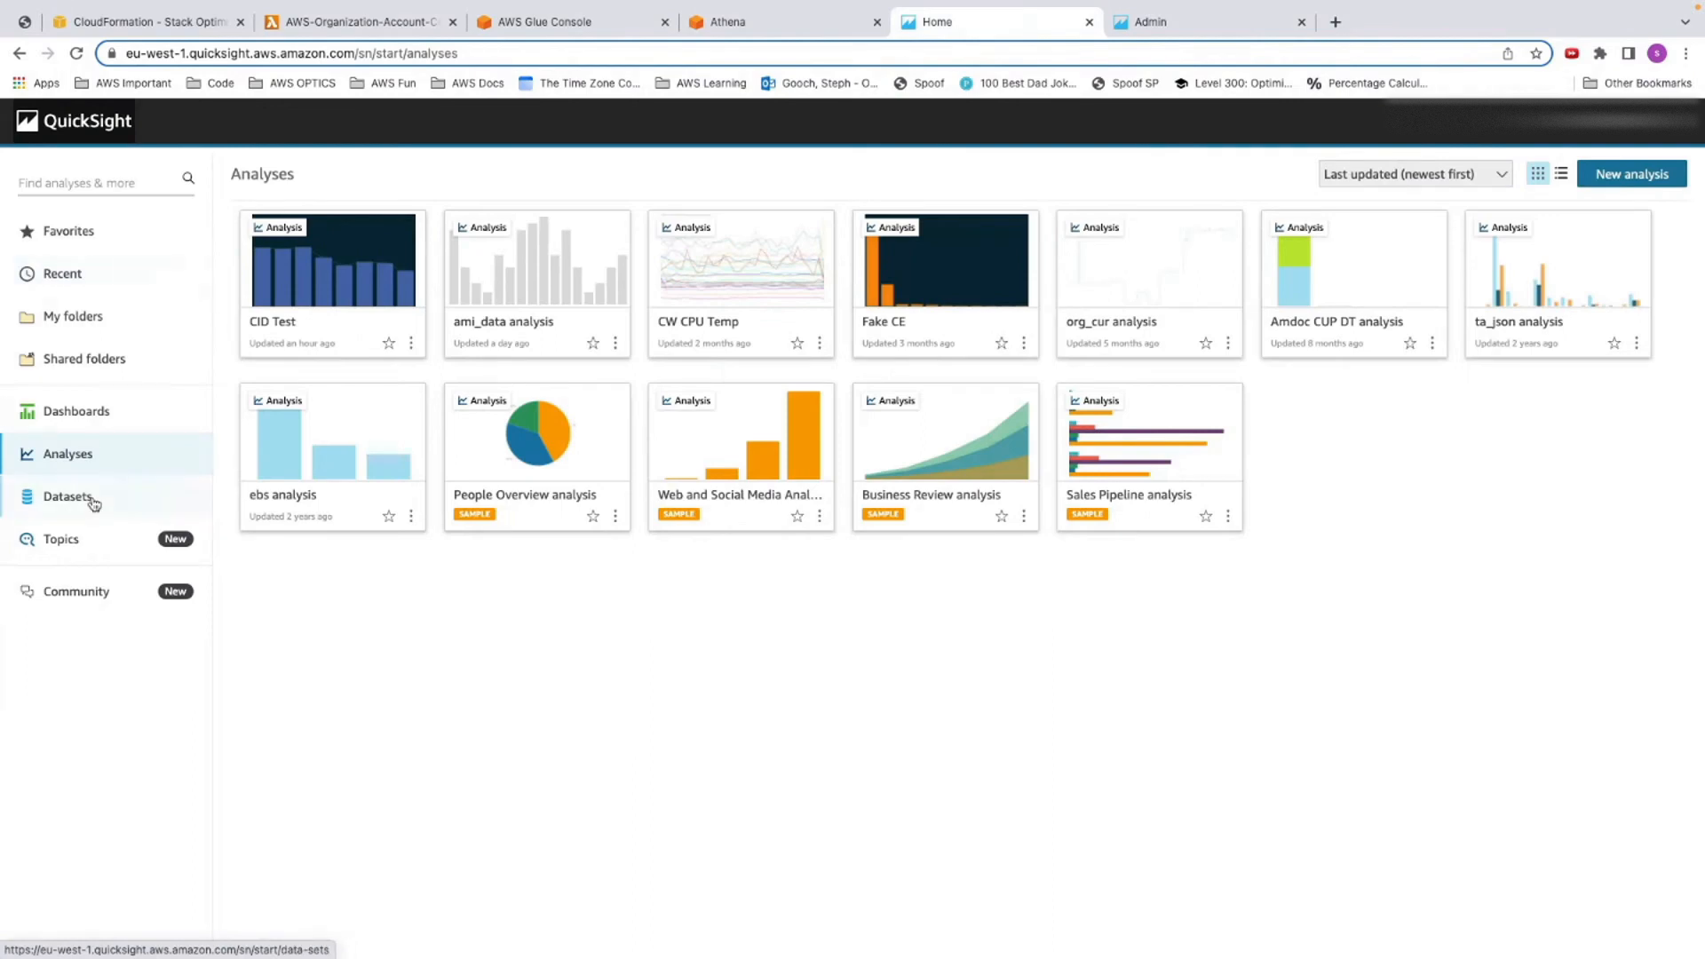
Open the summary_view dataset from Datasets for editing
click(67, 498)
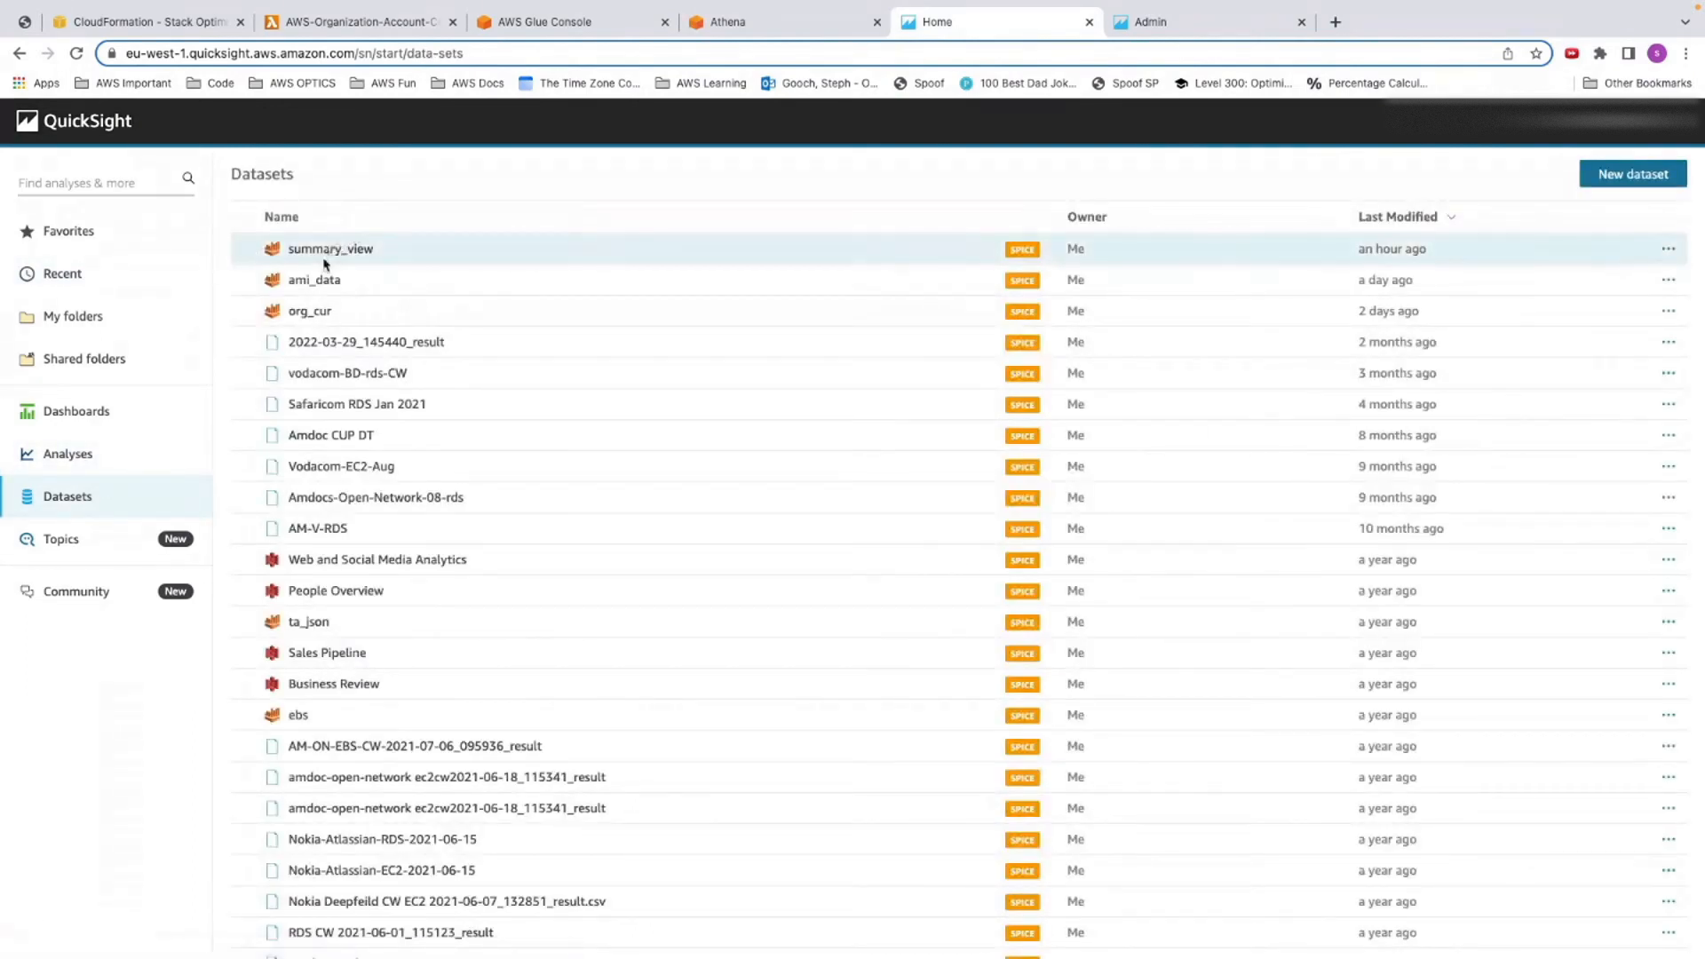
click(330, 249)
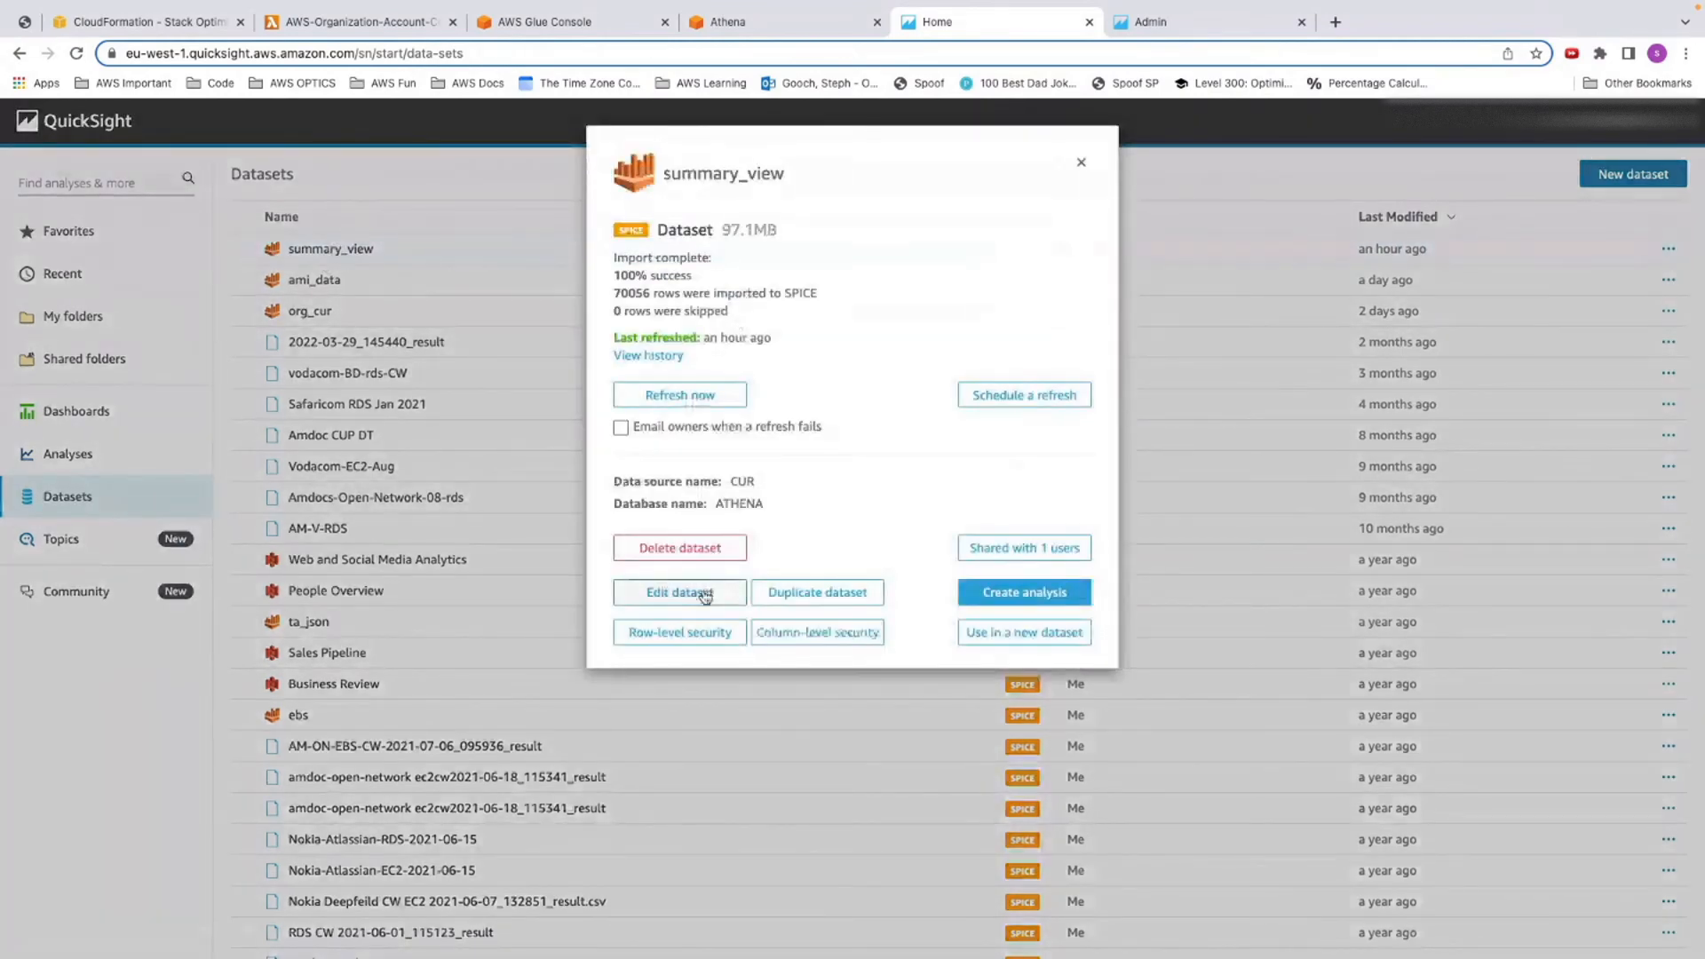
click(678, 592)
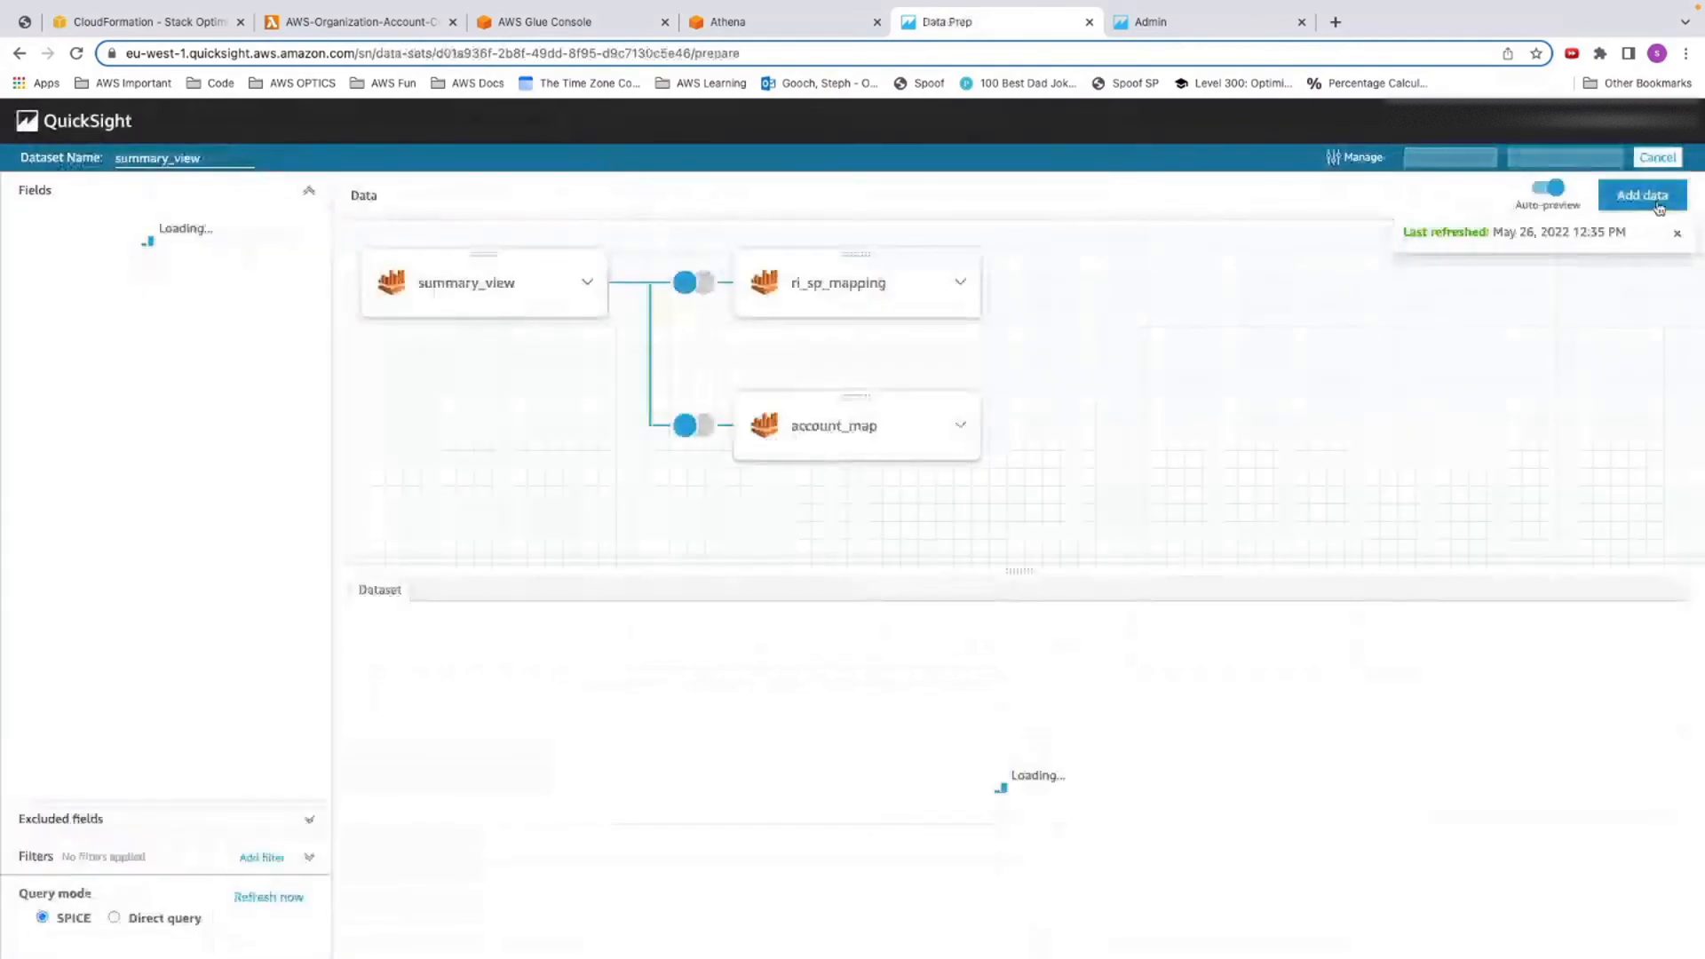
Add data from the existing opt Athena data source
click(1641, 195)
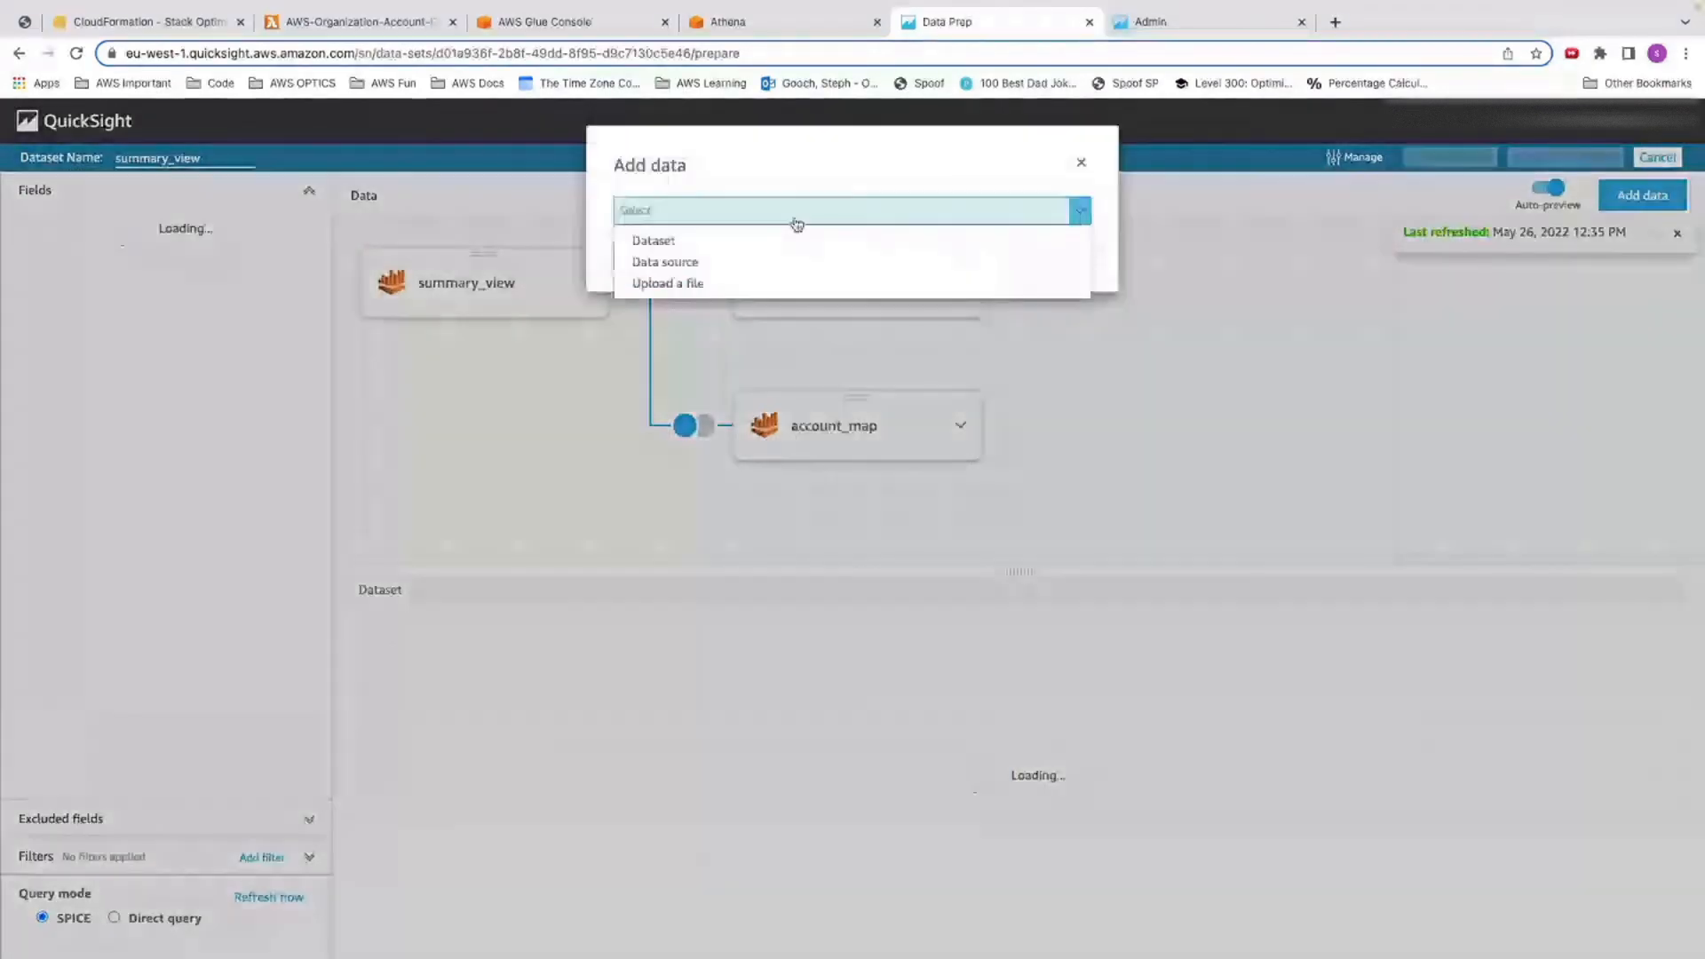
click(664, 261)
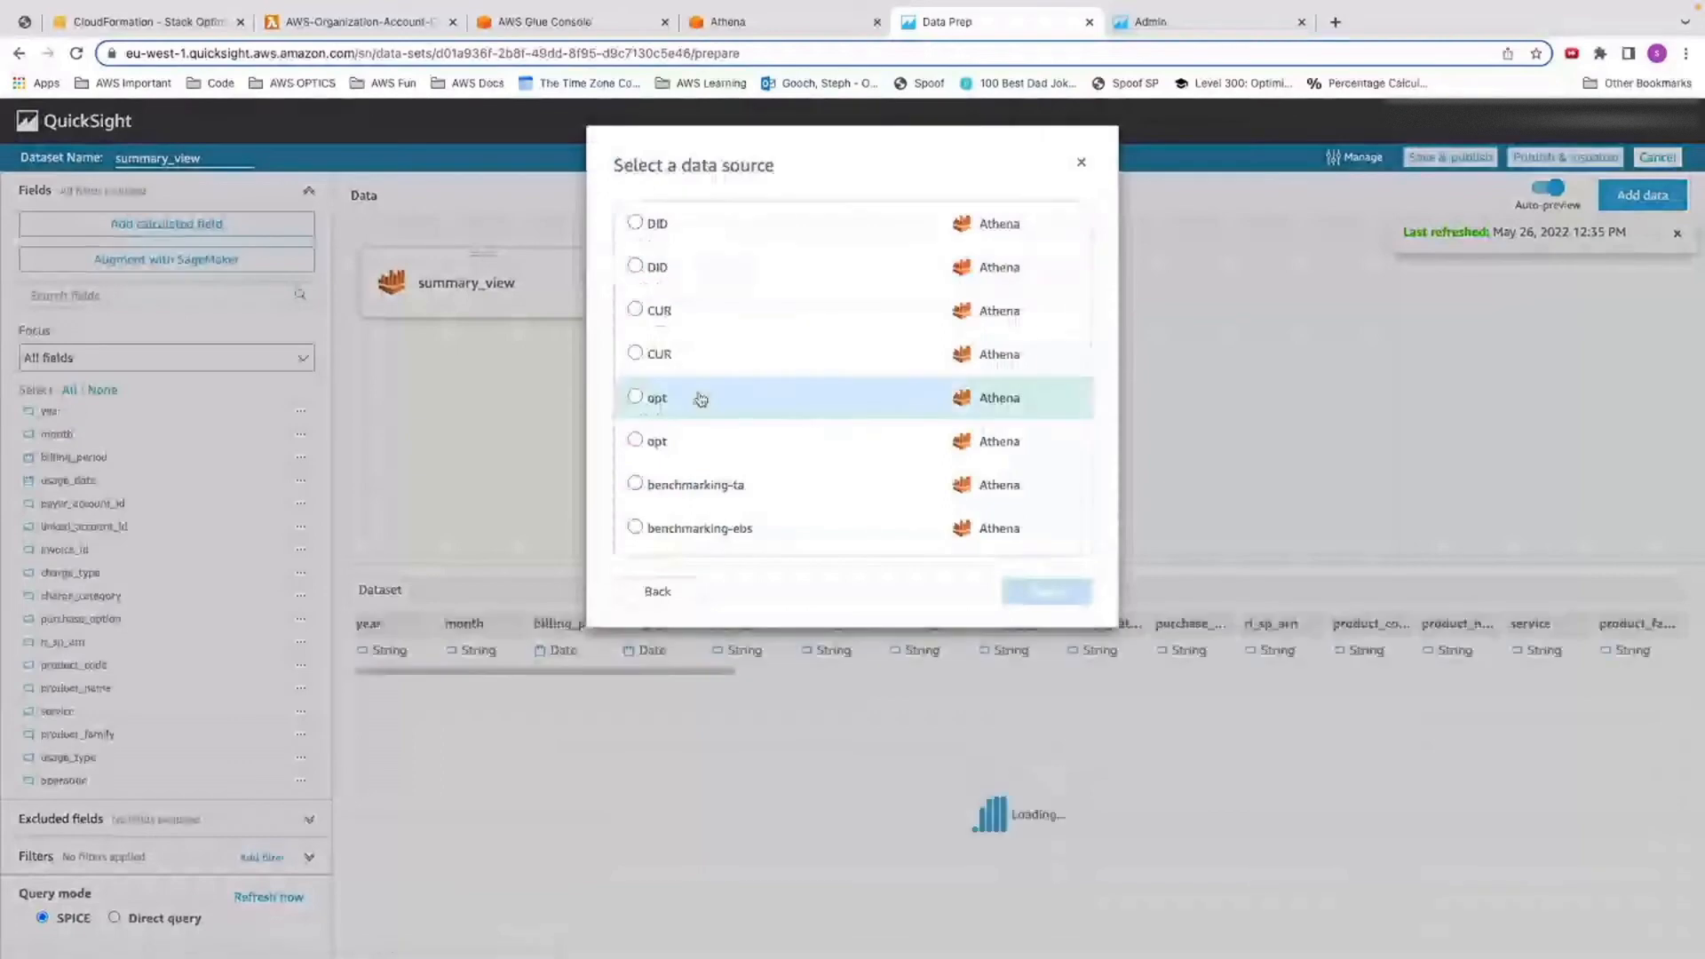
click(636, 397)
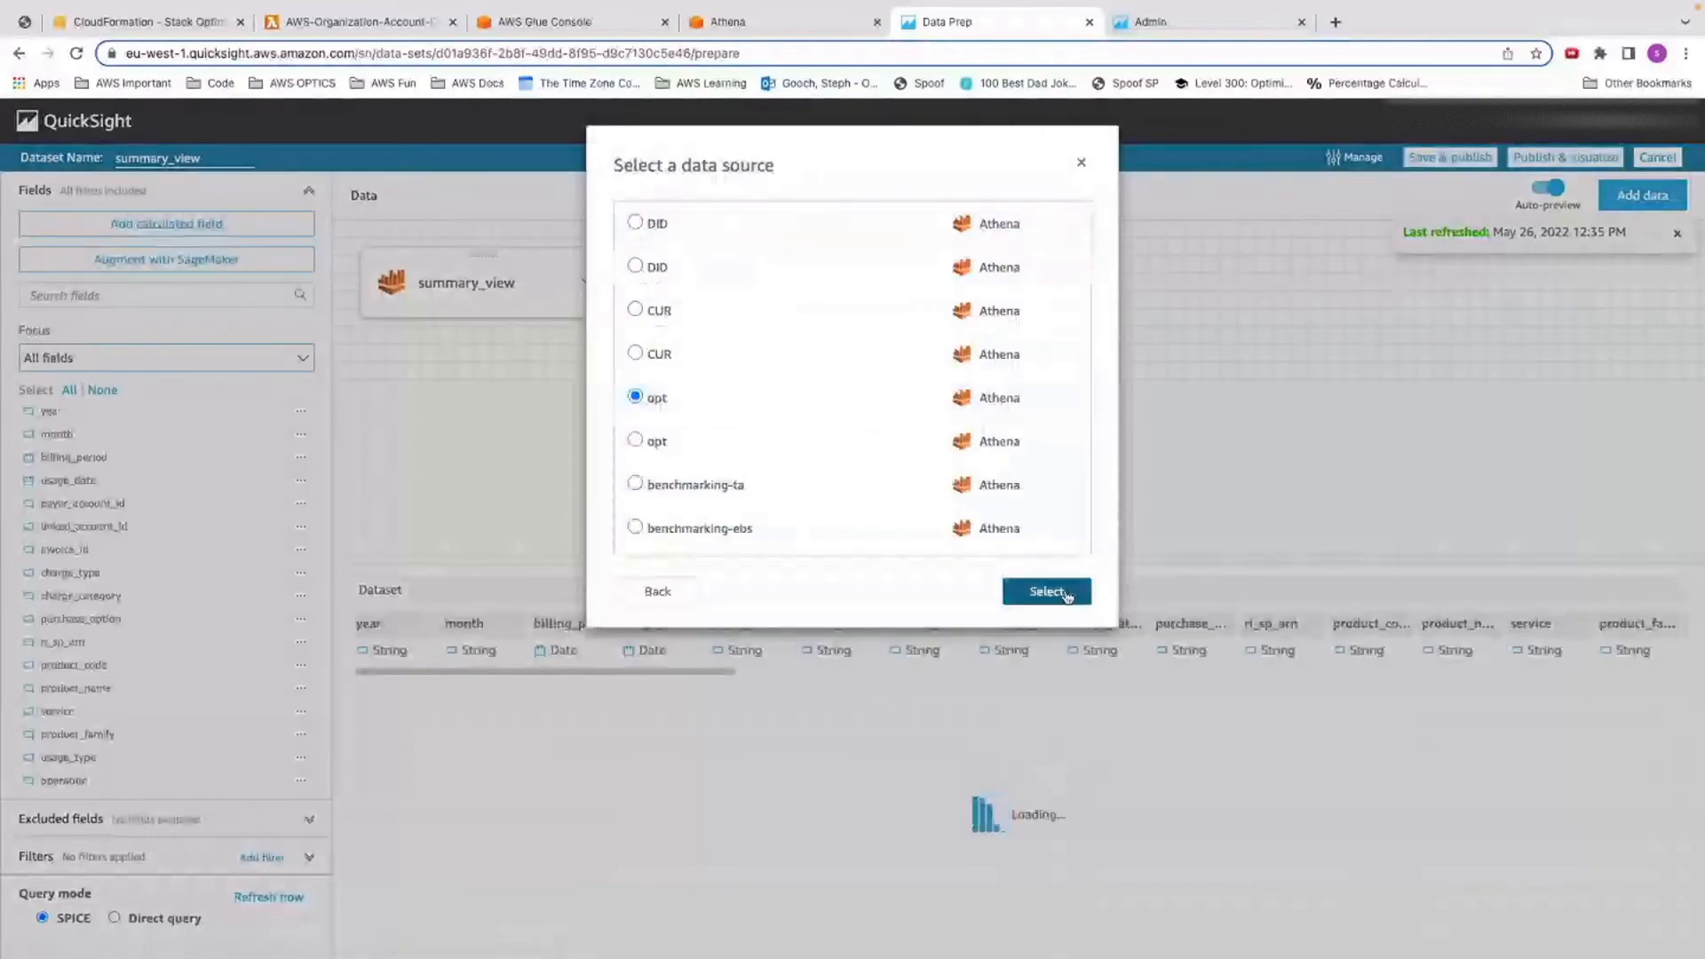
click(1044, 589)
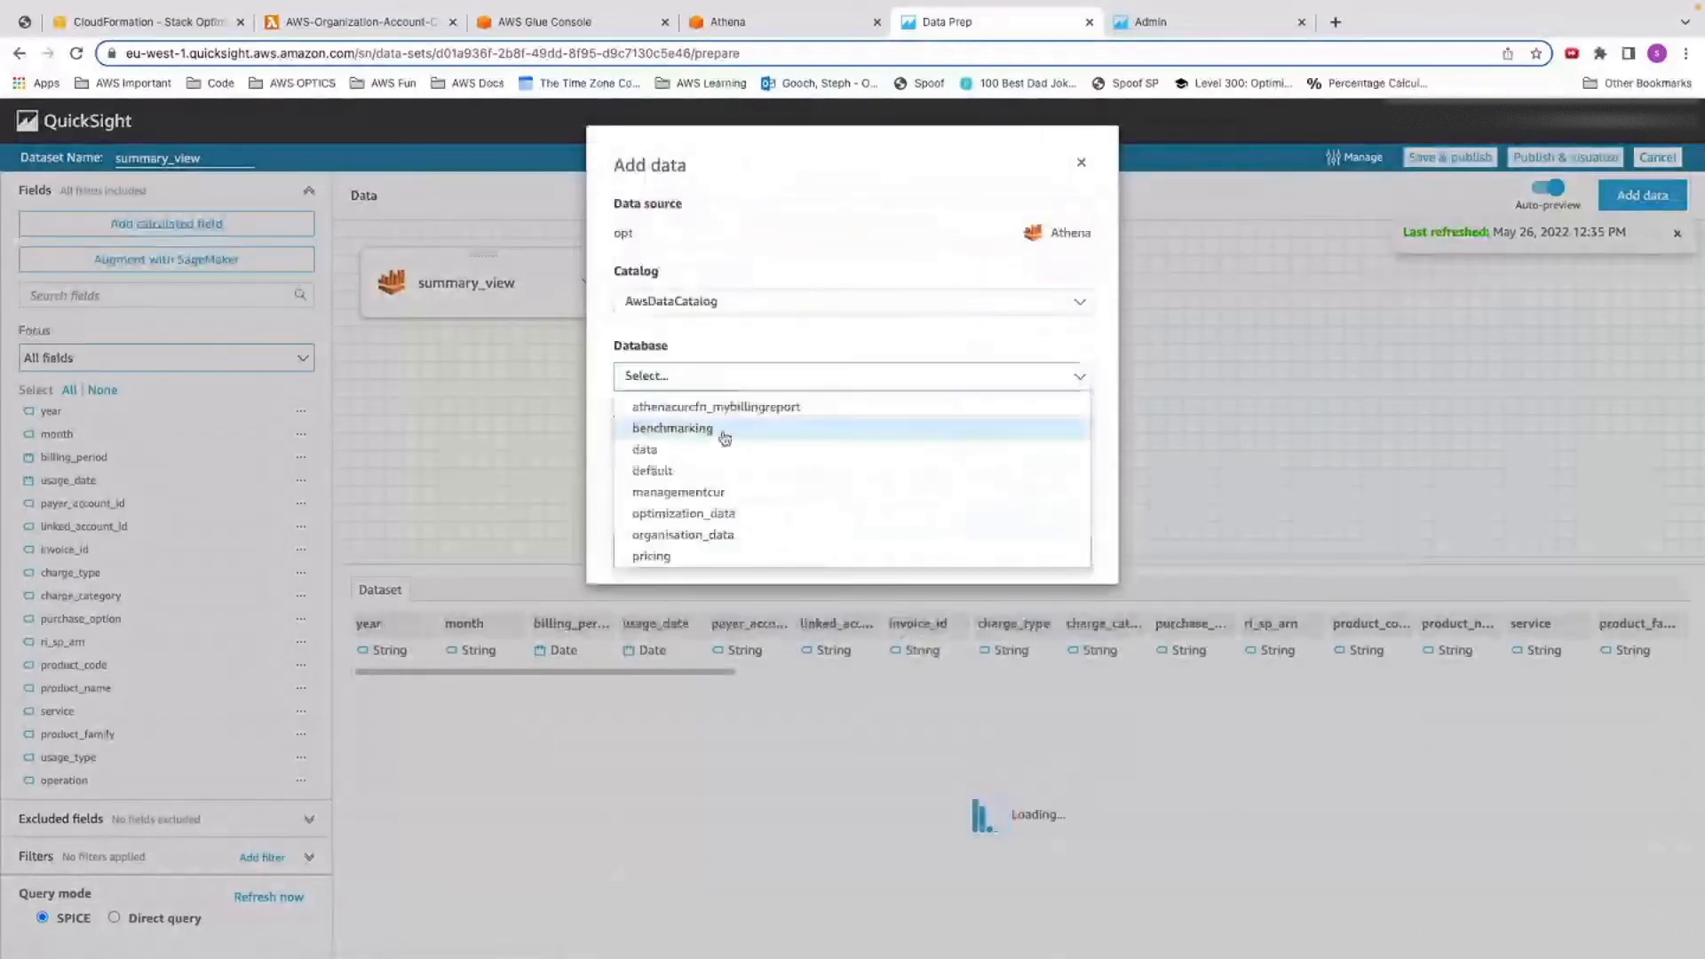
Select aws_budgets_view from optimization_data as the table to add
click(682, 513)
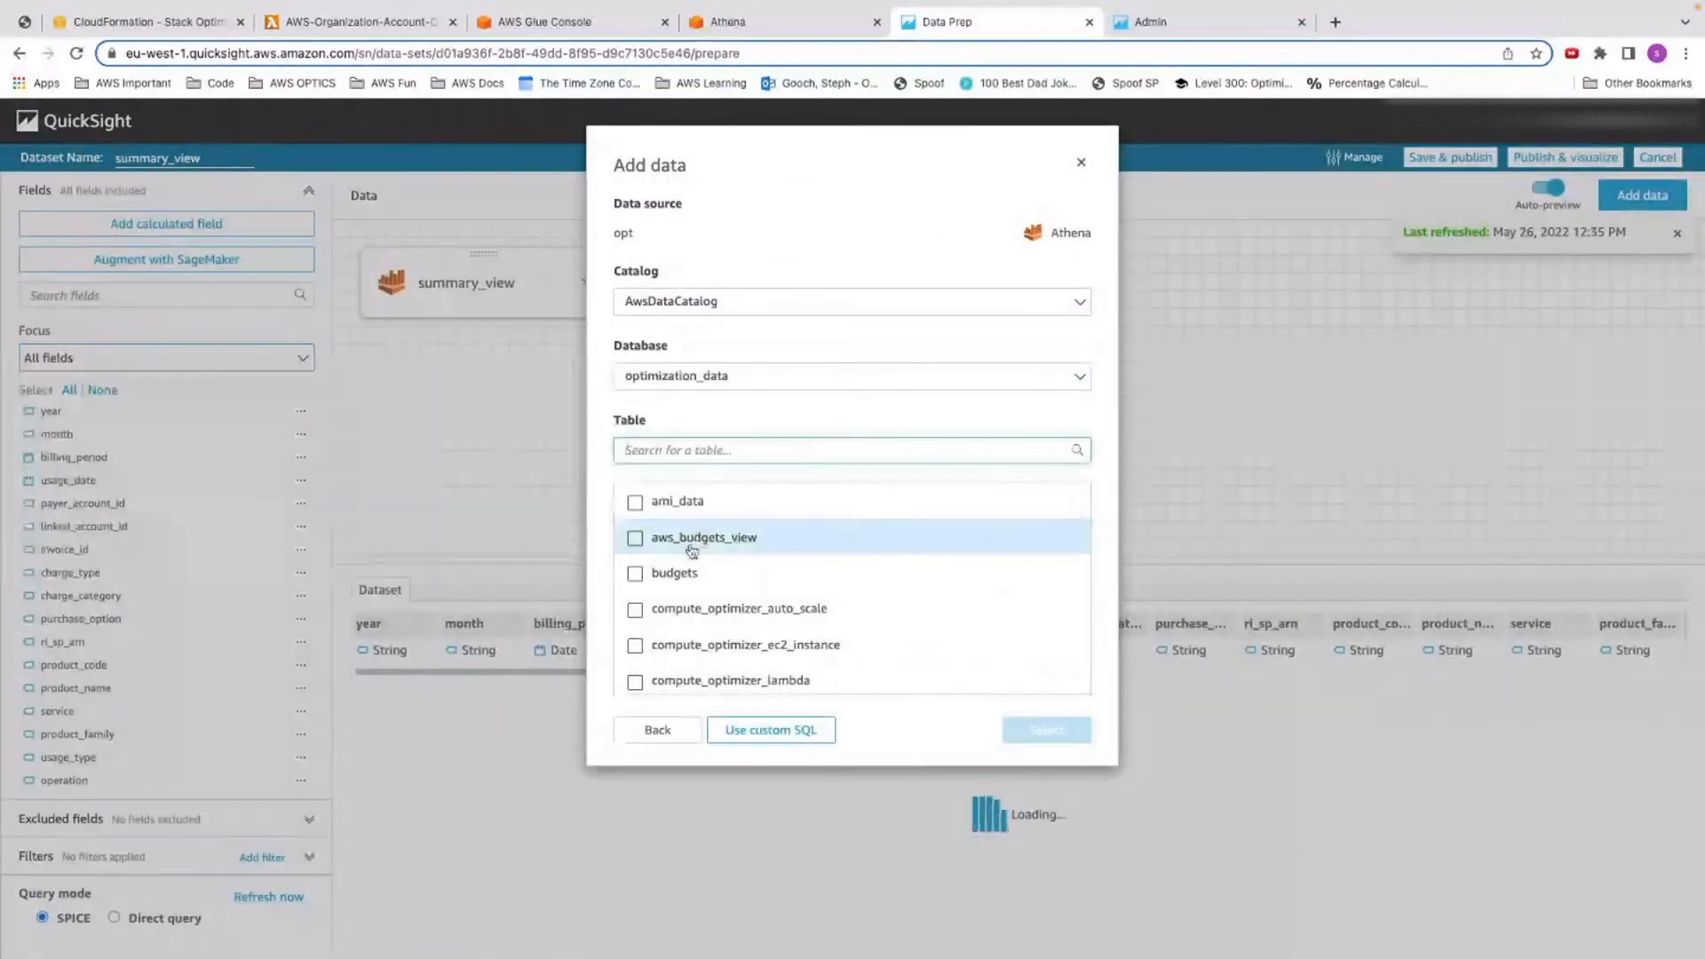
click(636, 536)
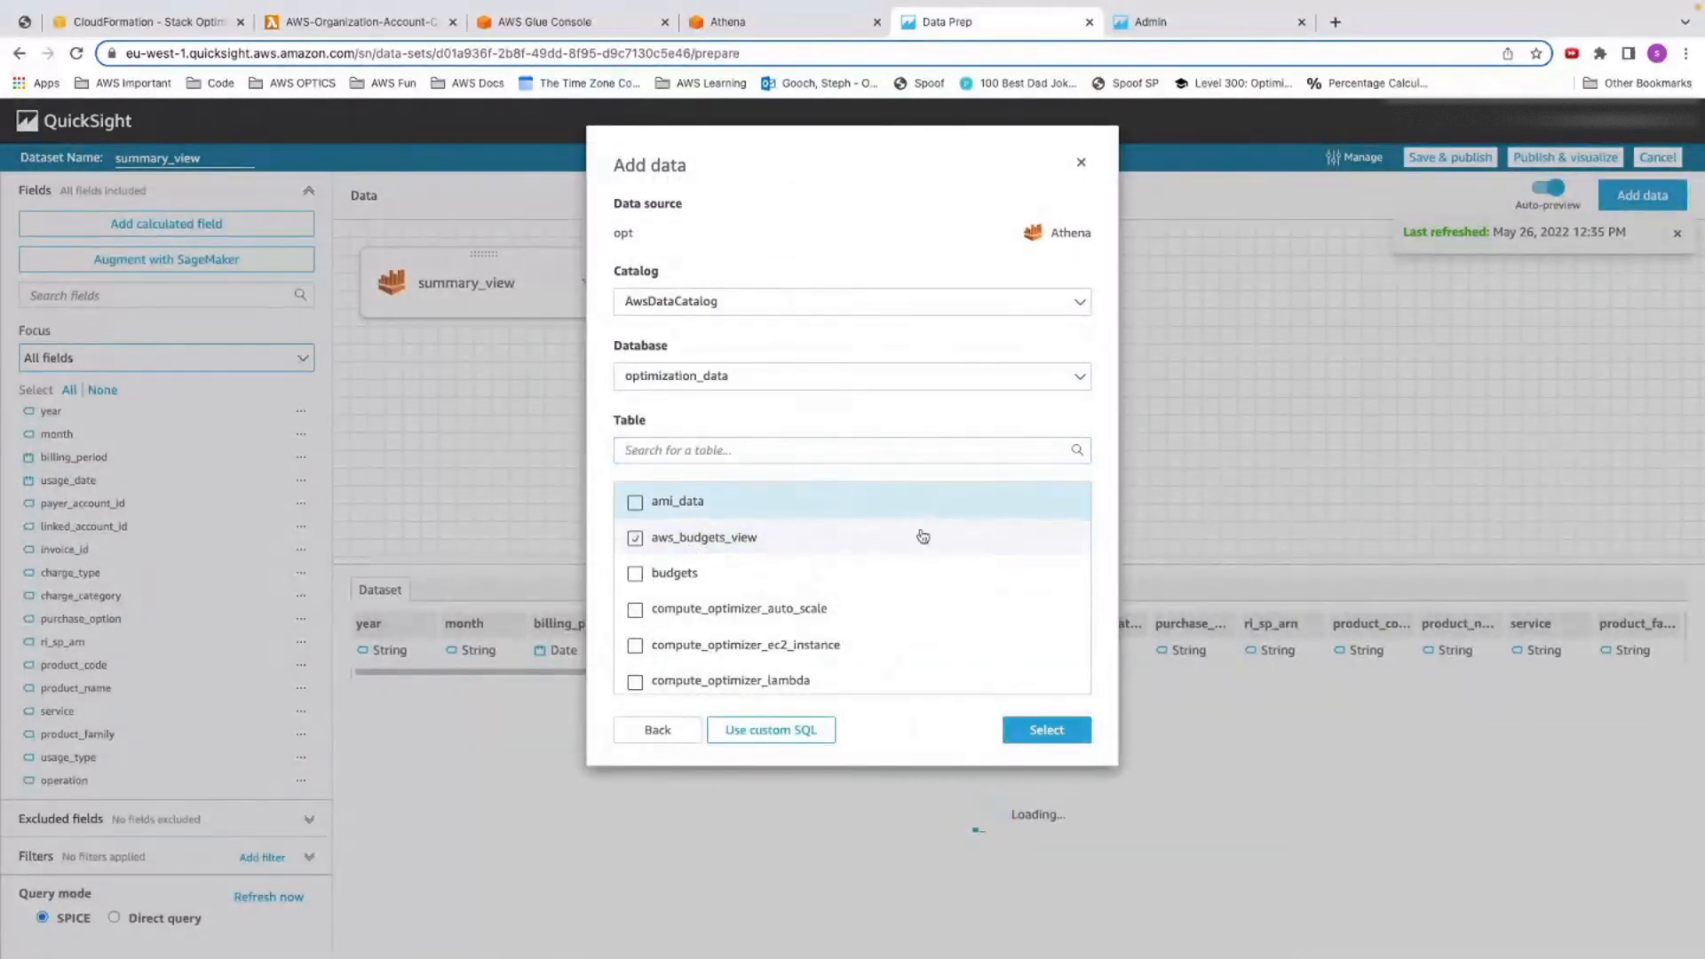
click(1045, 730)
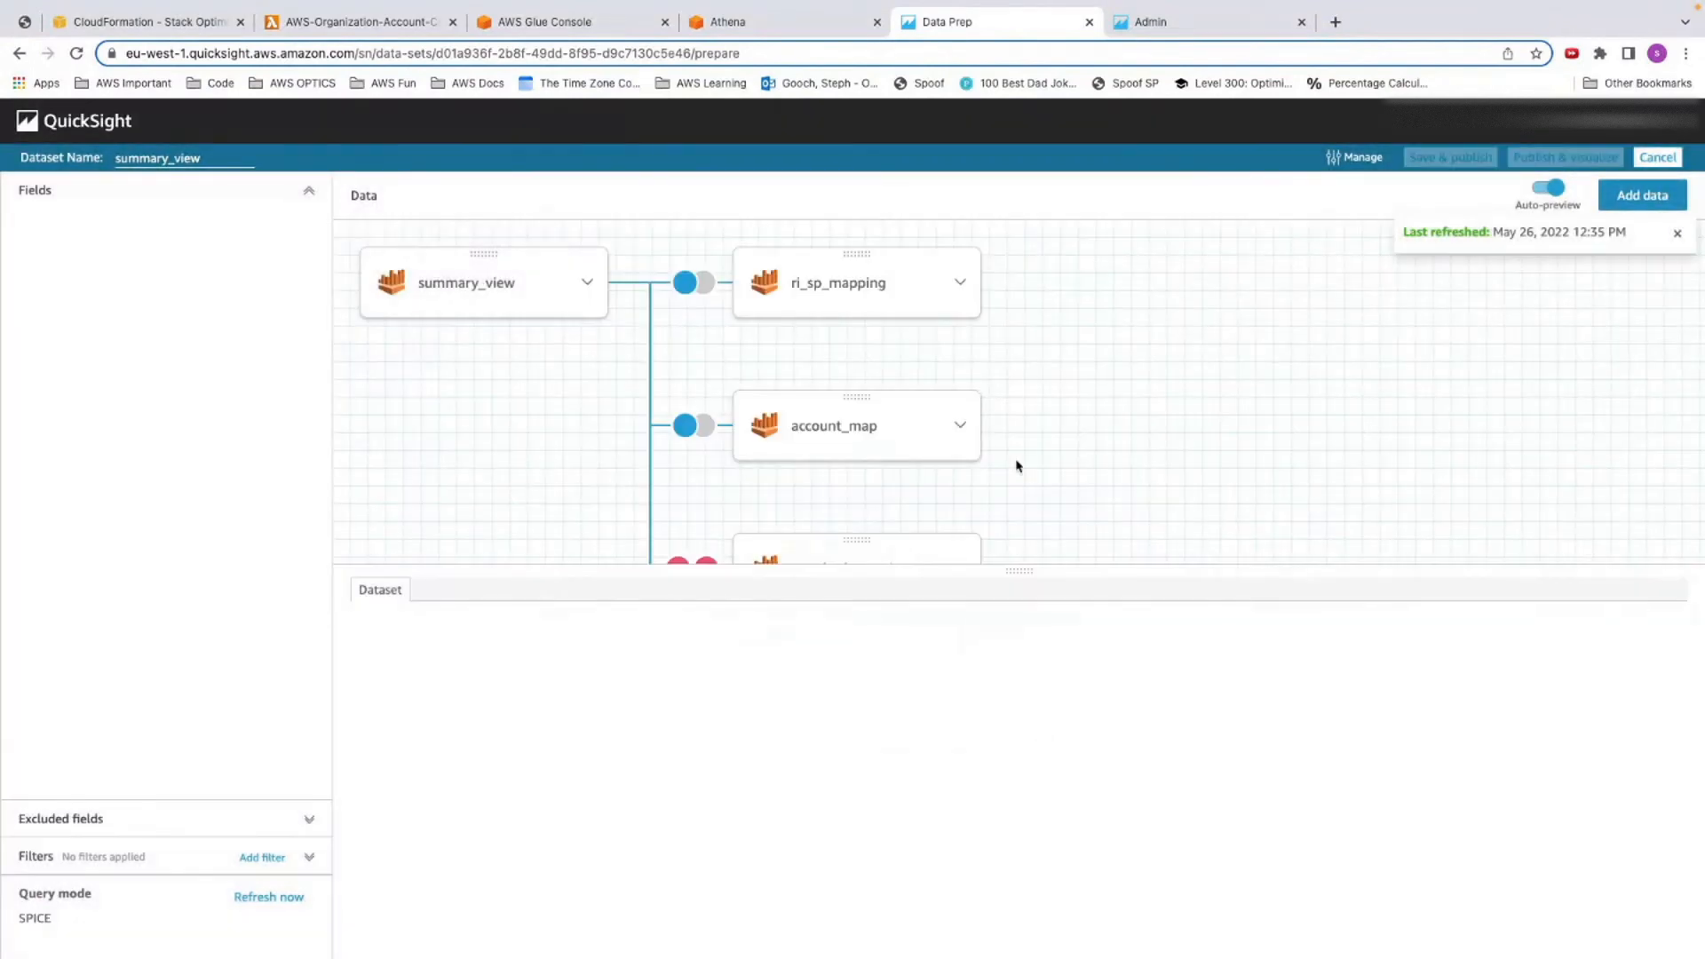
Left-join on year=budget_year, month=budget_month and payer_account_id=account_id, then apply the join
click(689, 378)
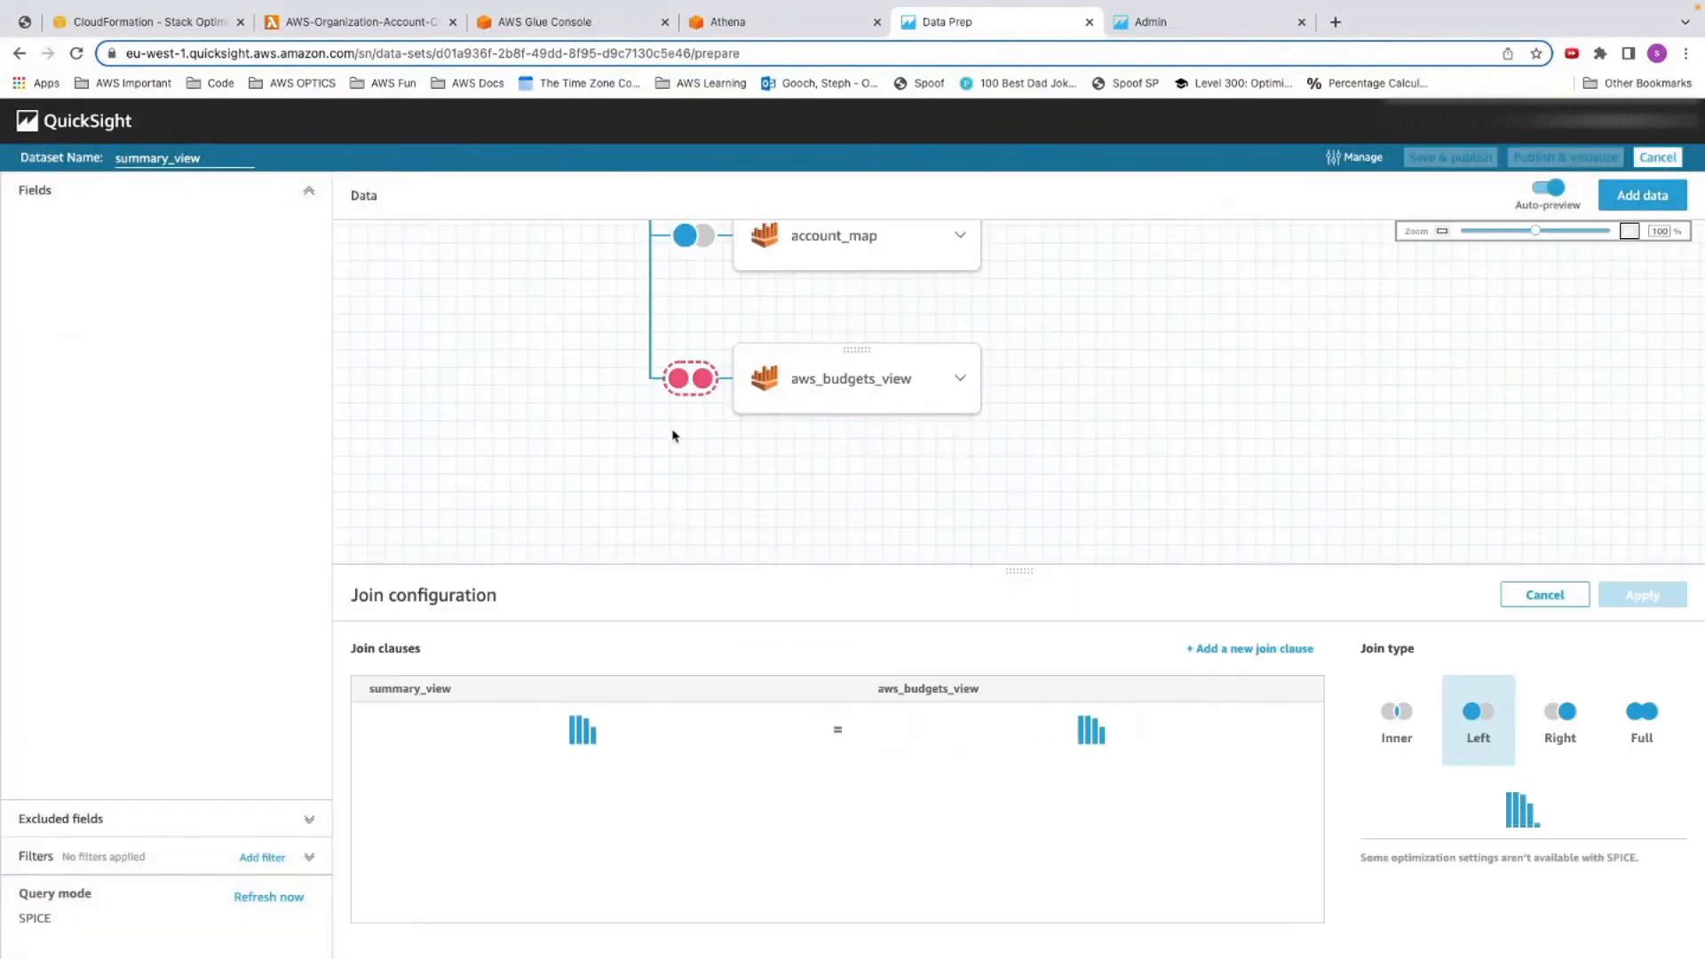
click(575, 730)
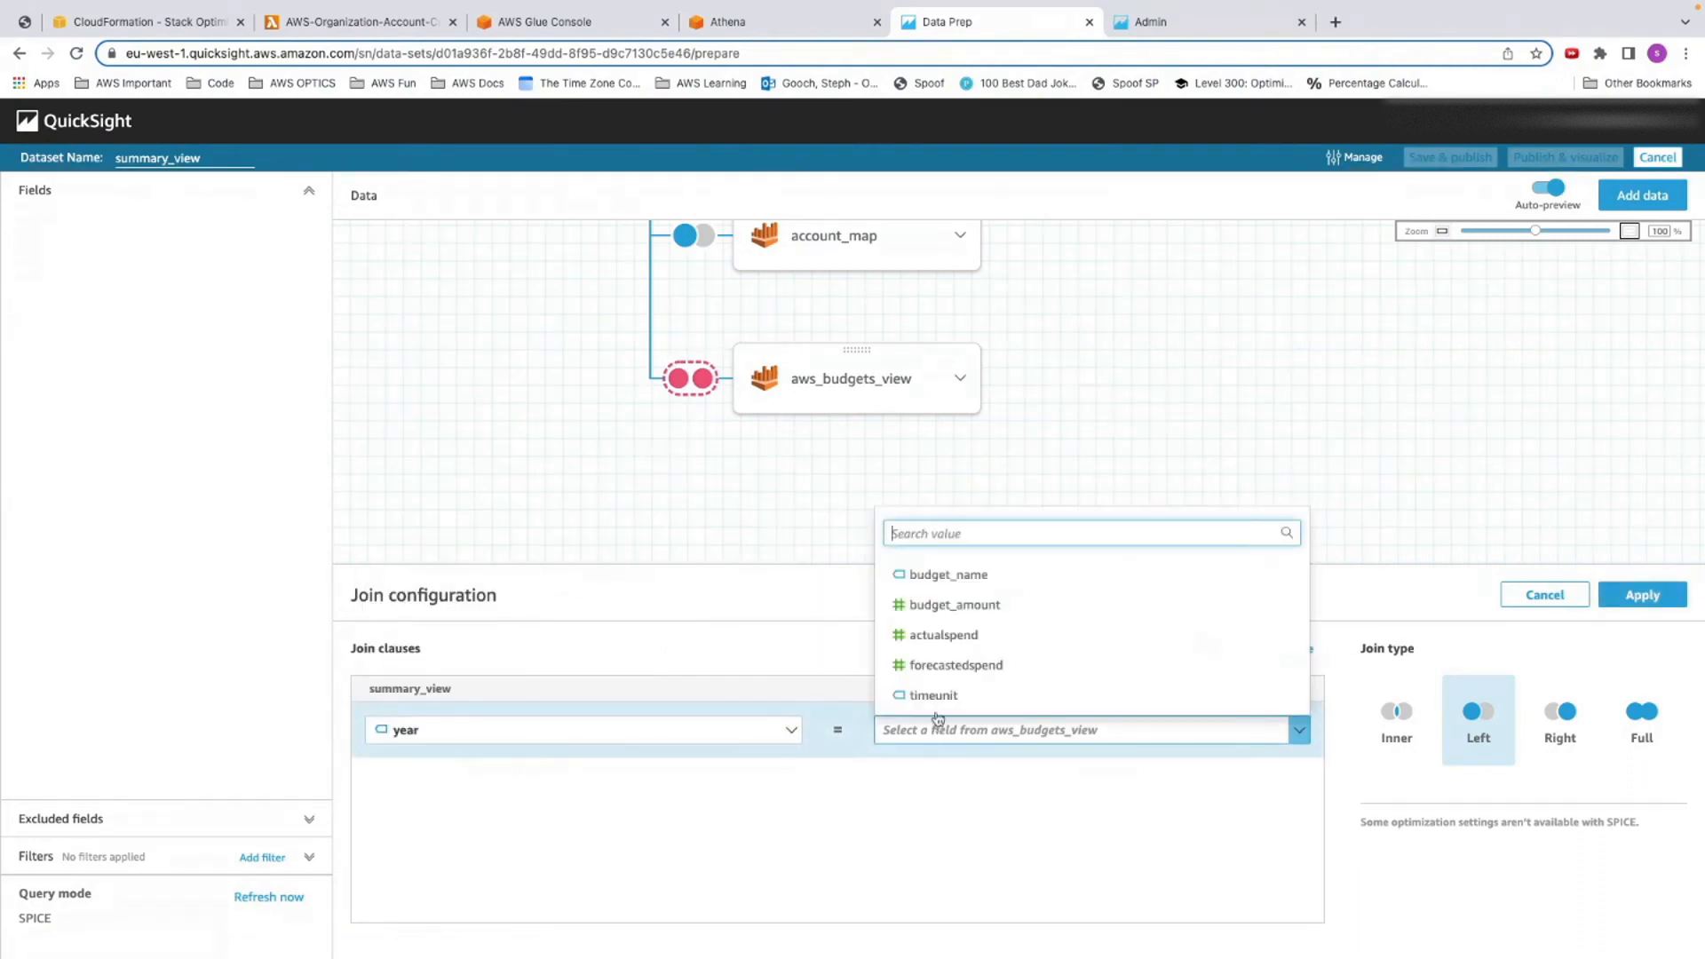
text(year)
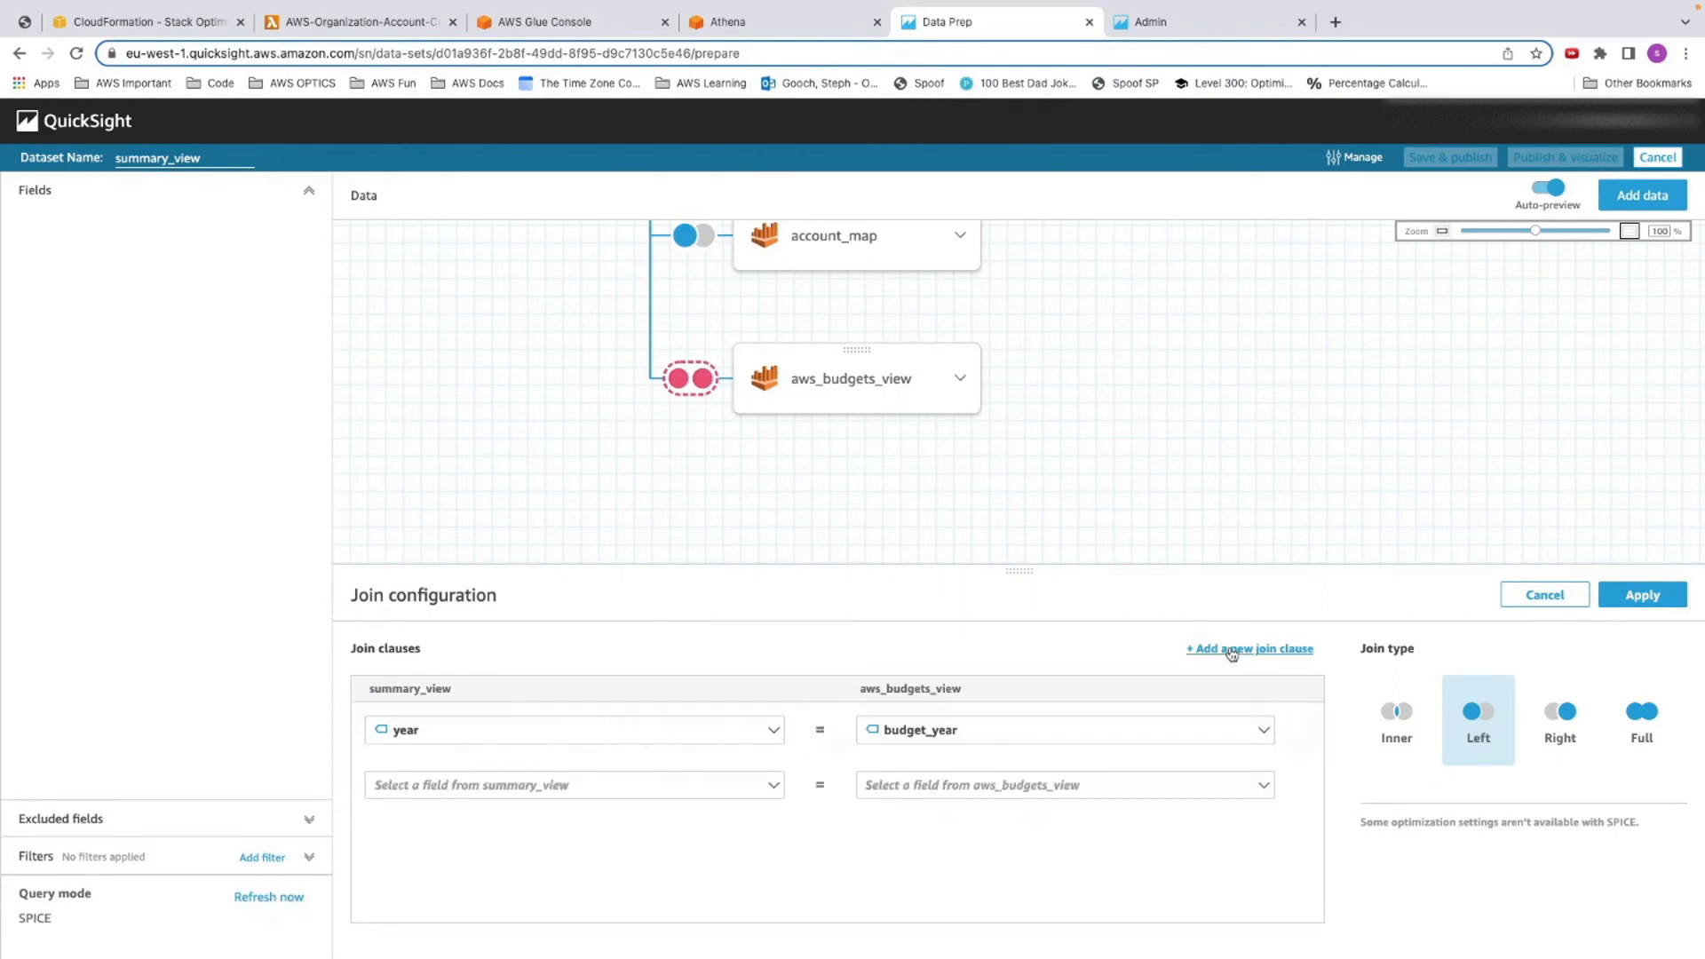
text(mon)
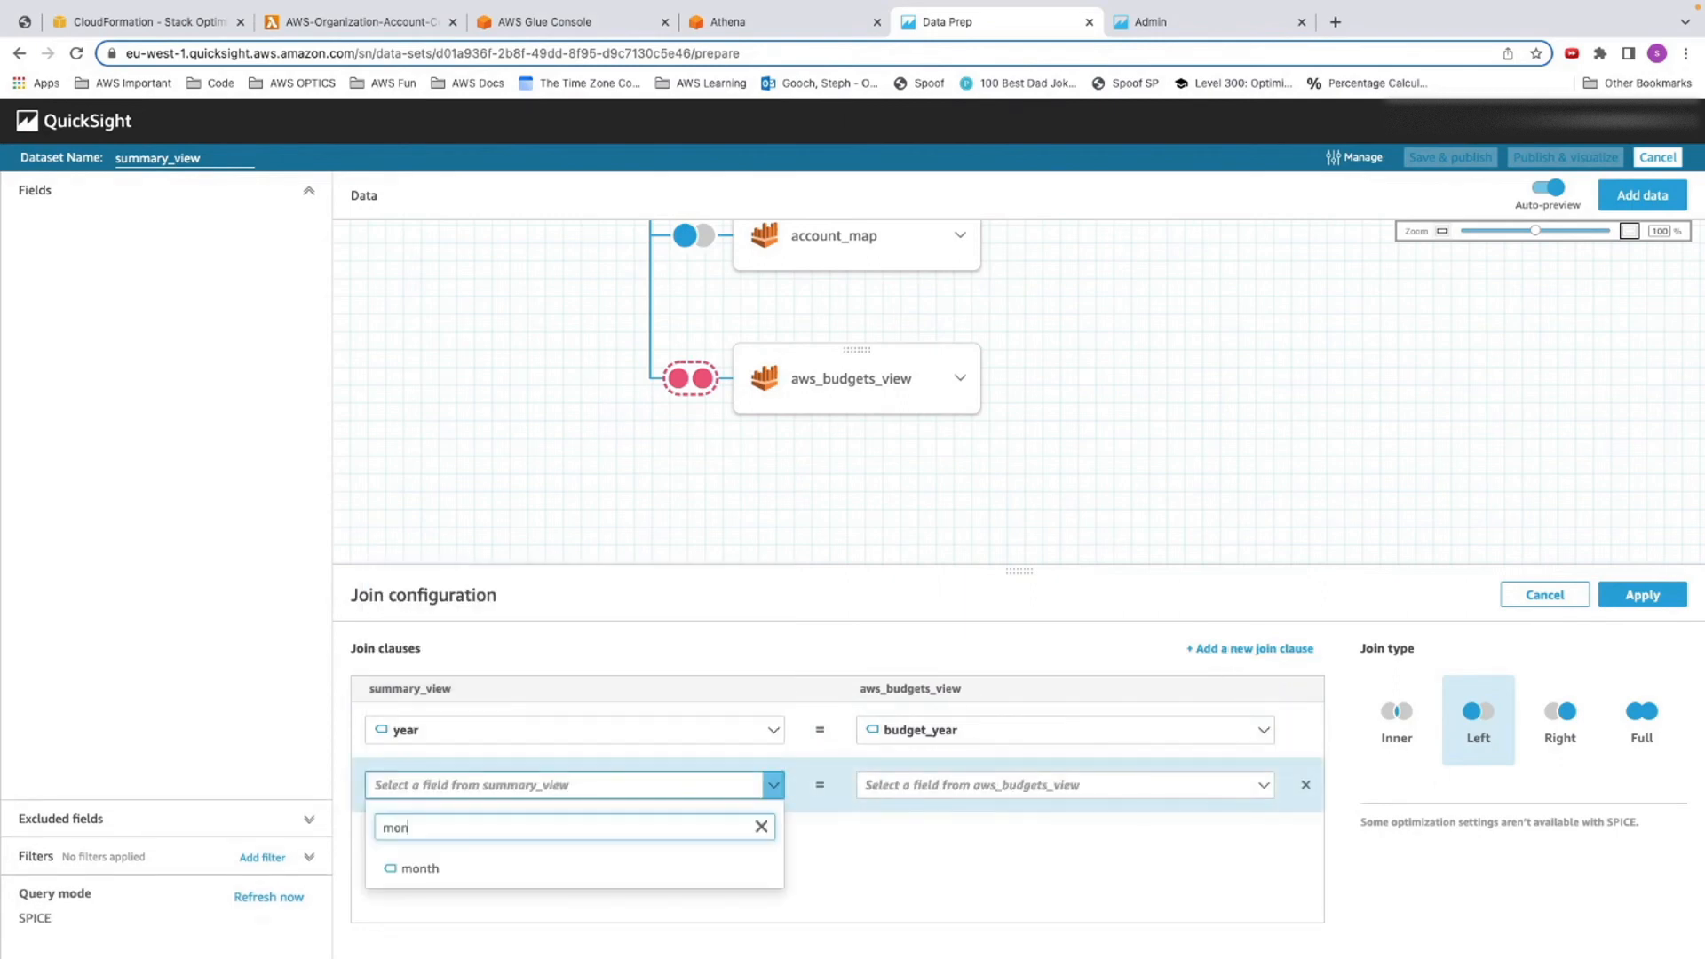
click(1060, 783)
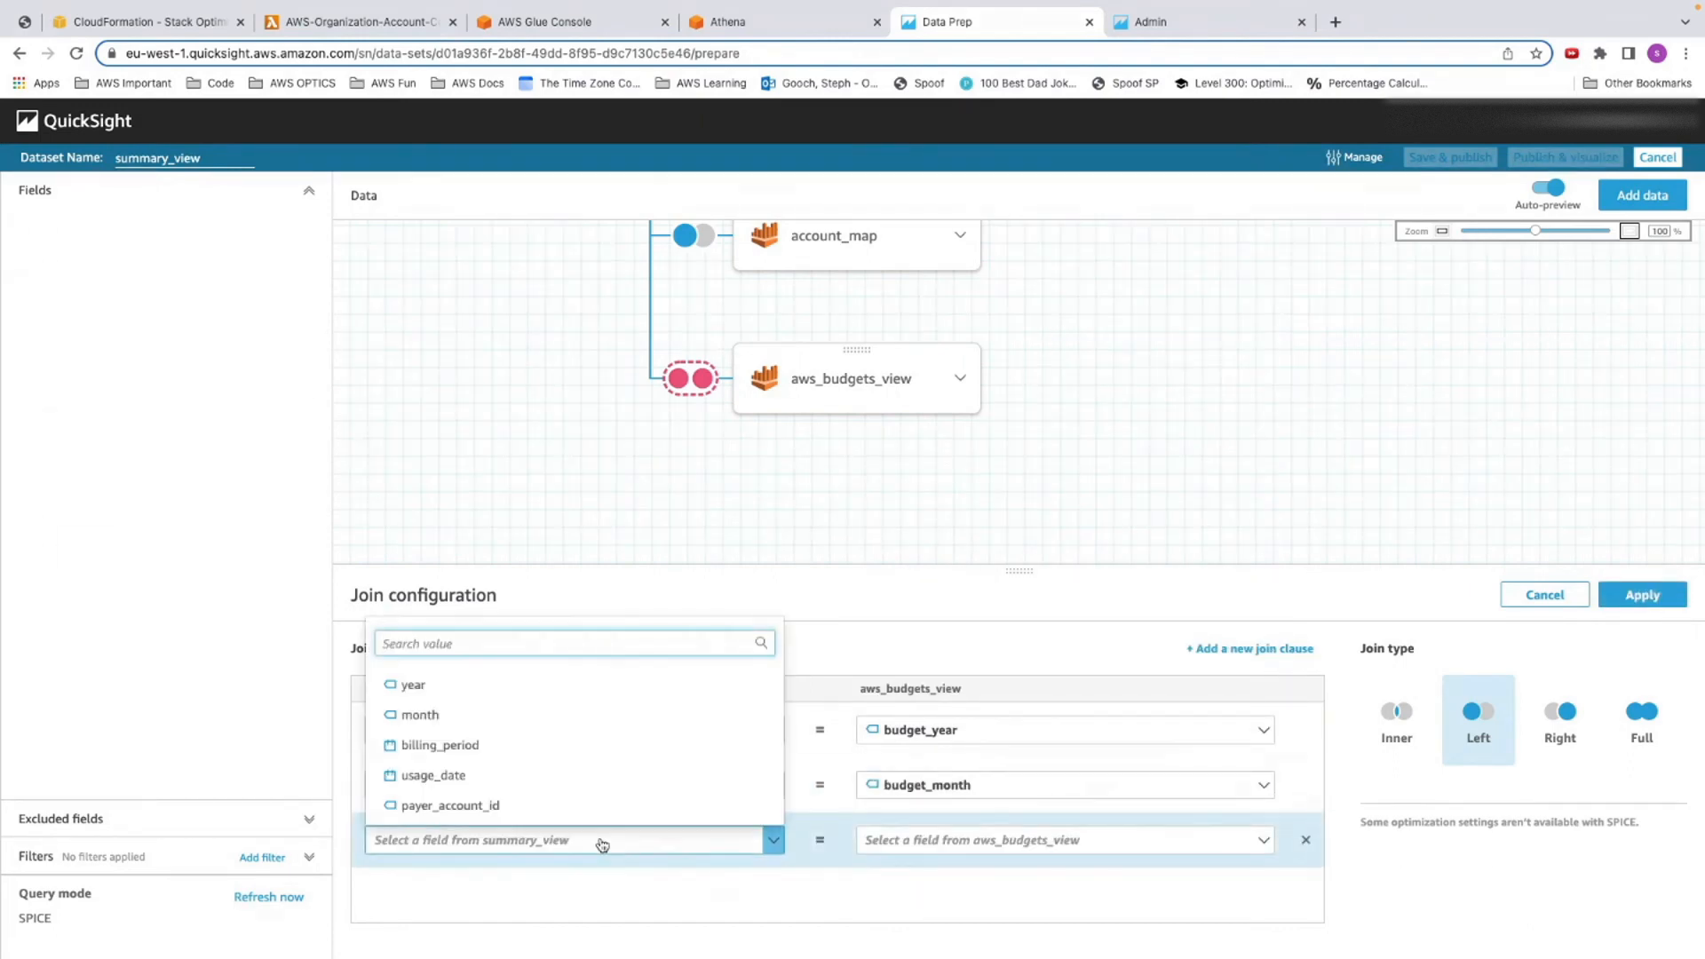
click(1061, 840)
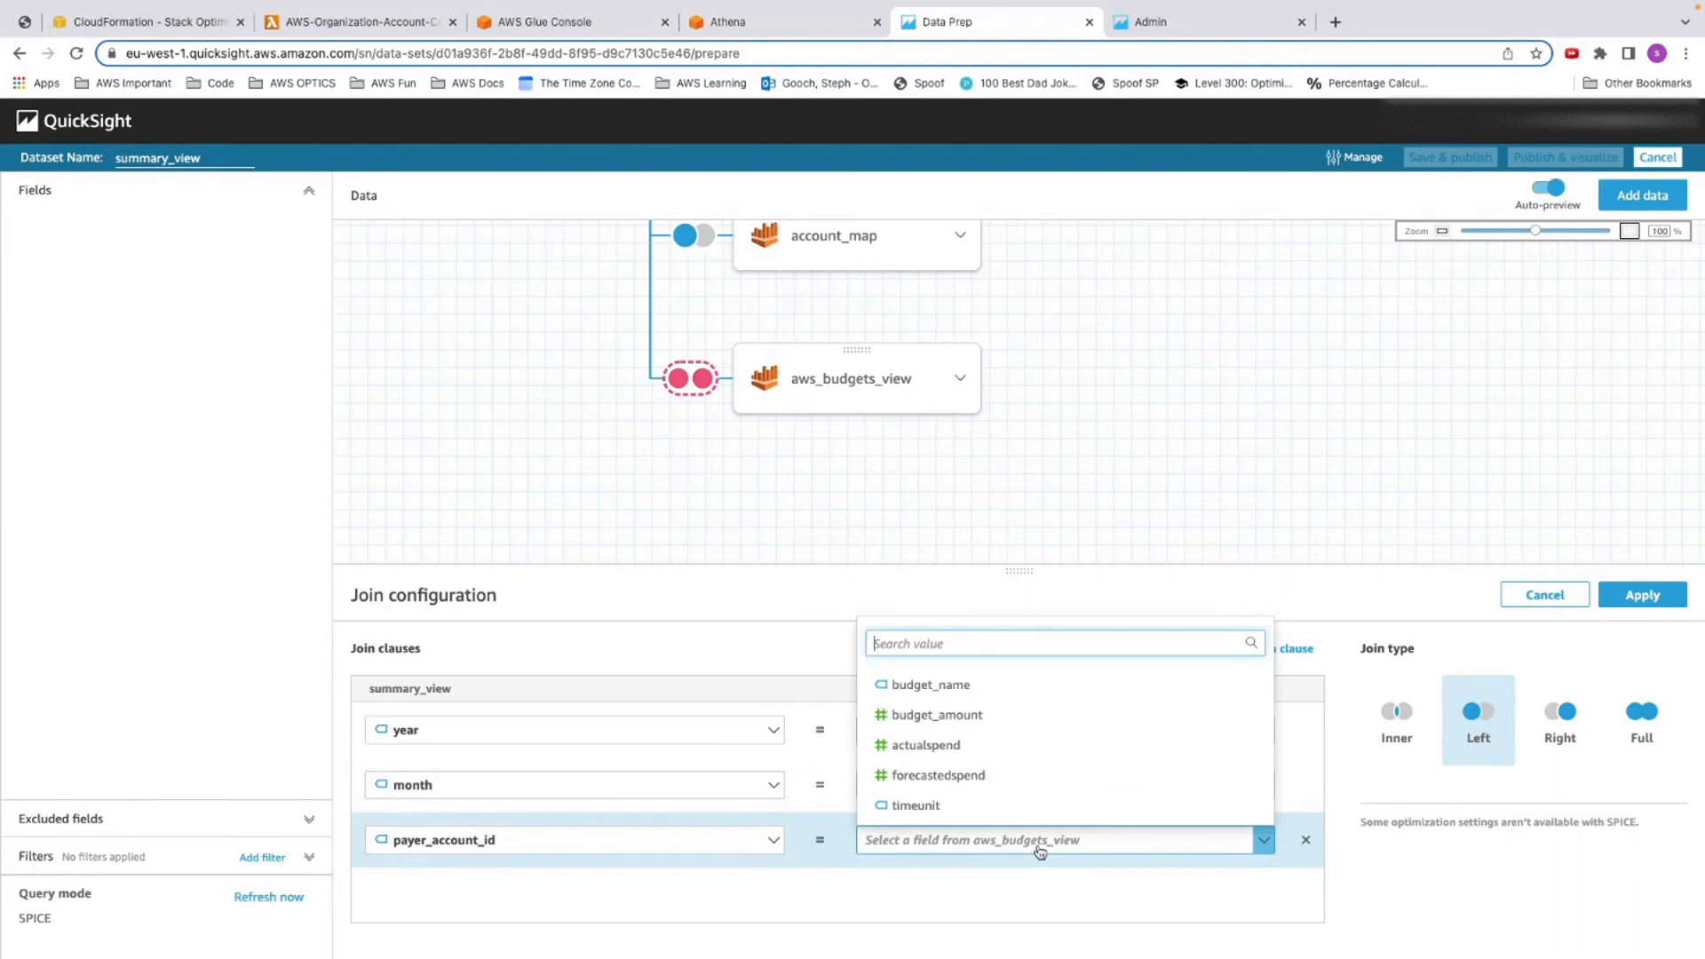
text(ac)
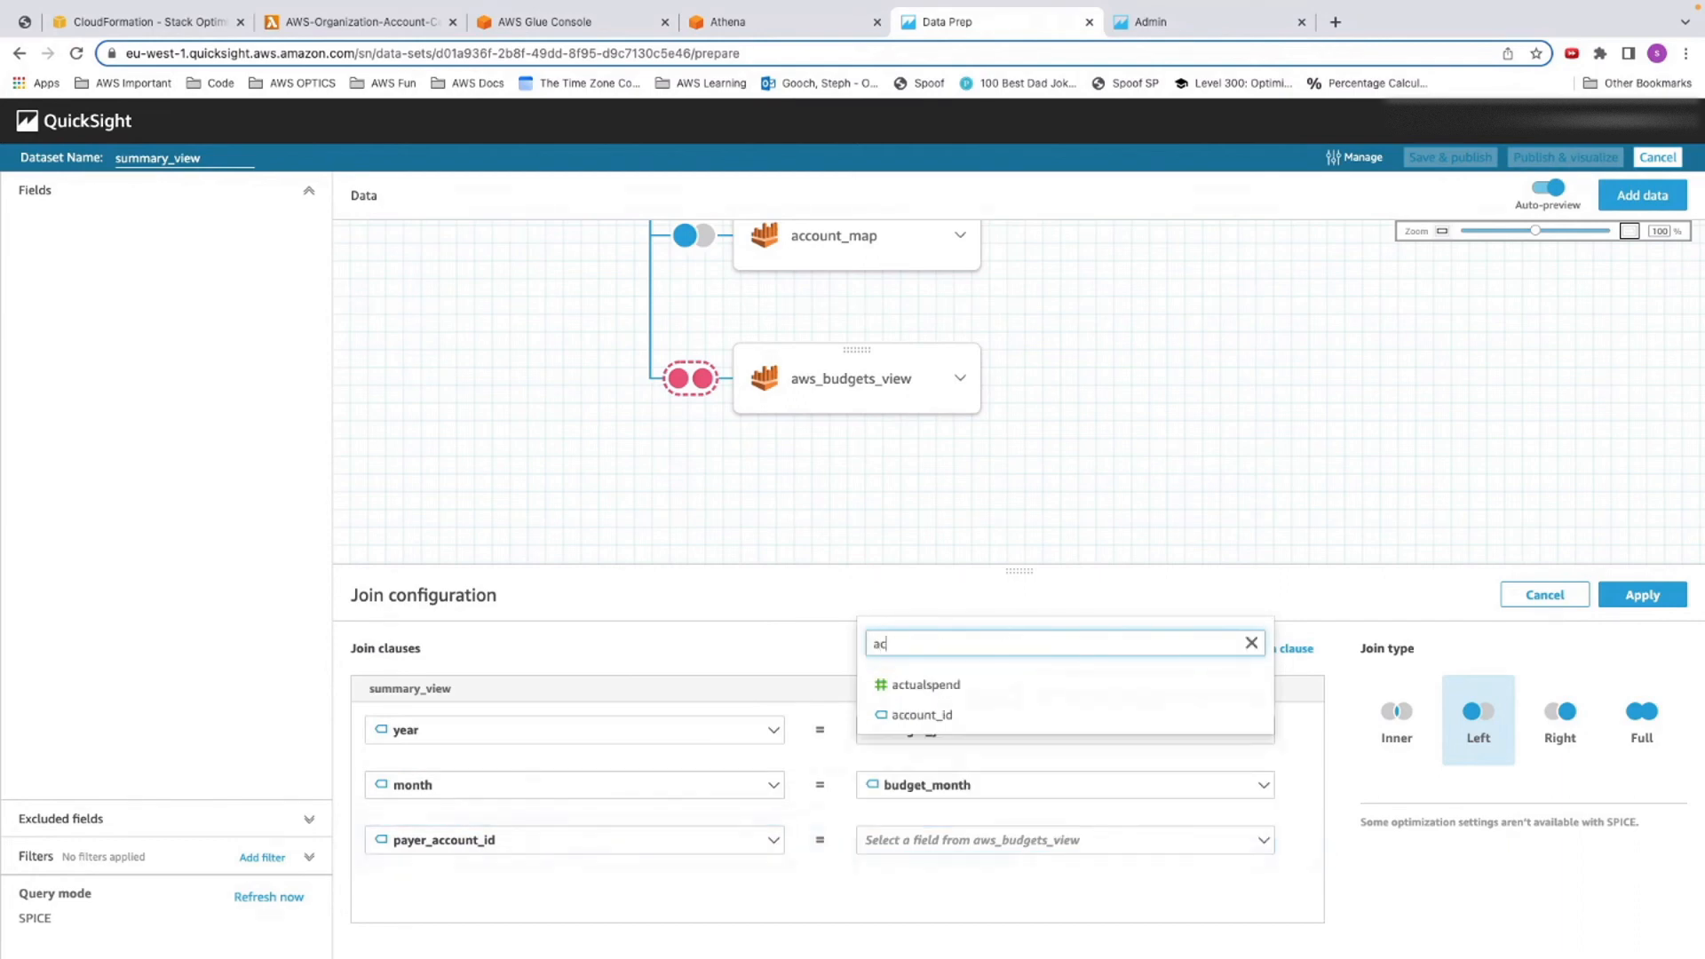
click(922, 714)
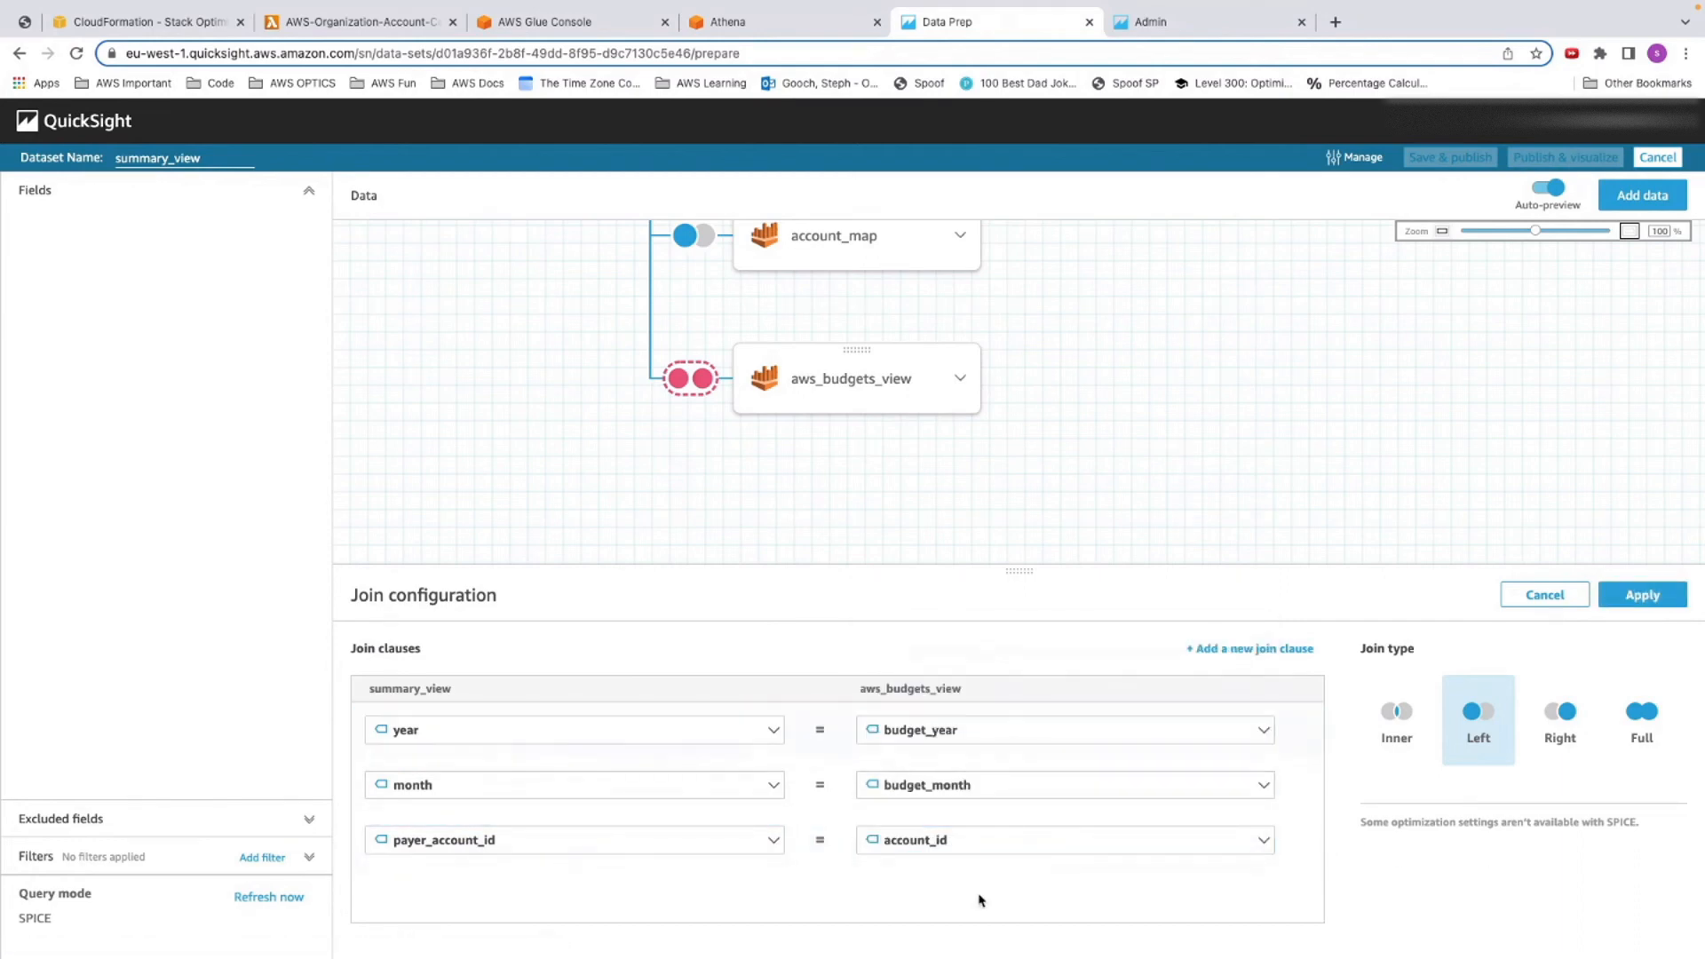
mouse_move(1476, 717)
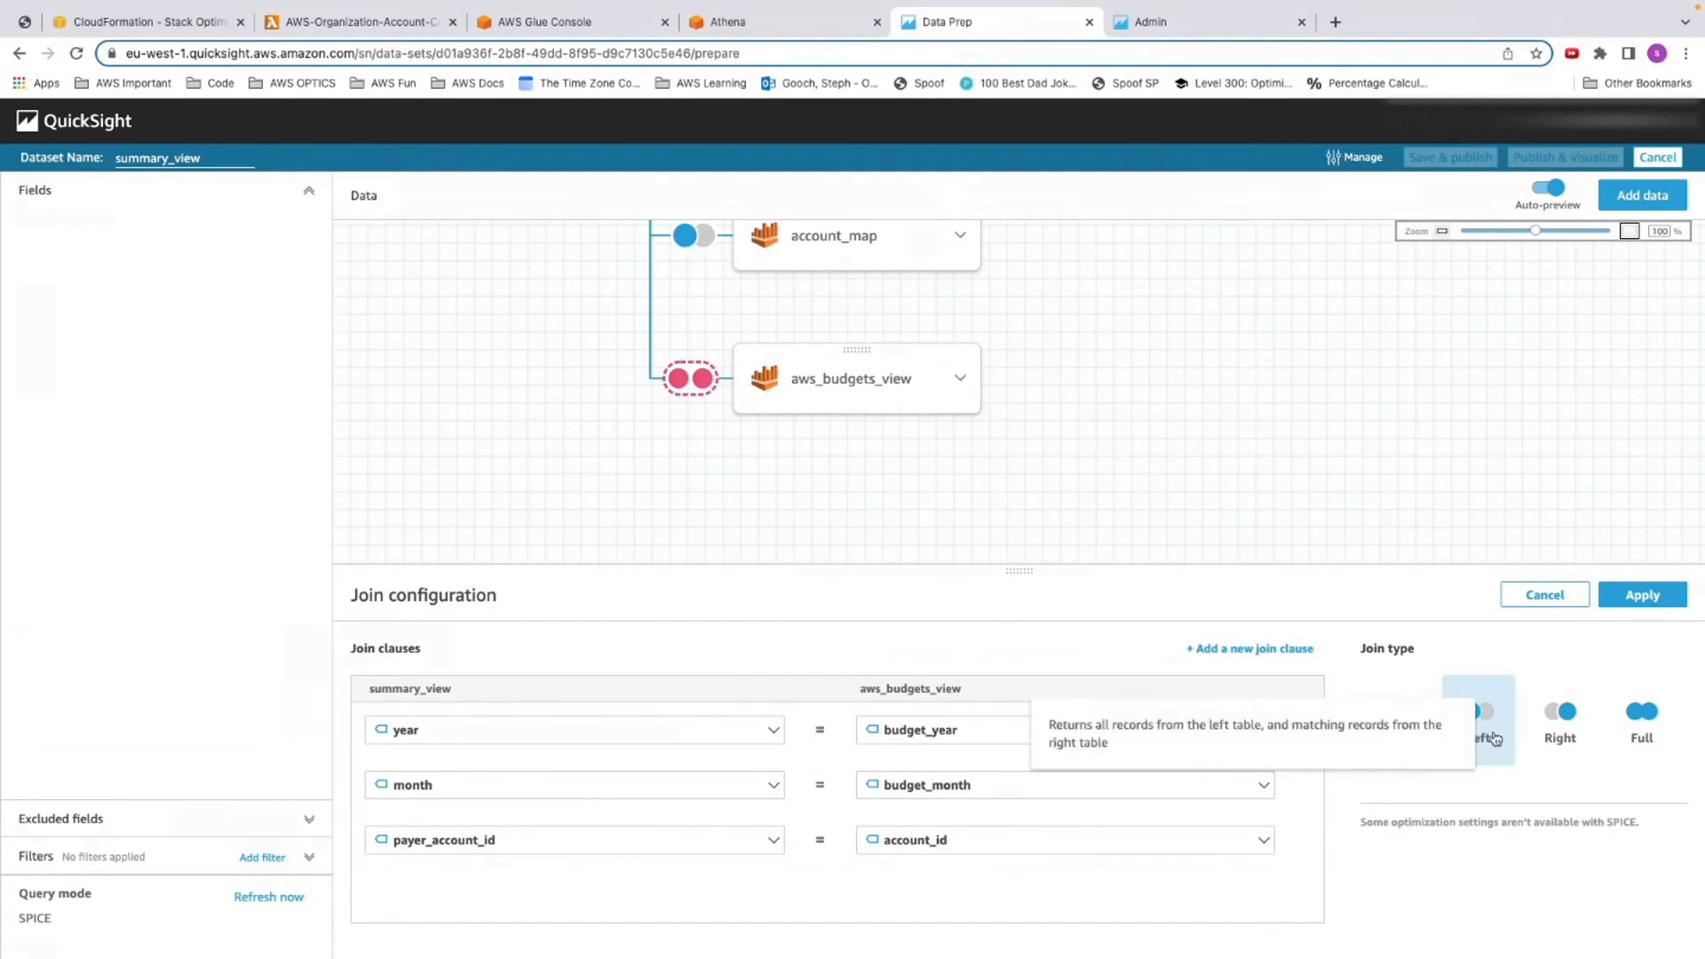
click(1641, 595)
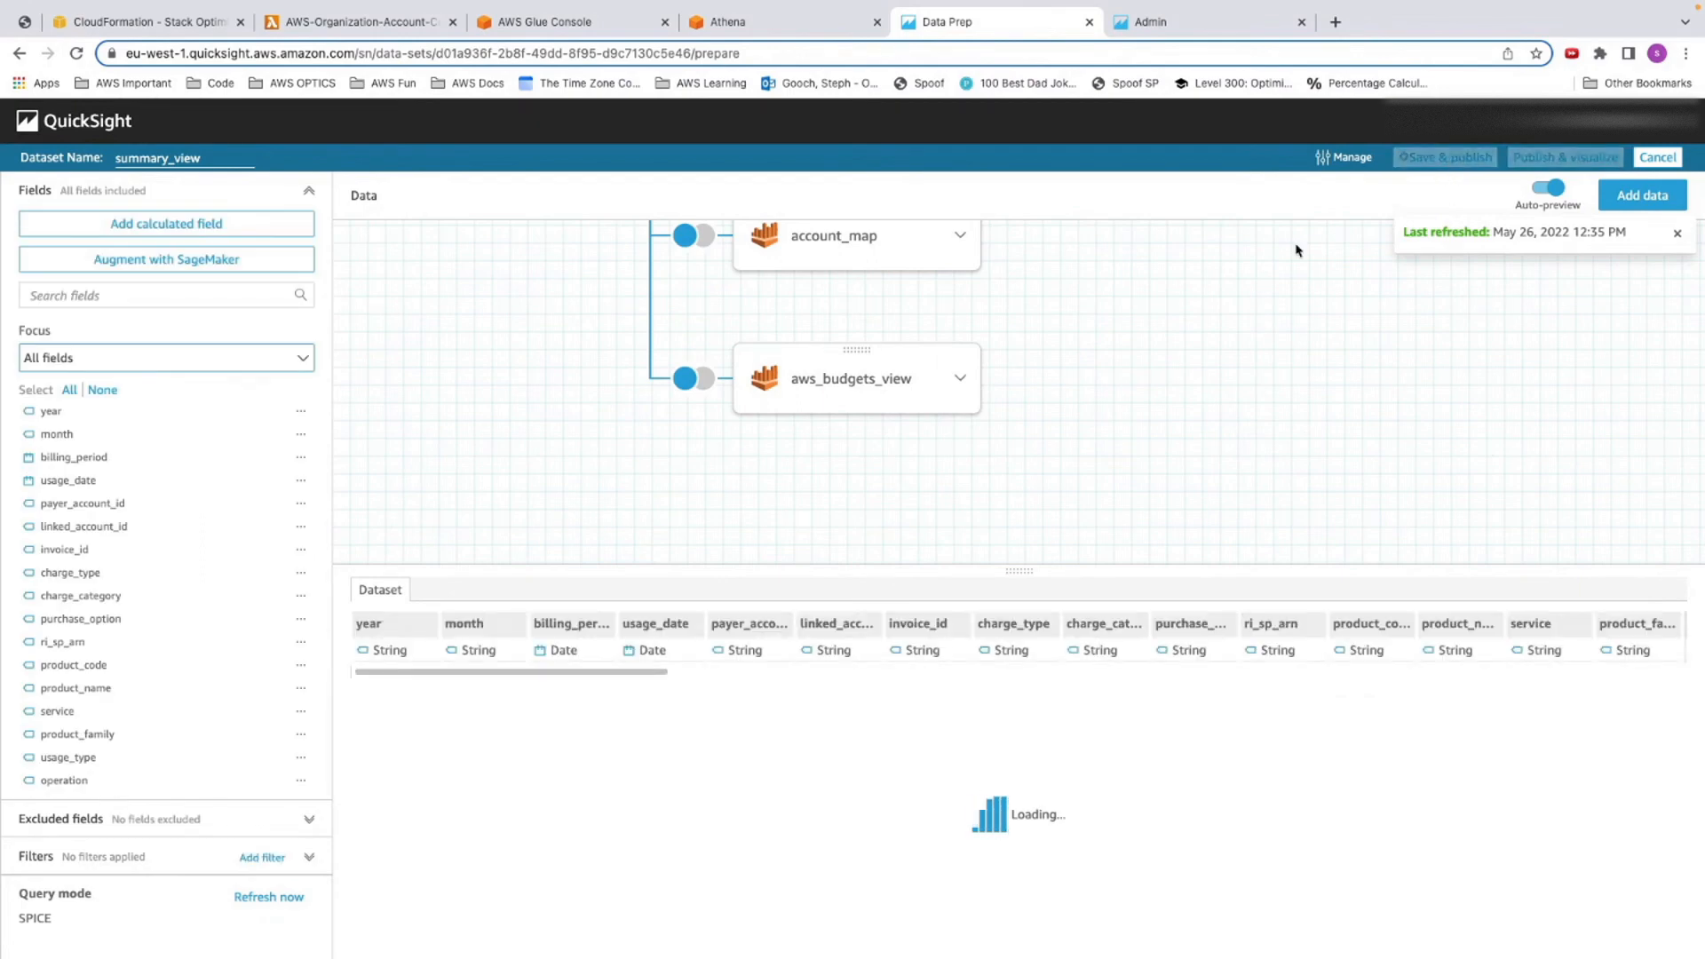
Save and publish summary_view, confirm 70,056 rows imported, and go to the analyses list
click(1445, 157)
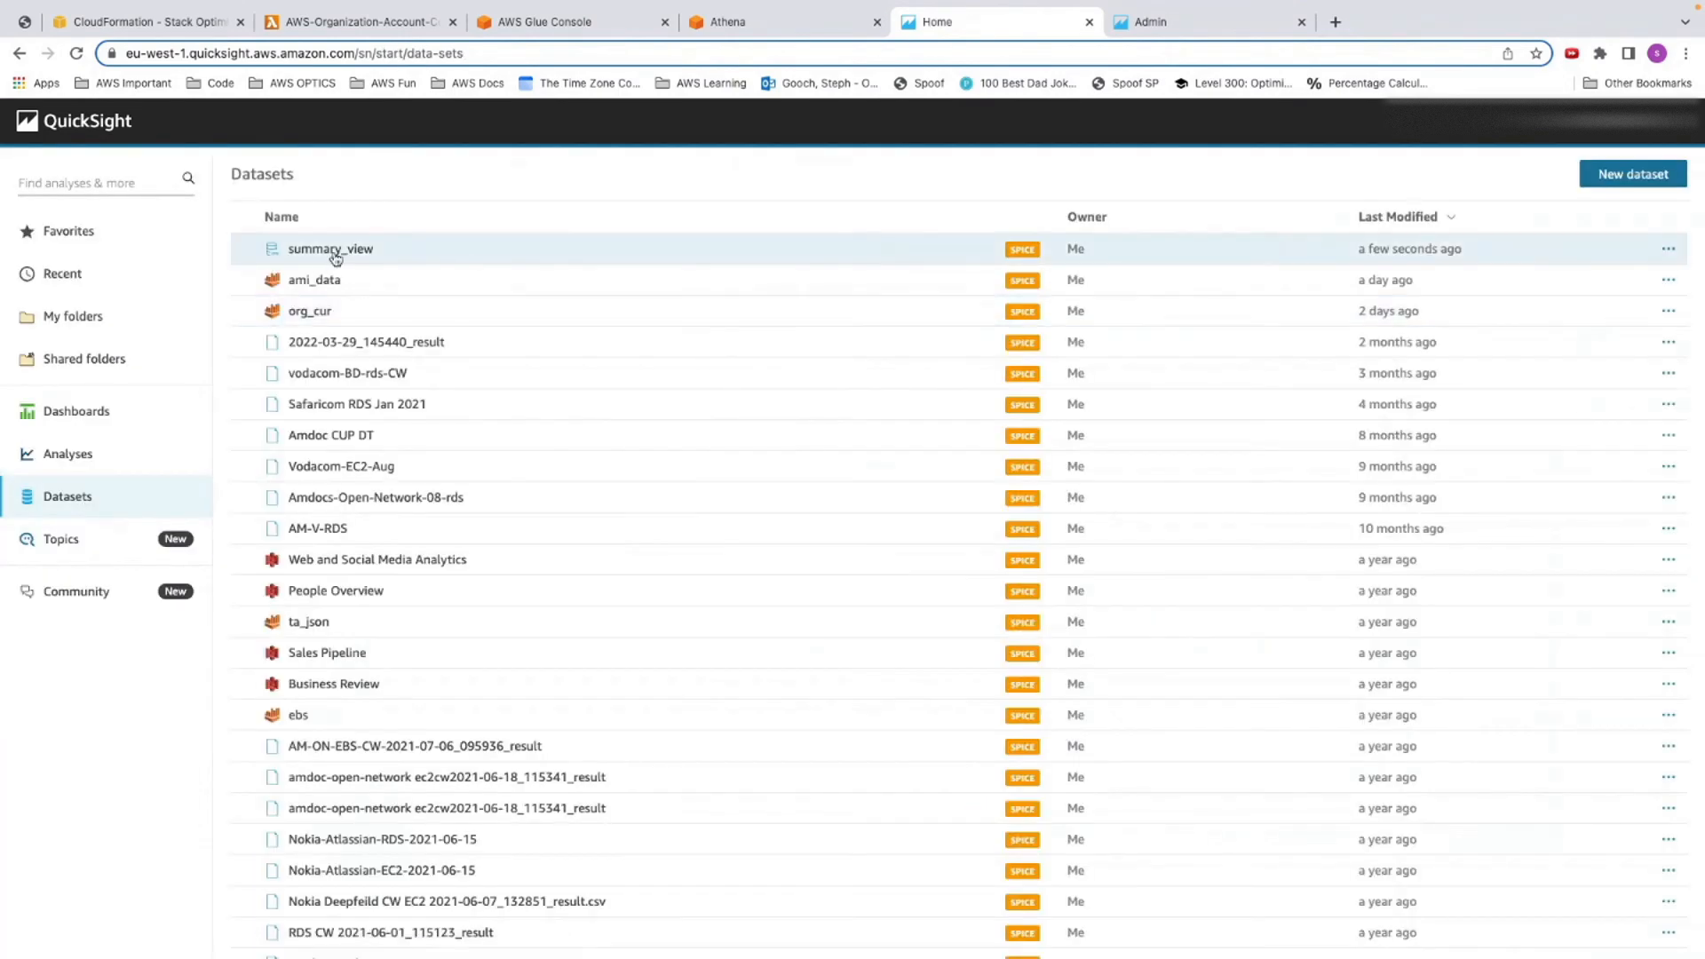
click(331, 249)
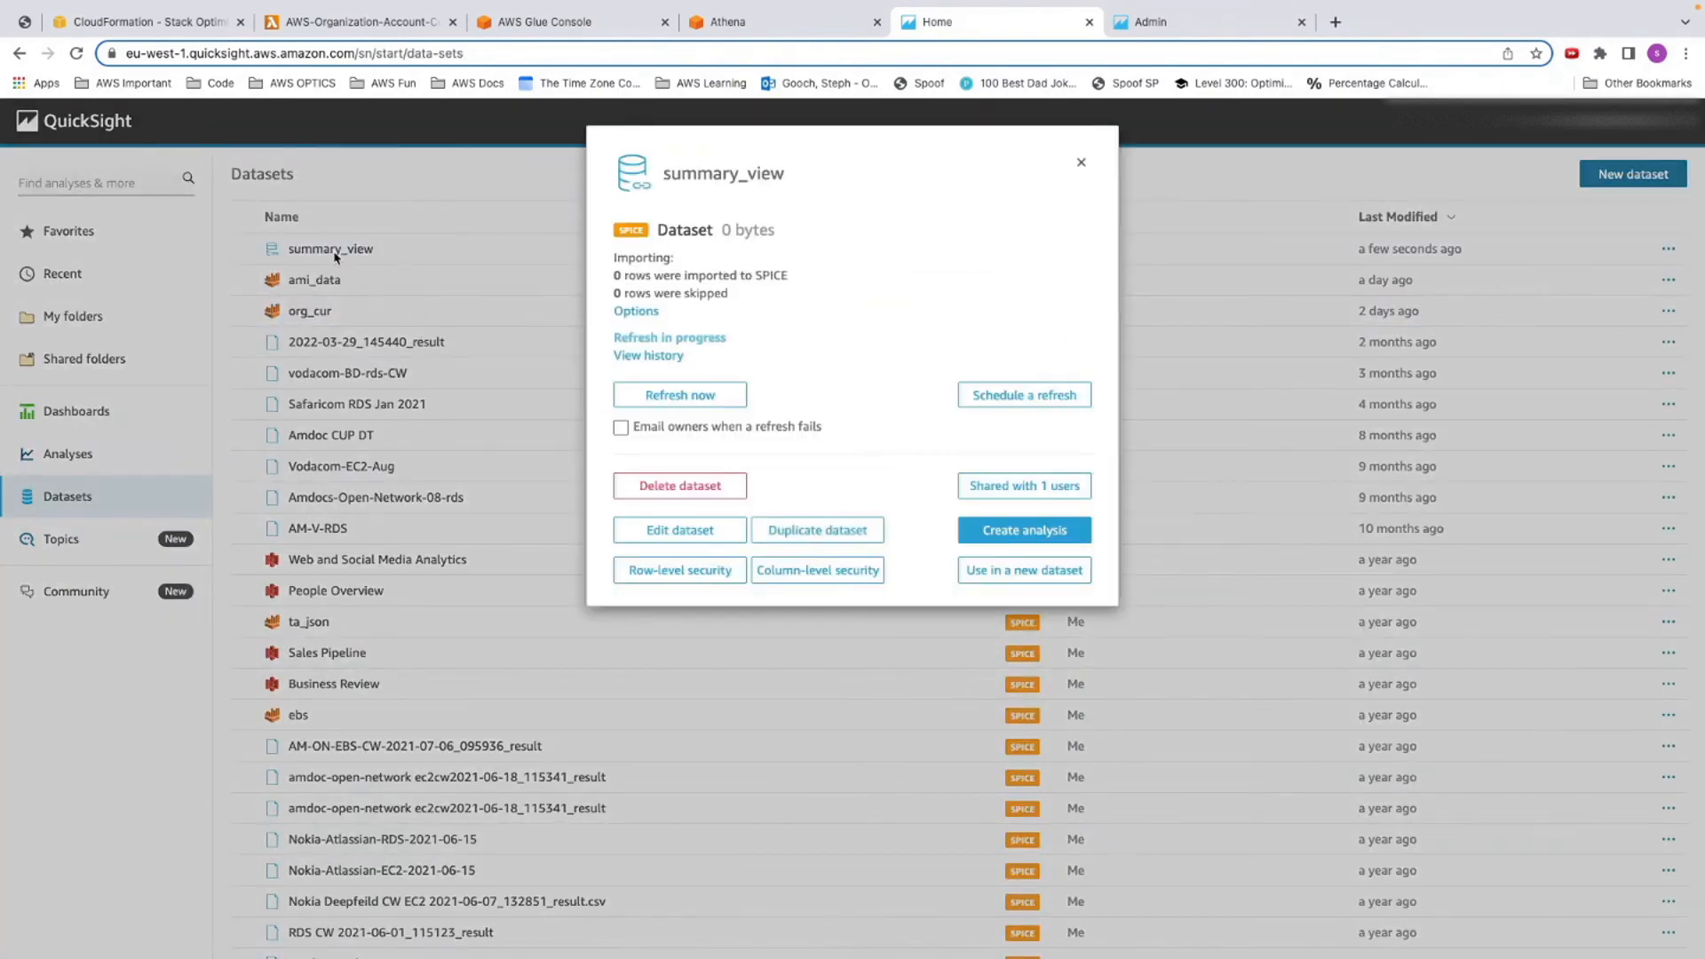
mouse_move(588, 265)
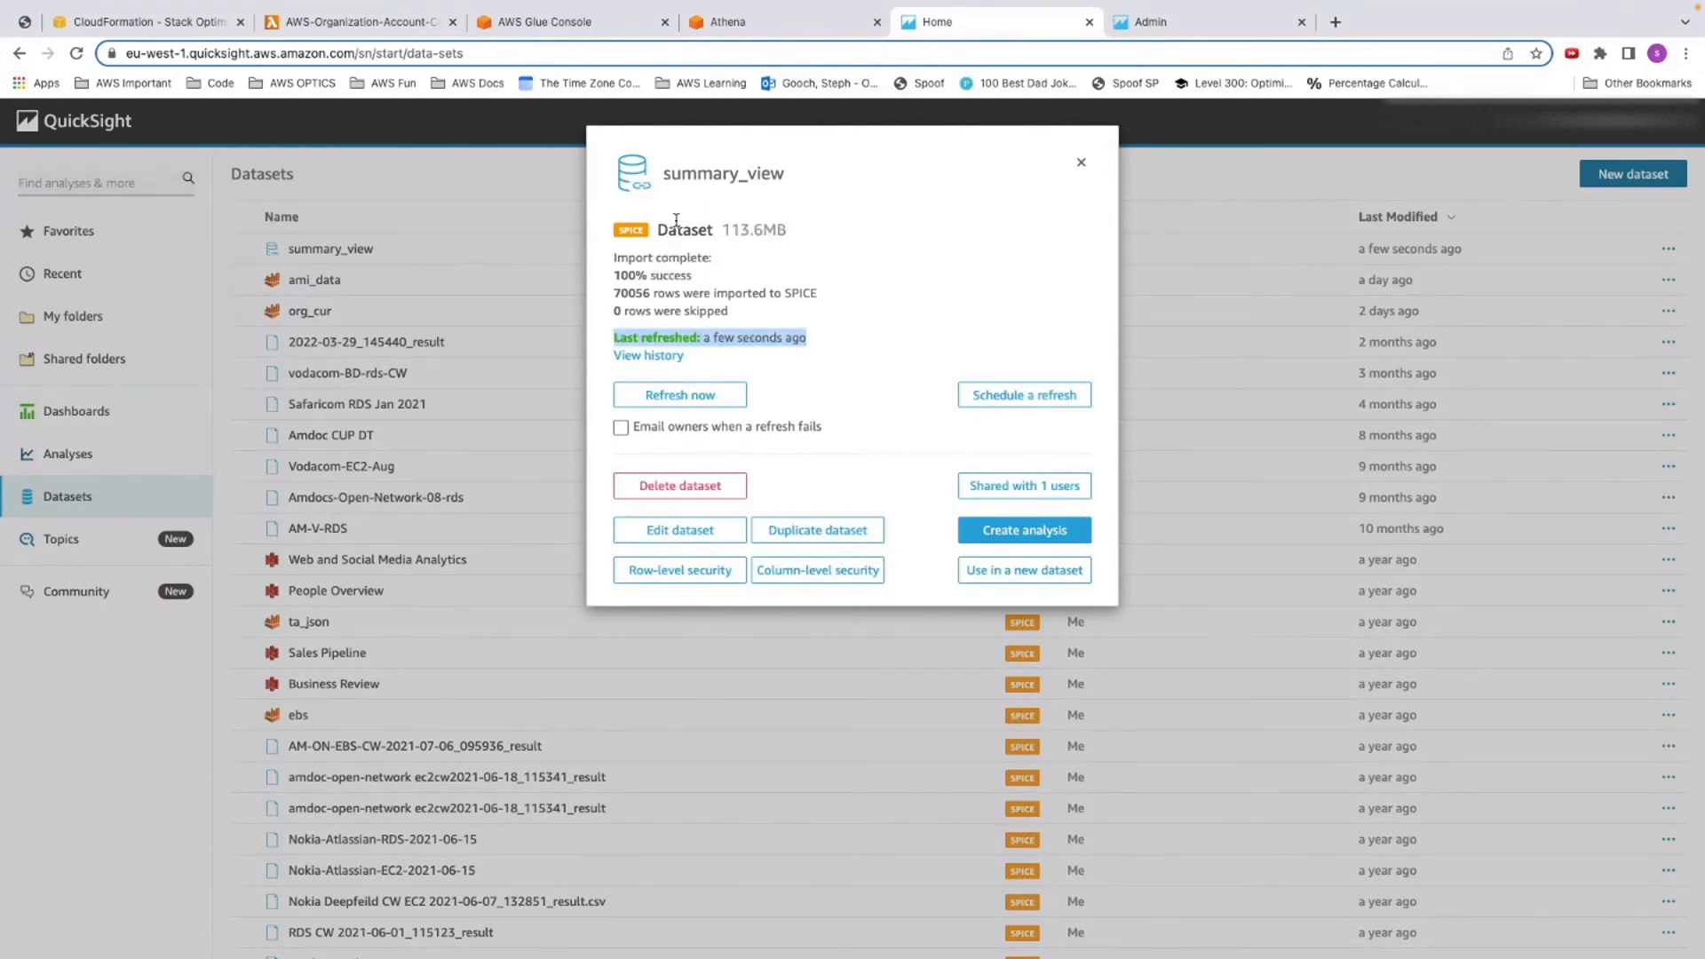
click(1080, 162)
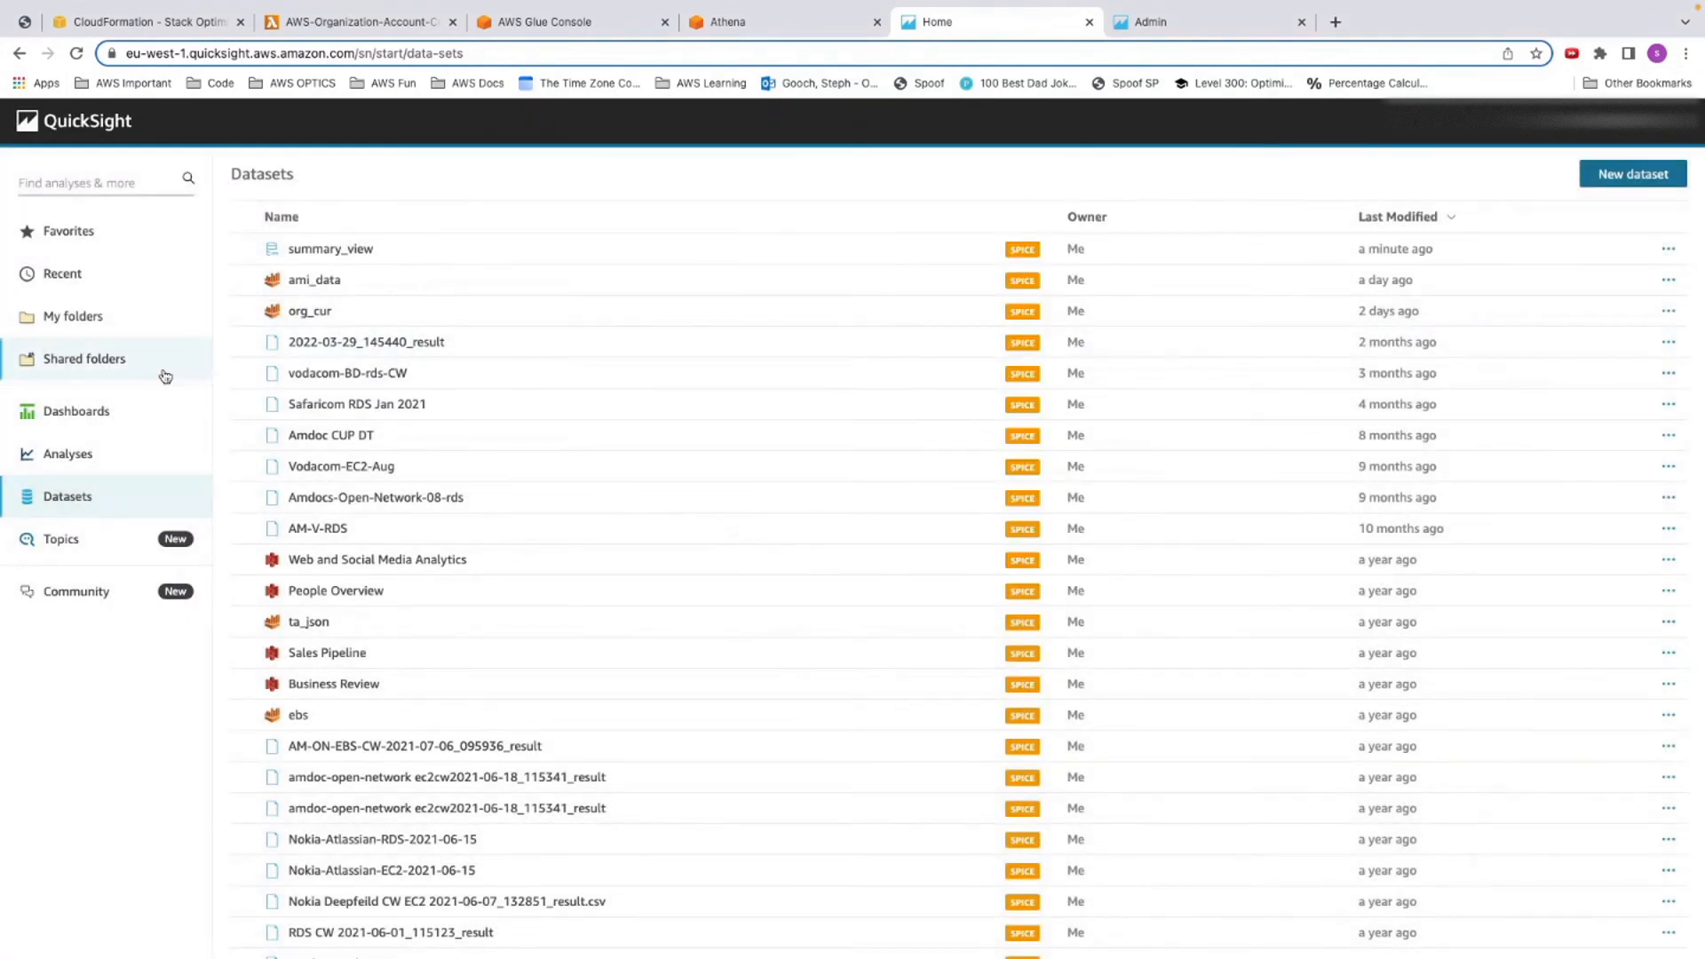
click(65, 455)
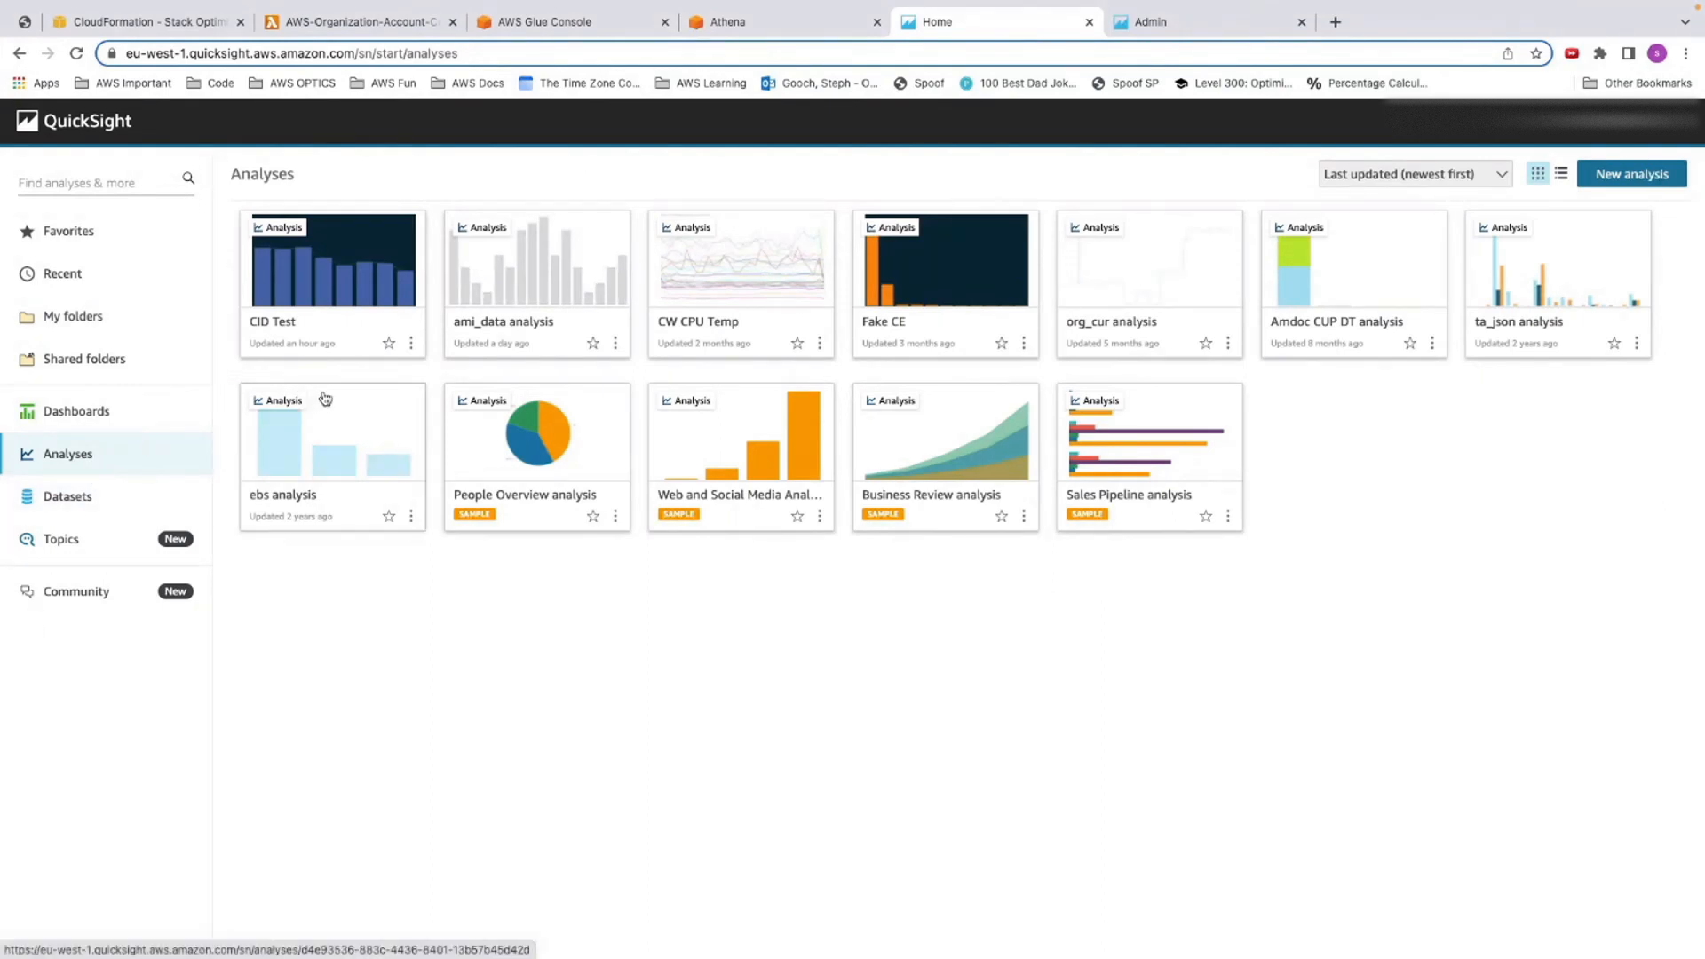
In the CID Test analysis, add budget_amount to the Amortized Spend chart's Lines well
click(333, 259)
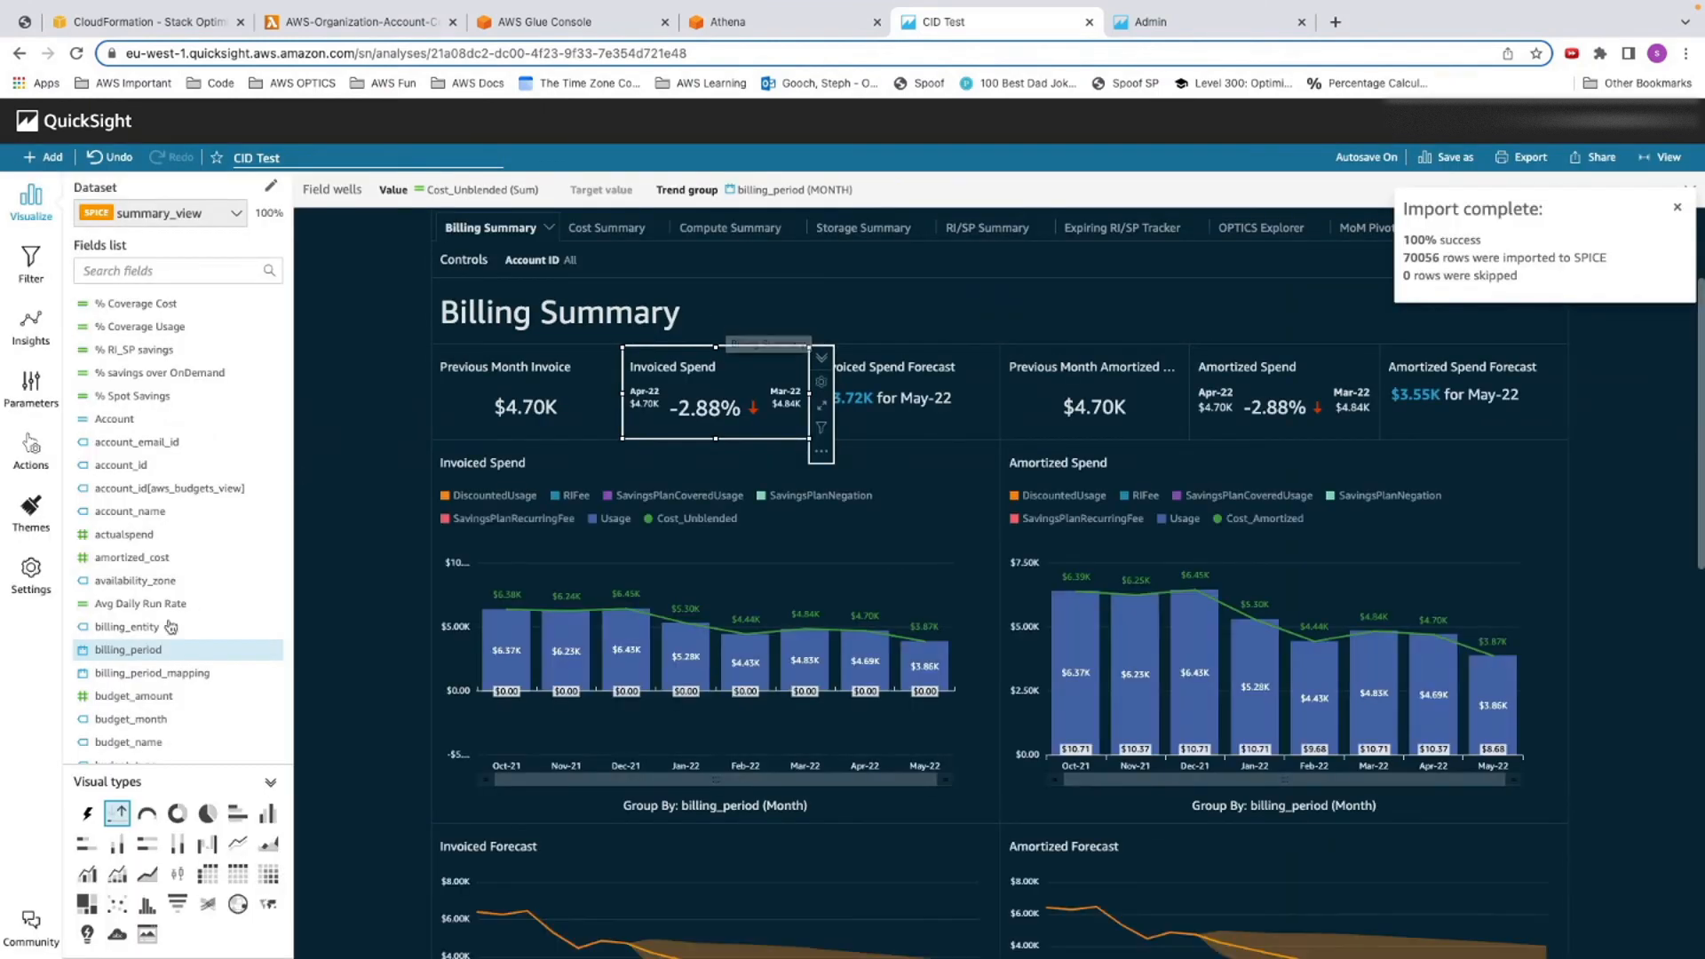
scroll(down, 3)
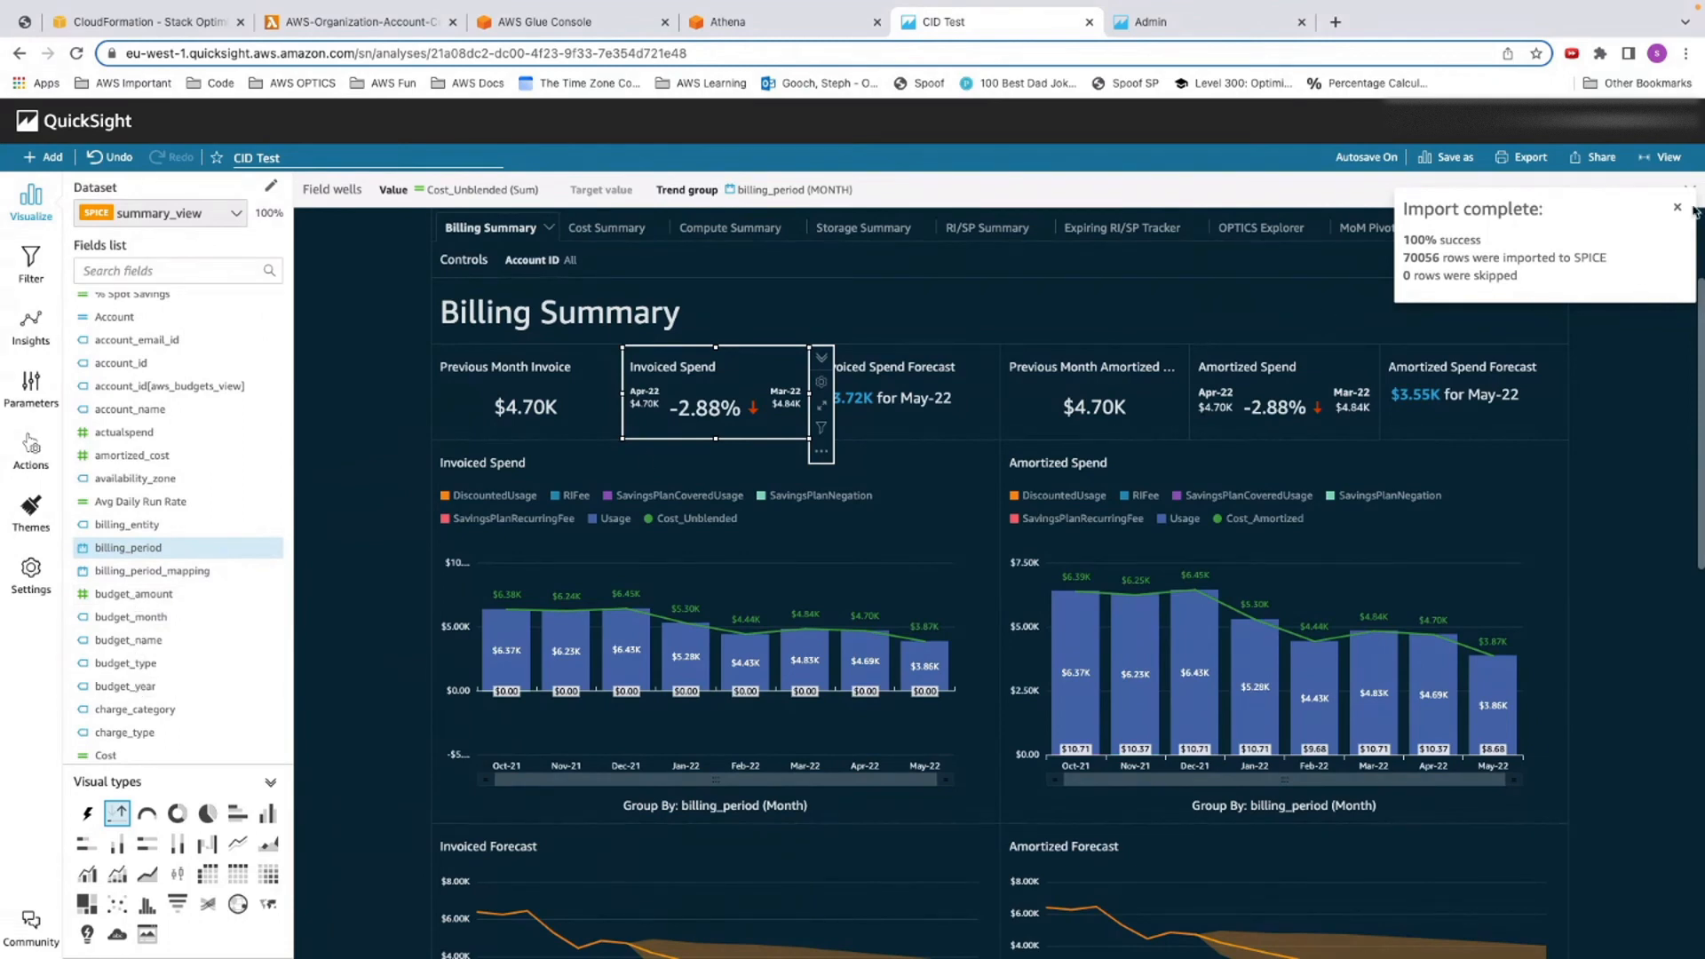
click(1675, 206)
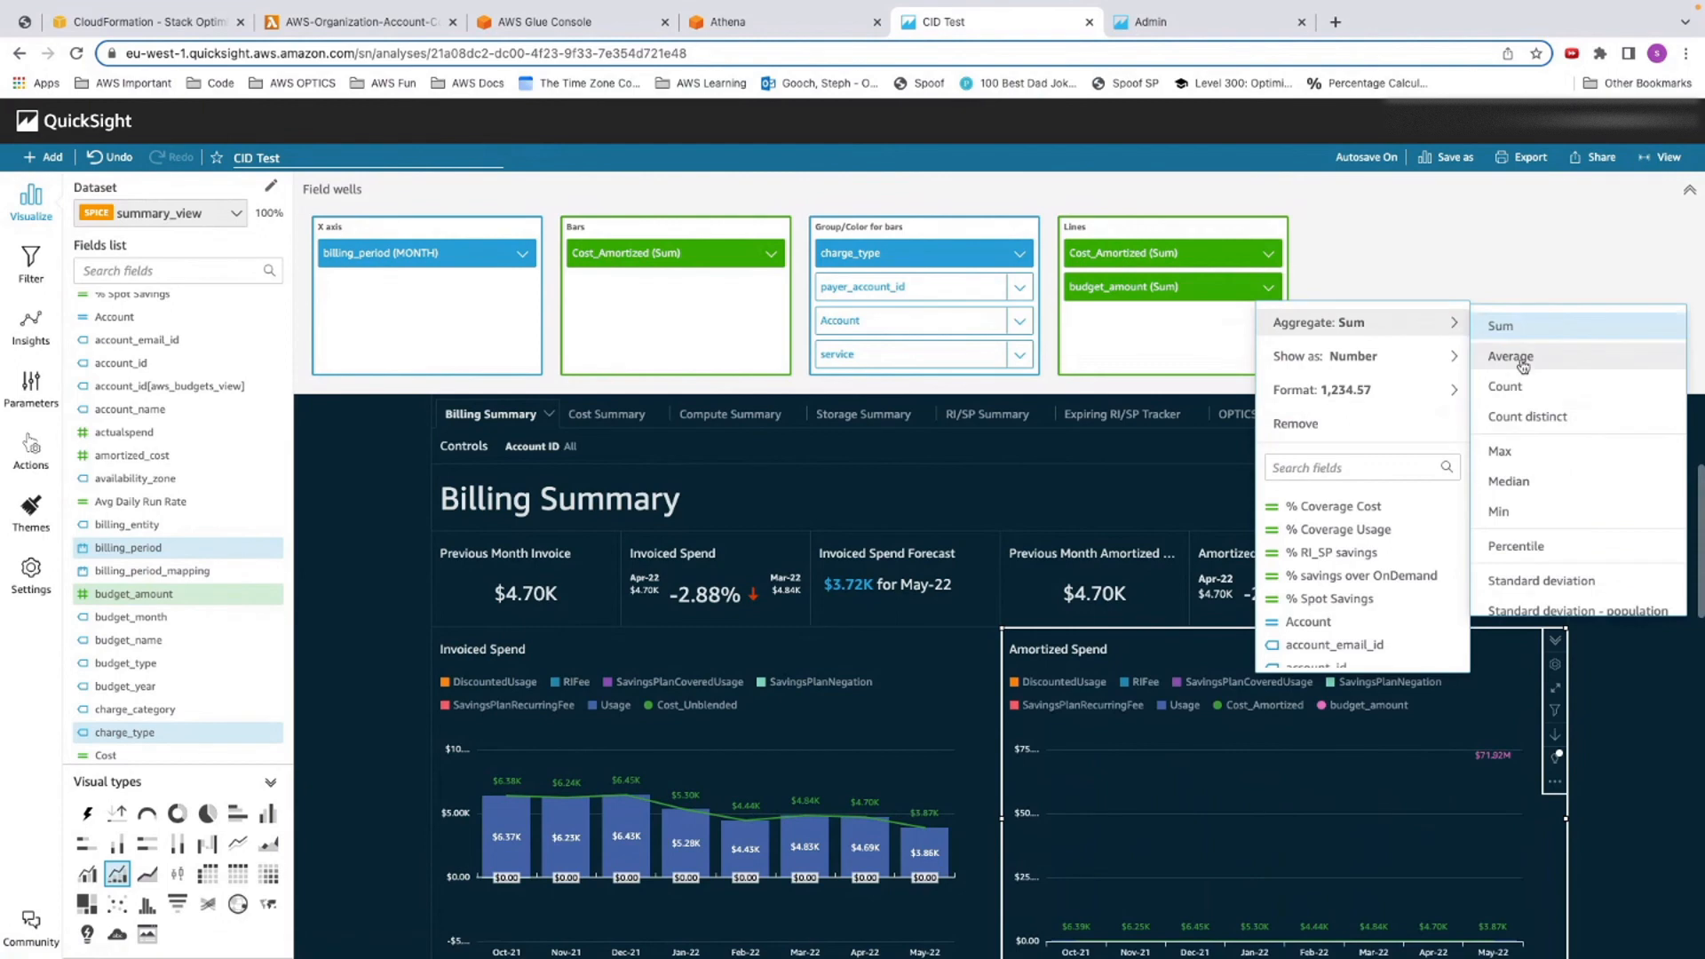
Aggregate the budget_amount line as Average, showing $5.00K, and bring up Share
click(1509, 355)
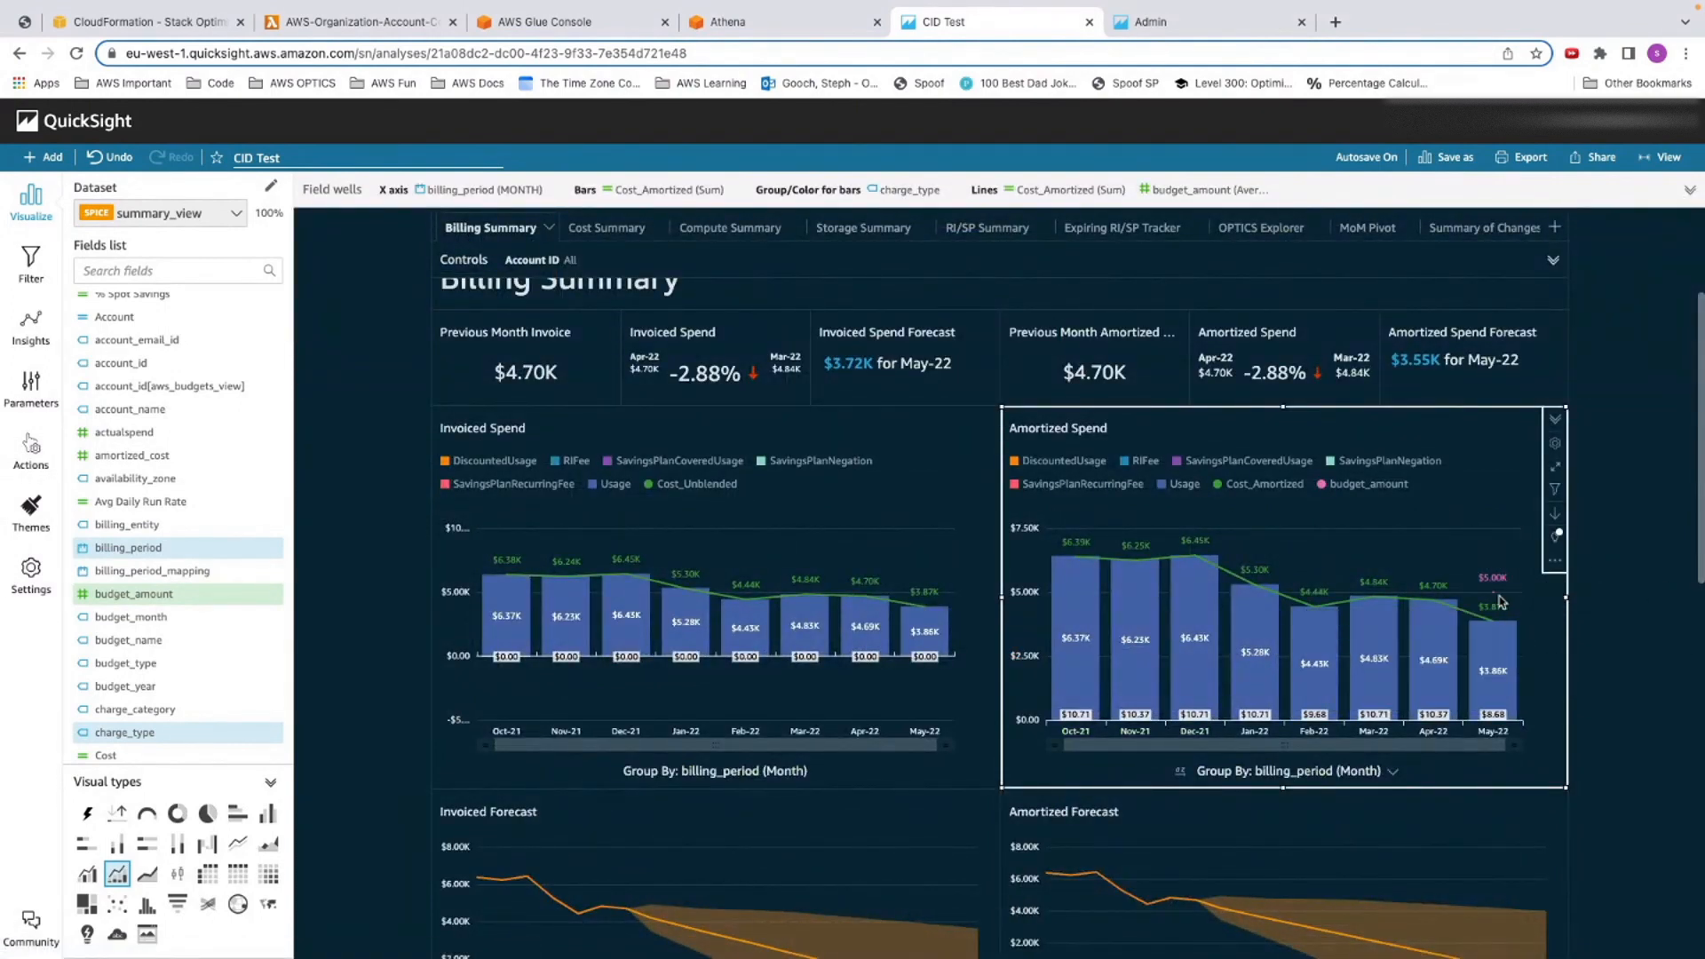
mouse_move(1492, 604)
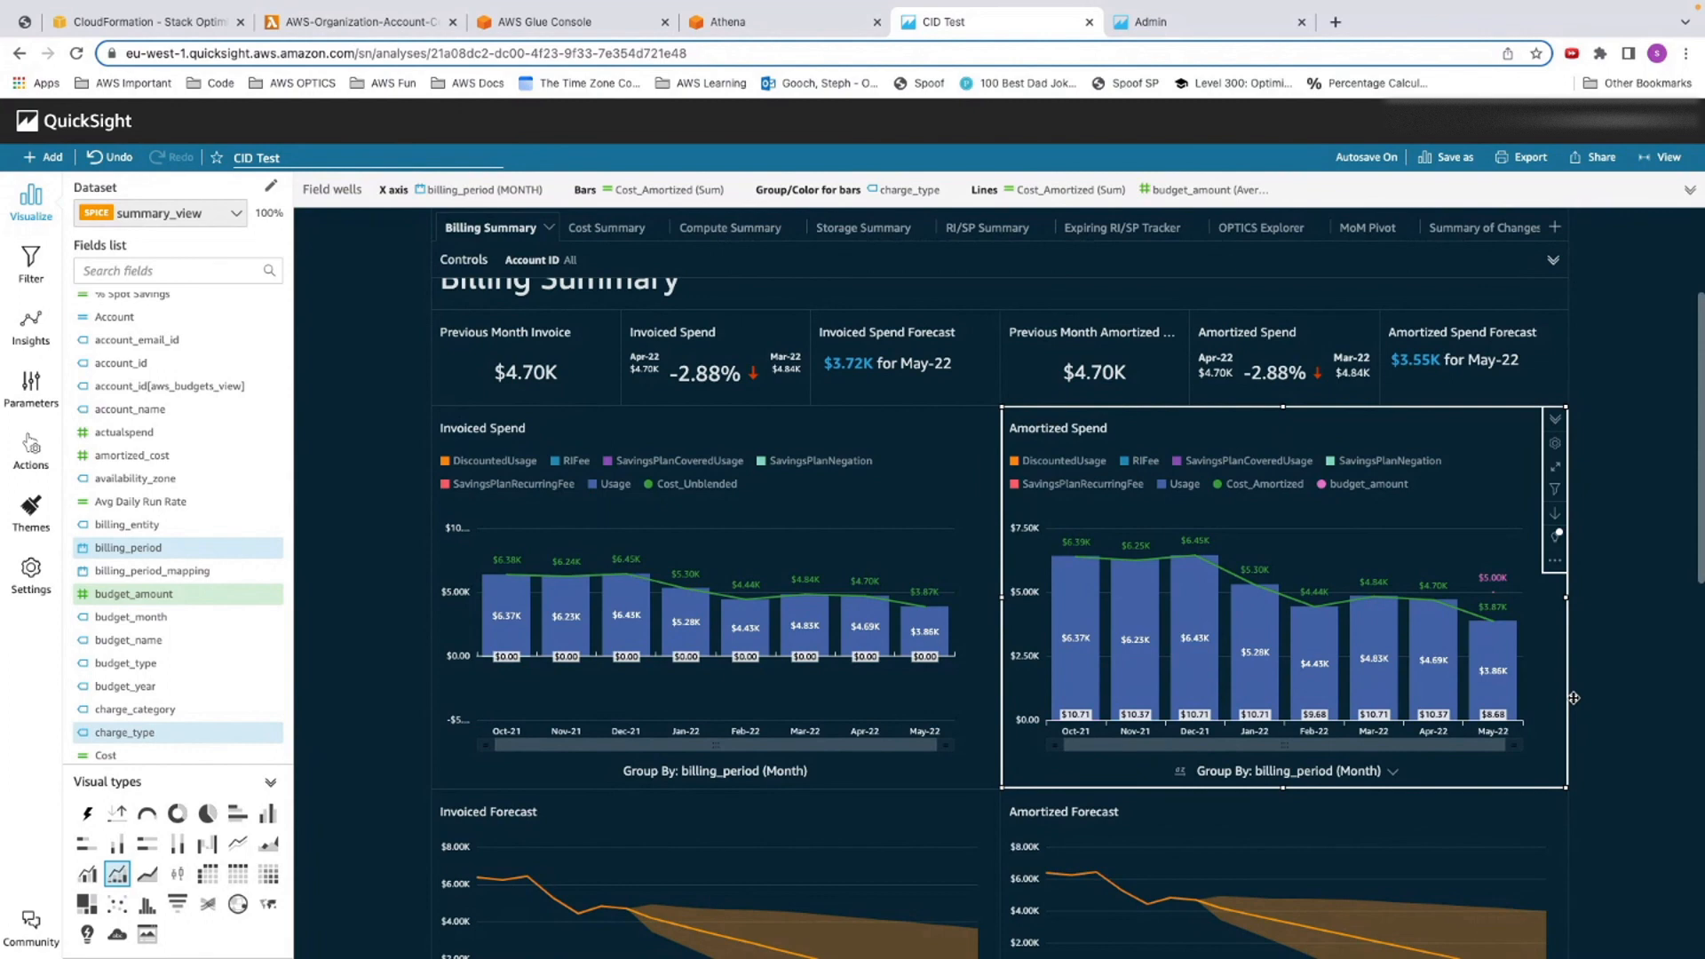
click(1600, 156)
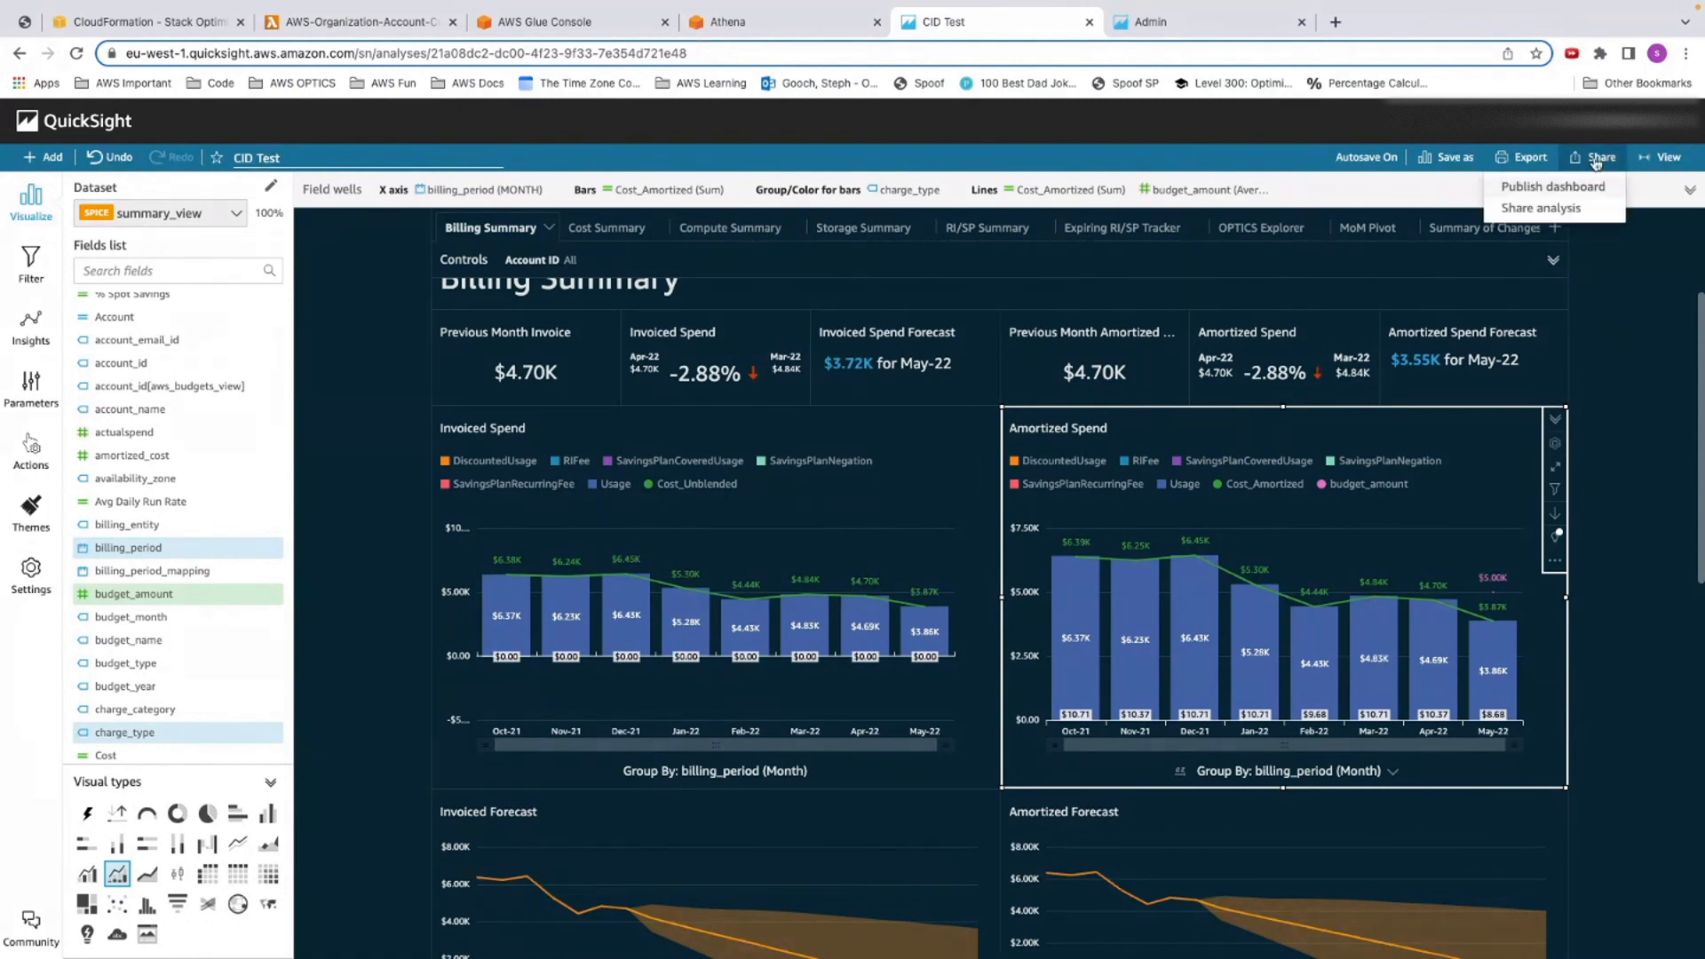
click(1552, 186)
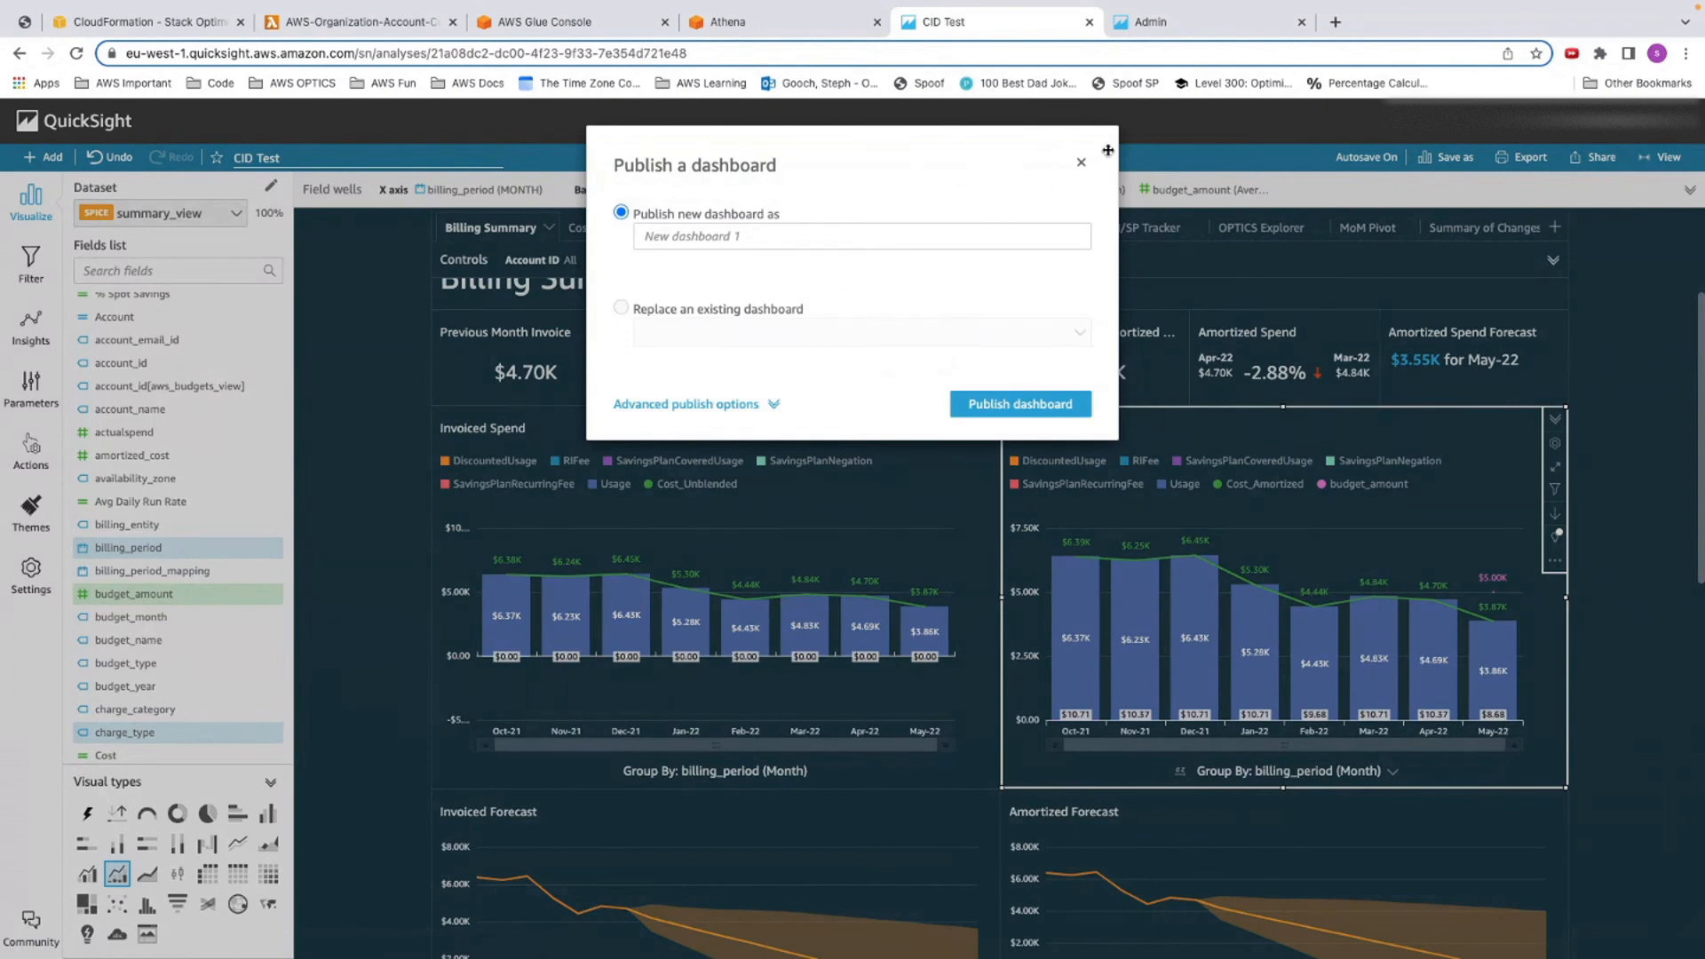
click(1079, 162)
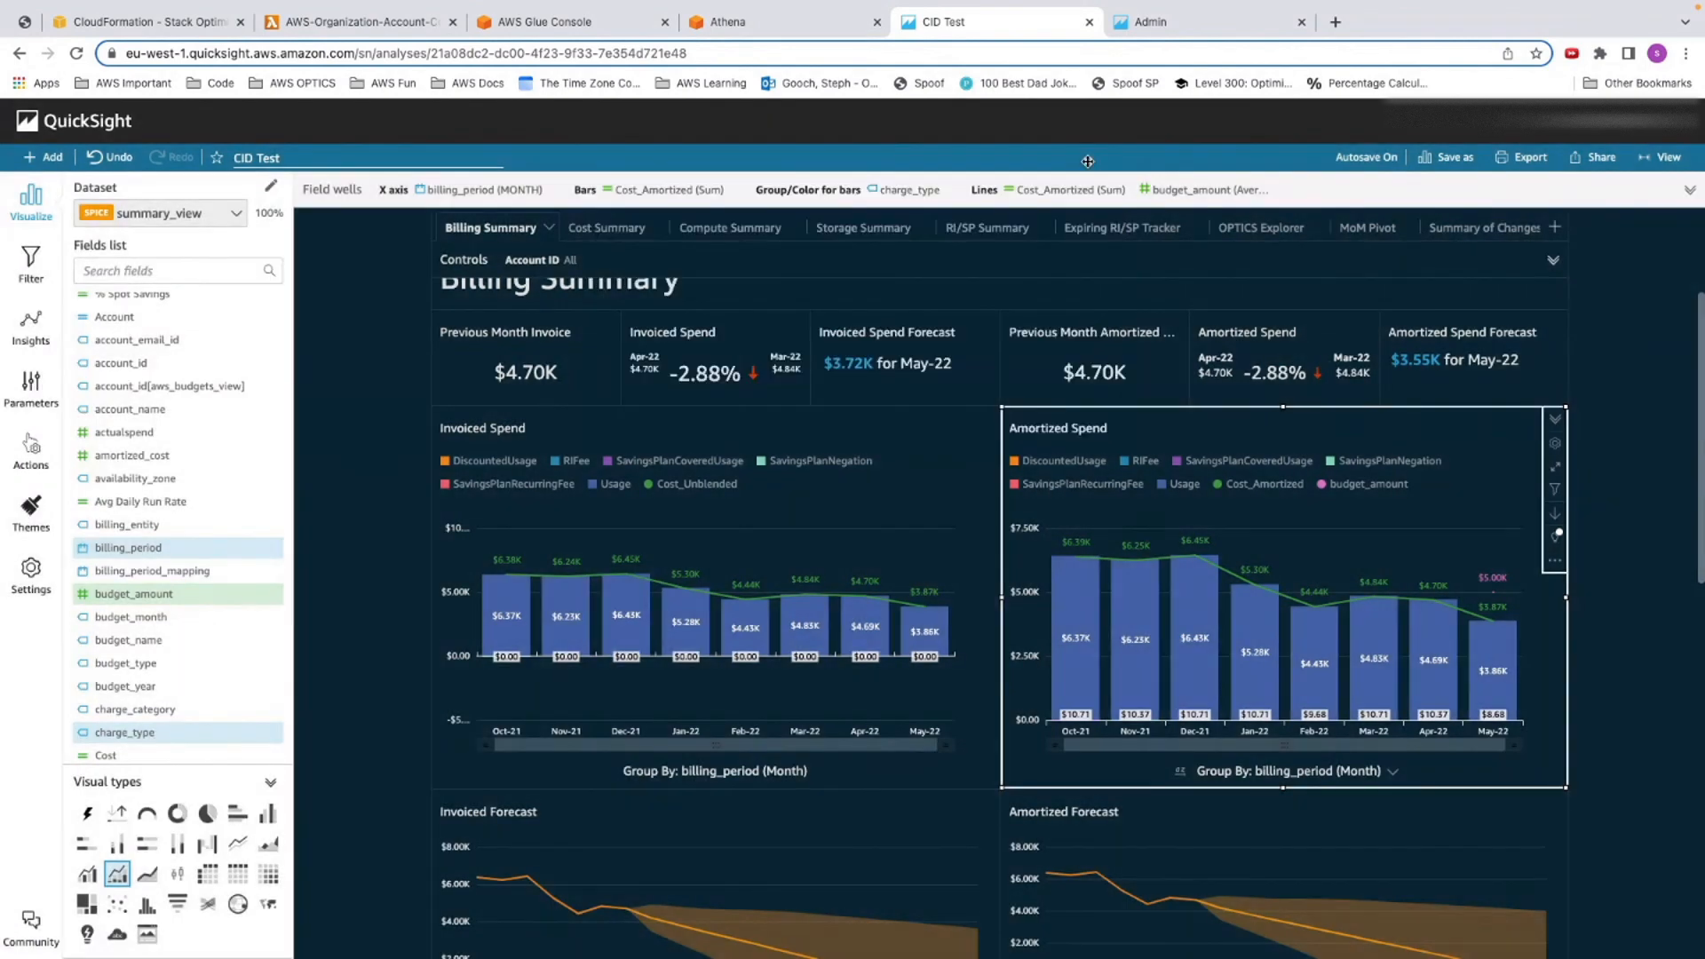
mouse_move(1493, 601)
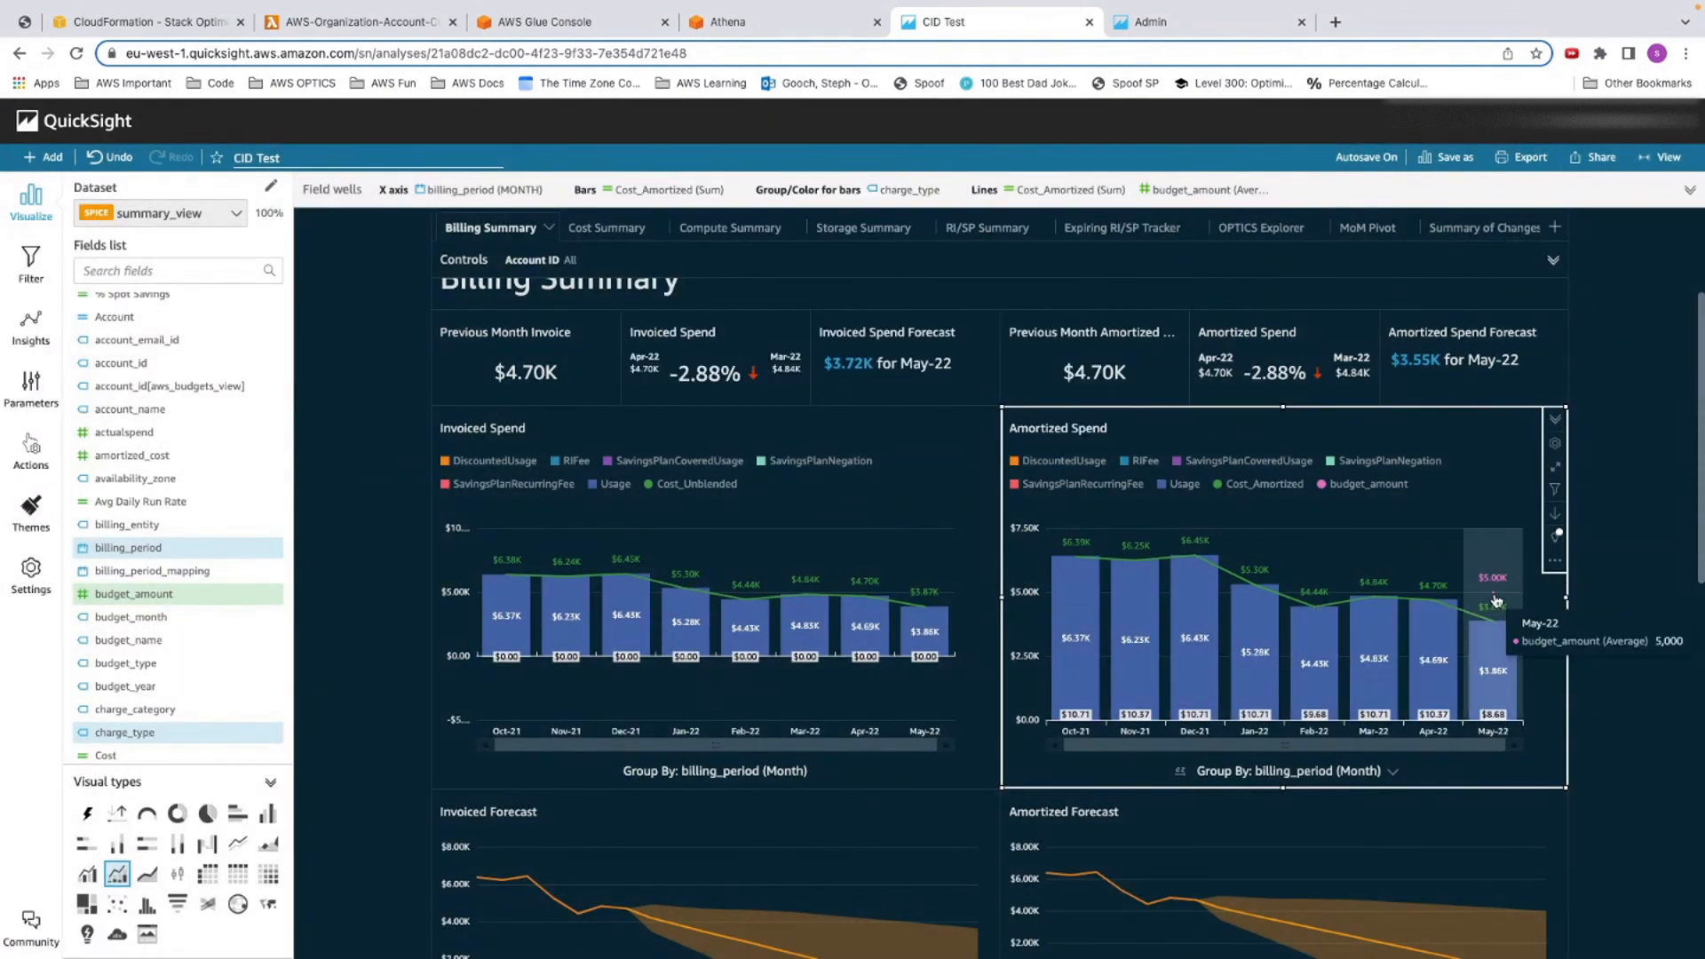